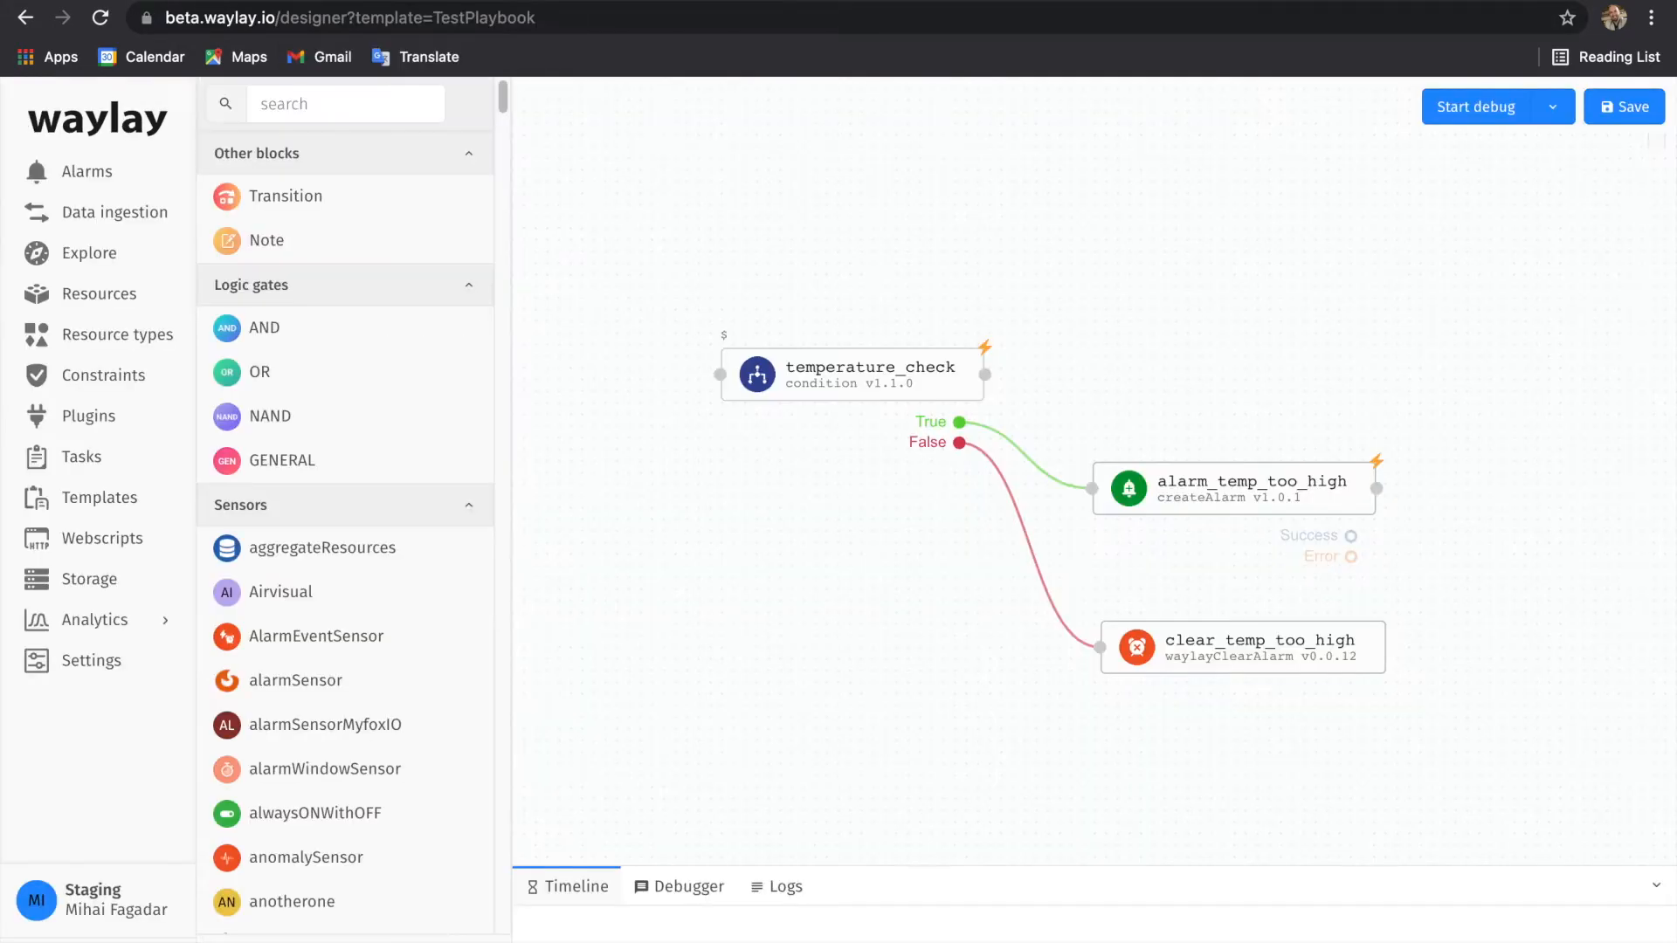
mouse_move(934, 322)
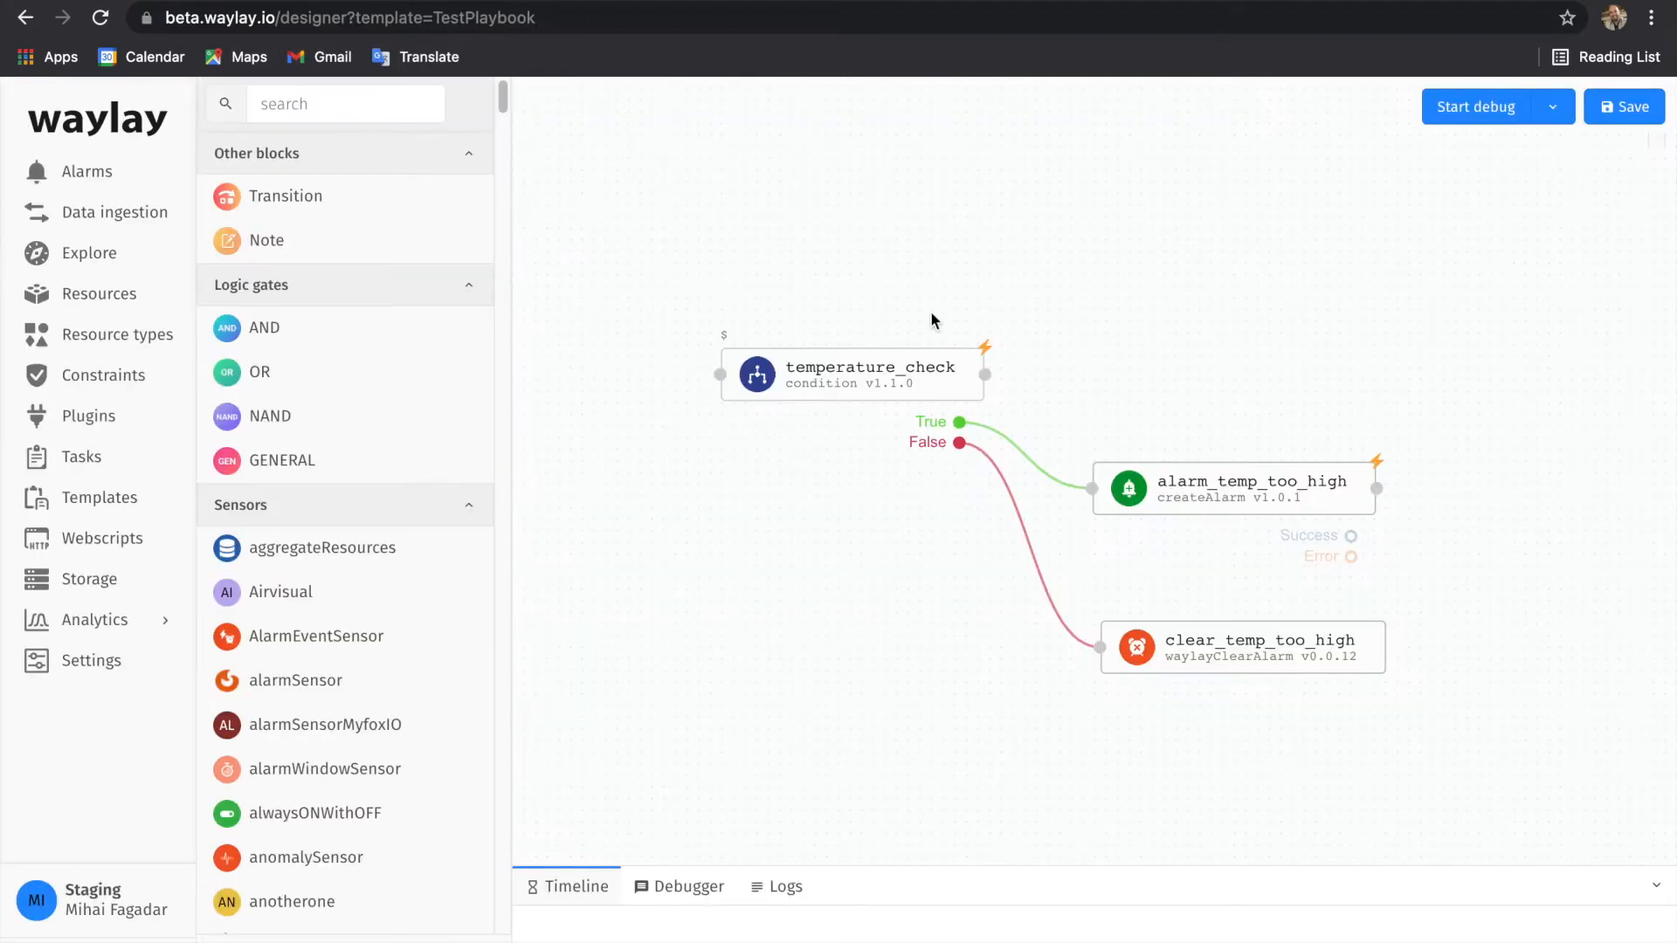
mouse_move(894, 339)
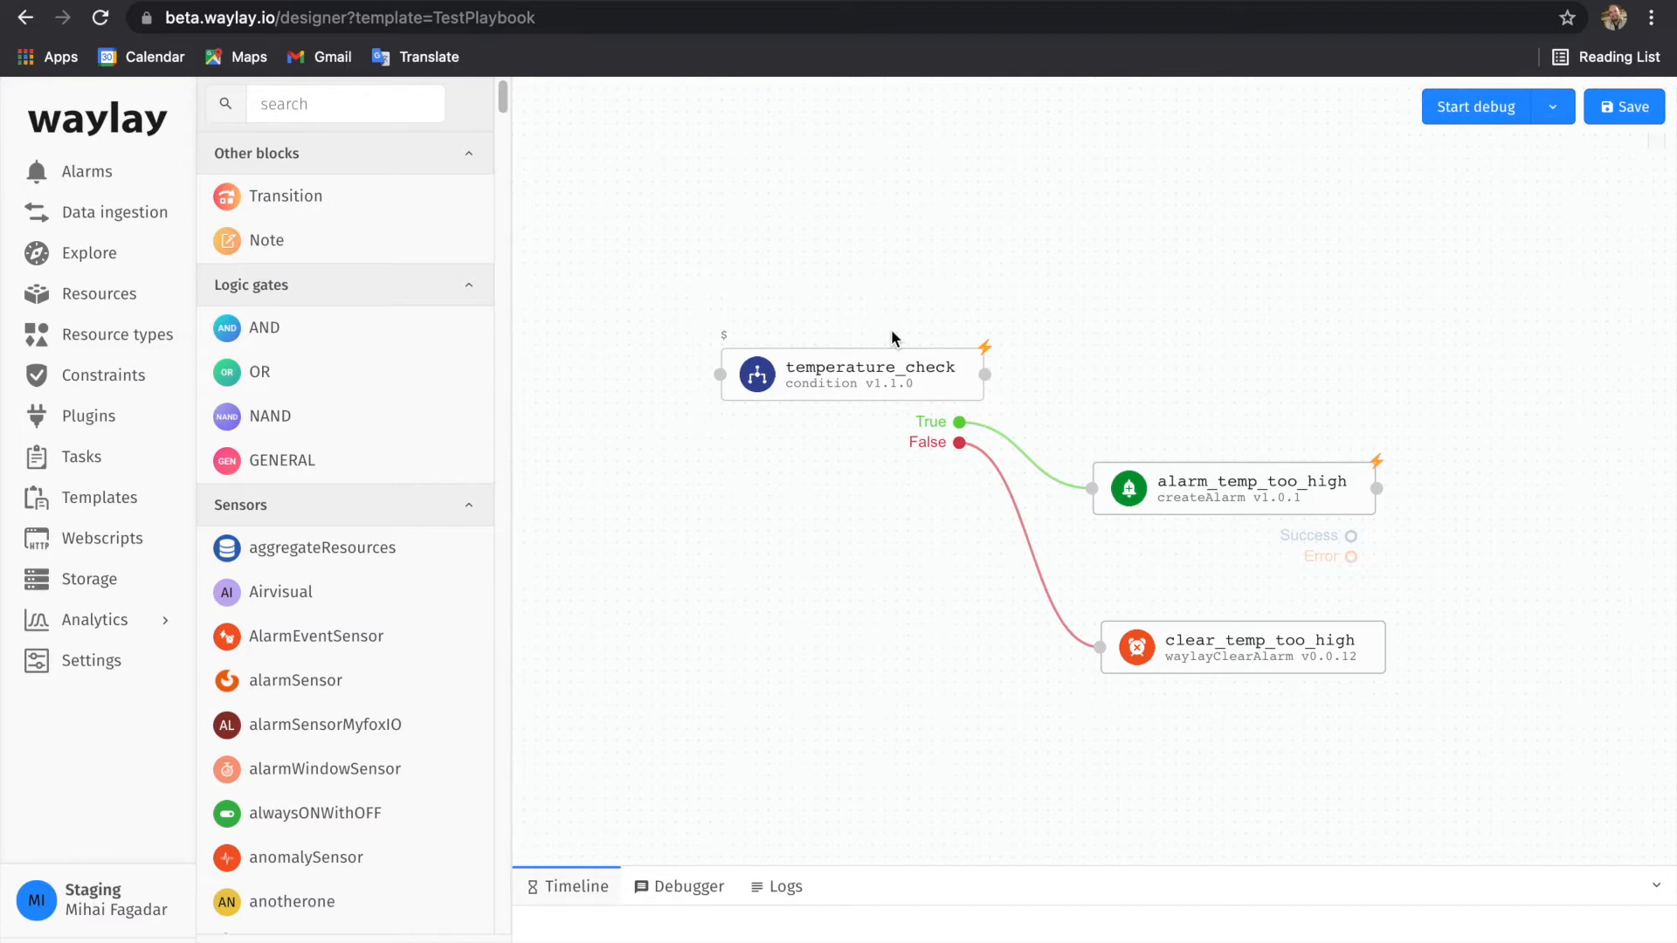
mouse_move(1157, 571)
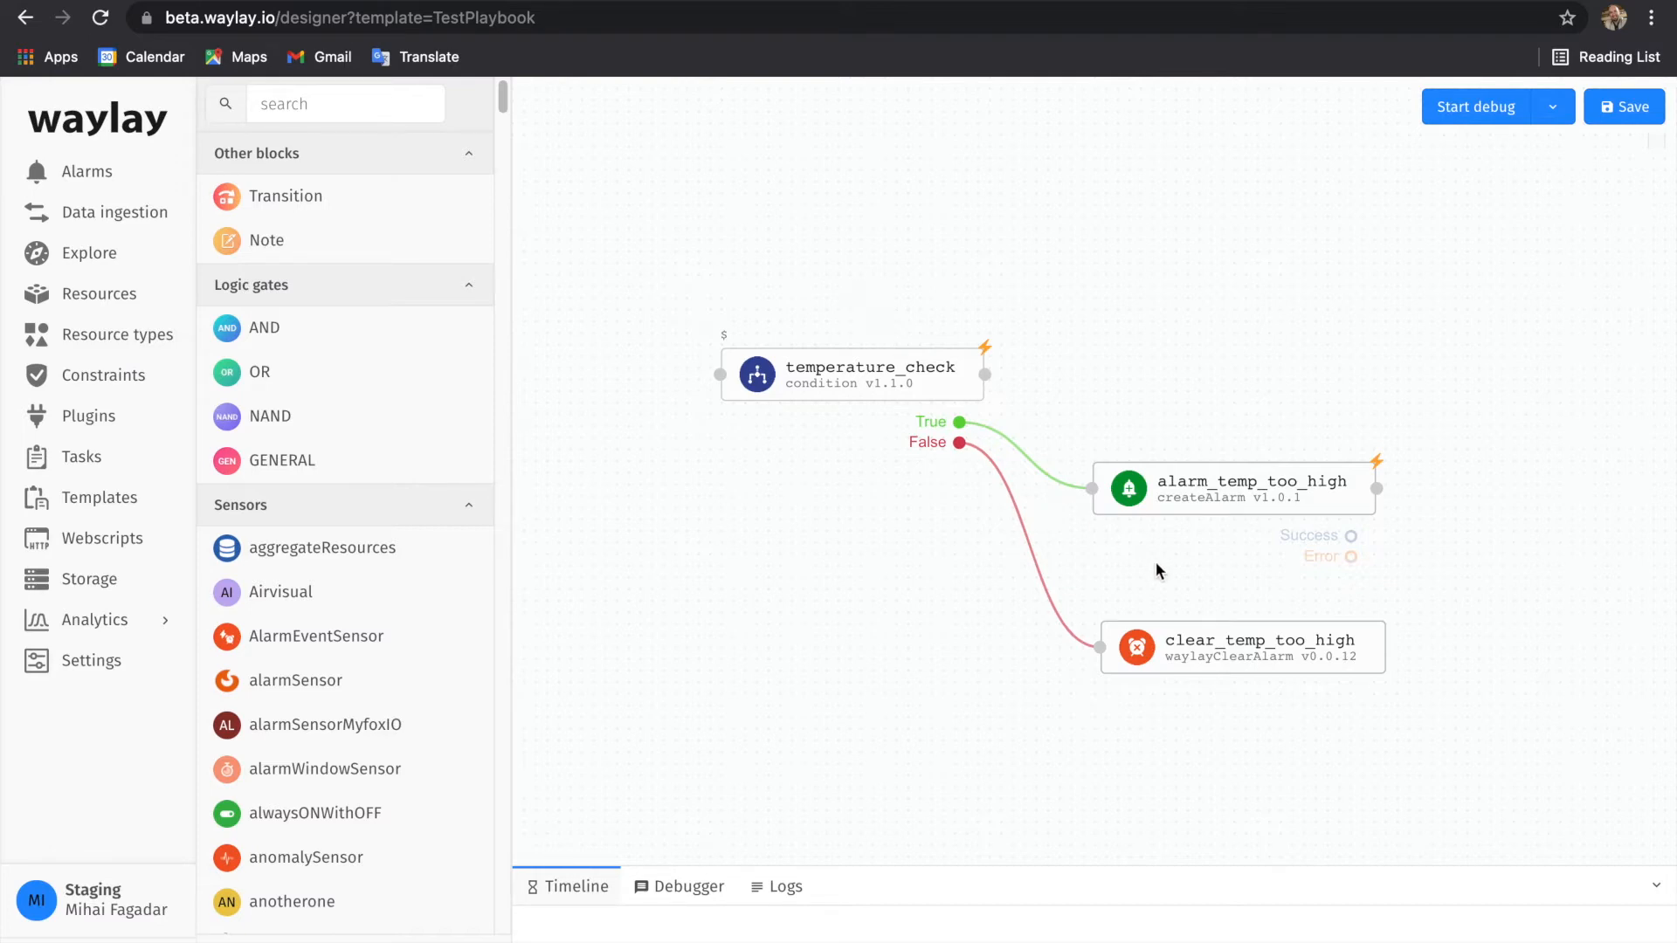
mouse_move(870, 416)
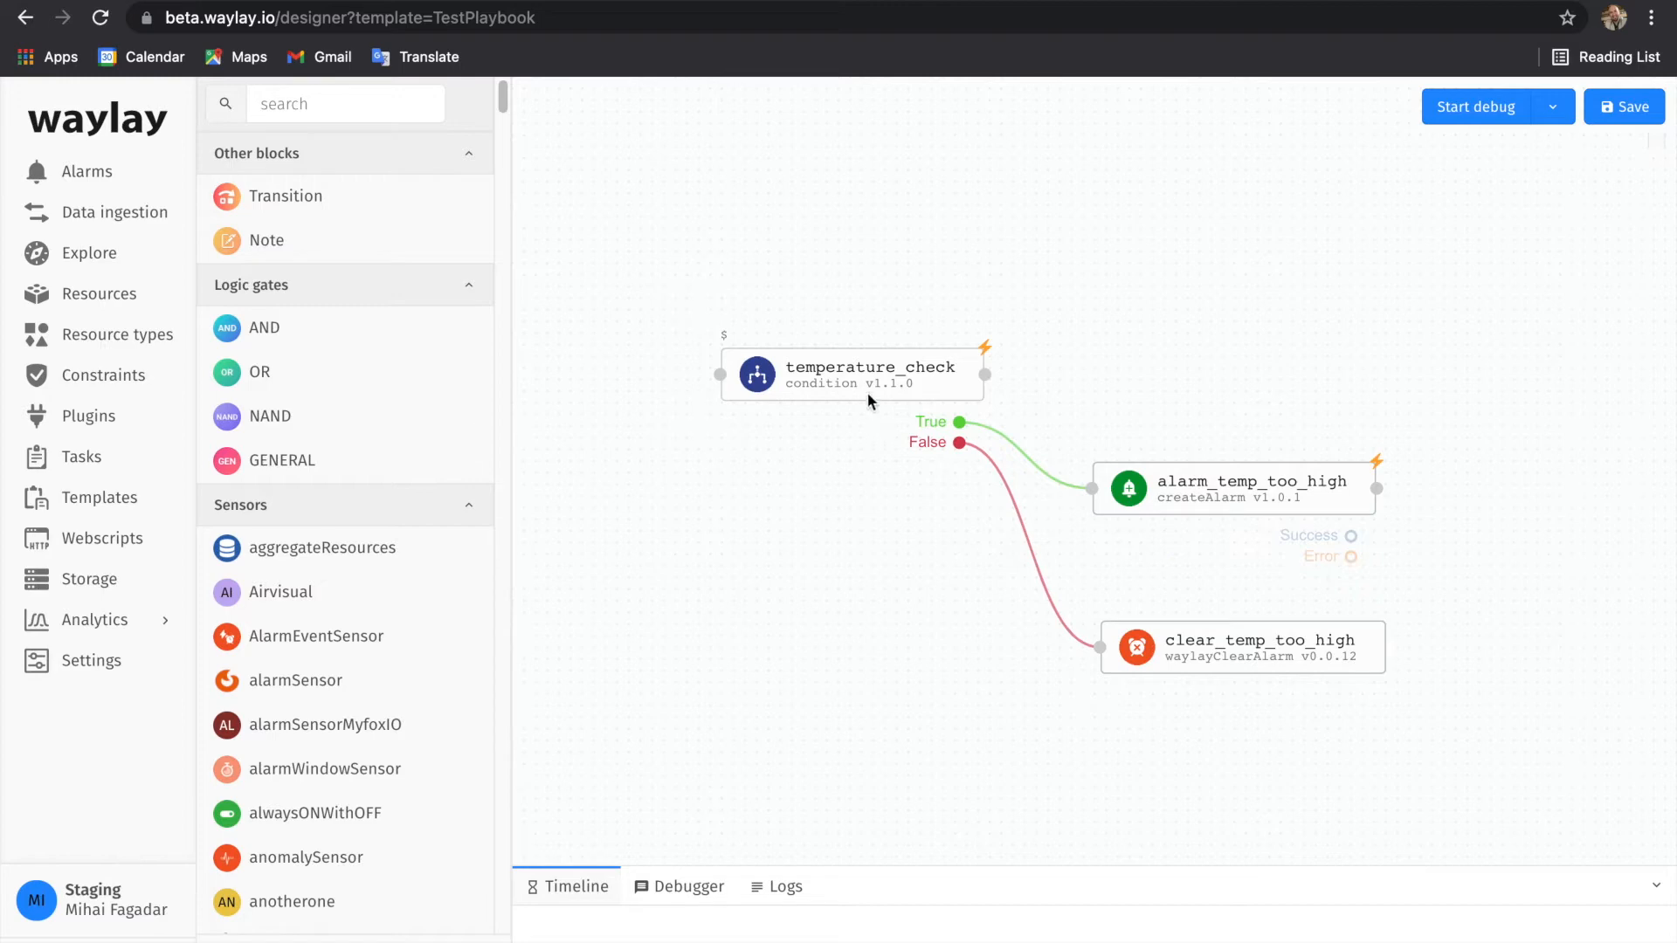
- Review the TestPlaybook save details showing the required integer threshold variable, then close them
click(1625, 106)
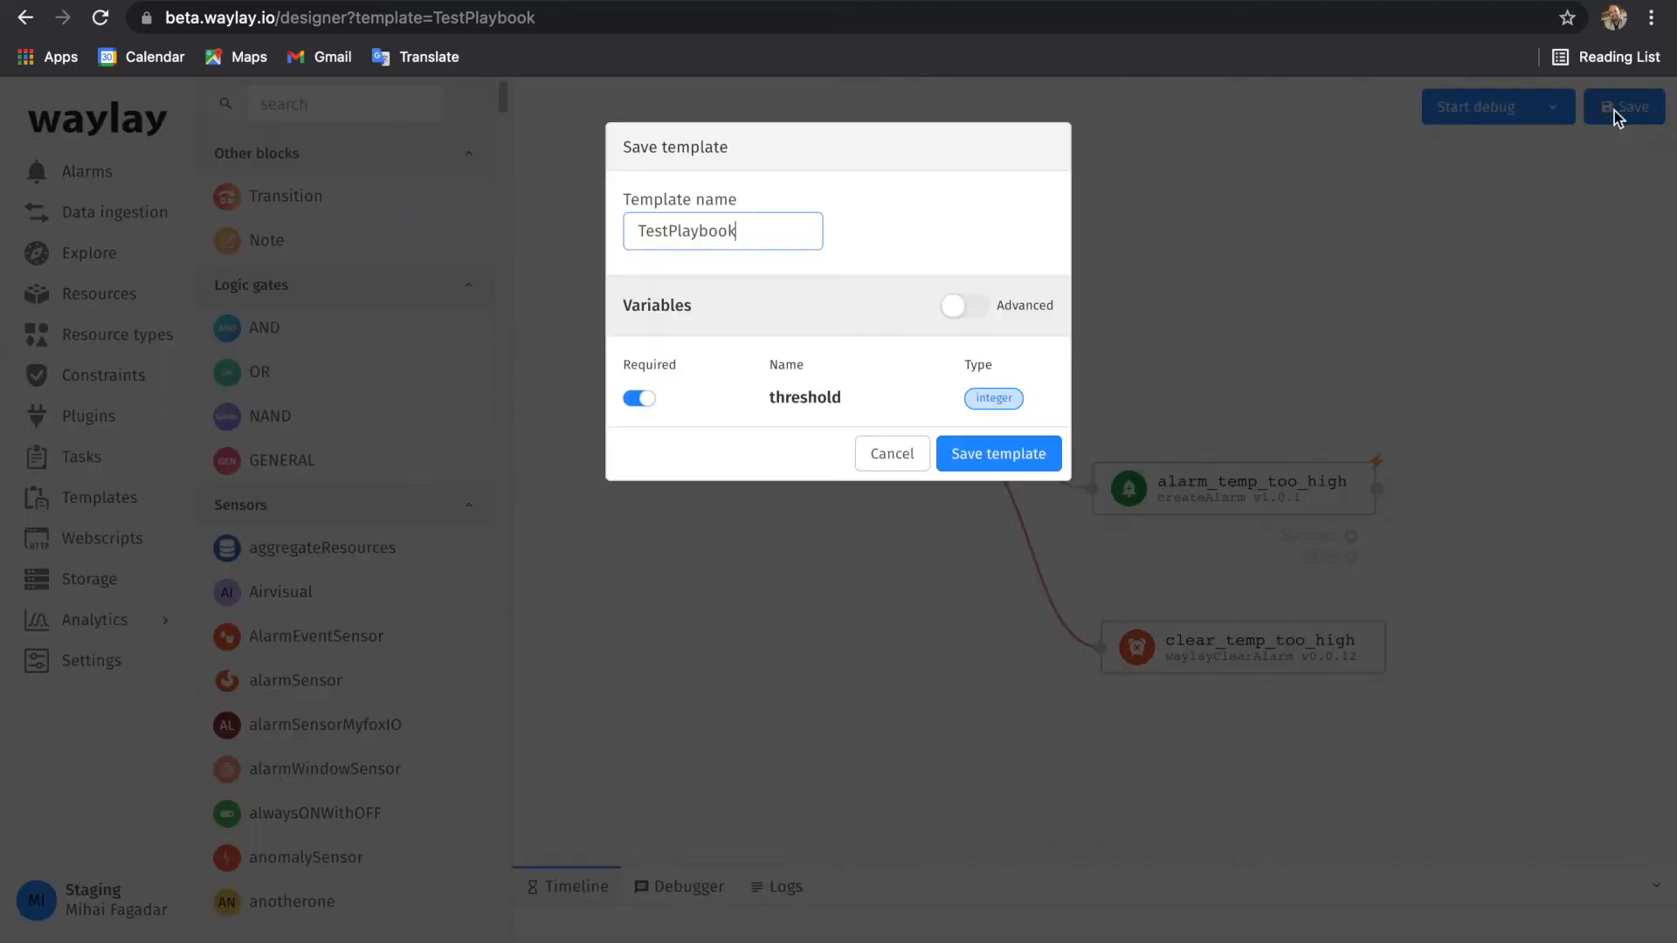
mouse_move(1015, 430)
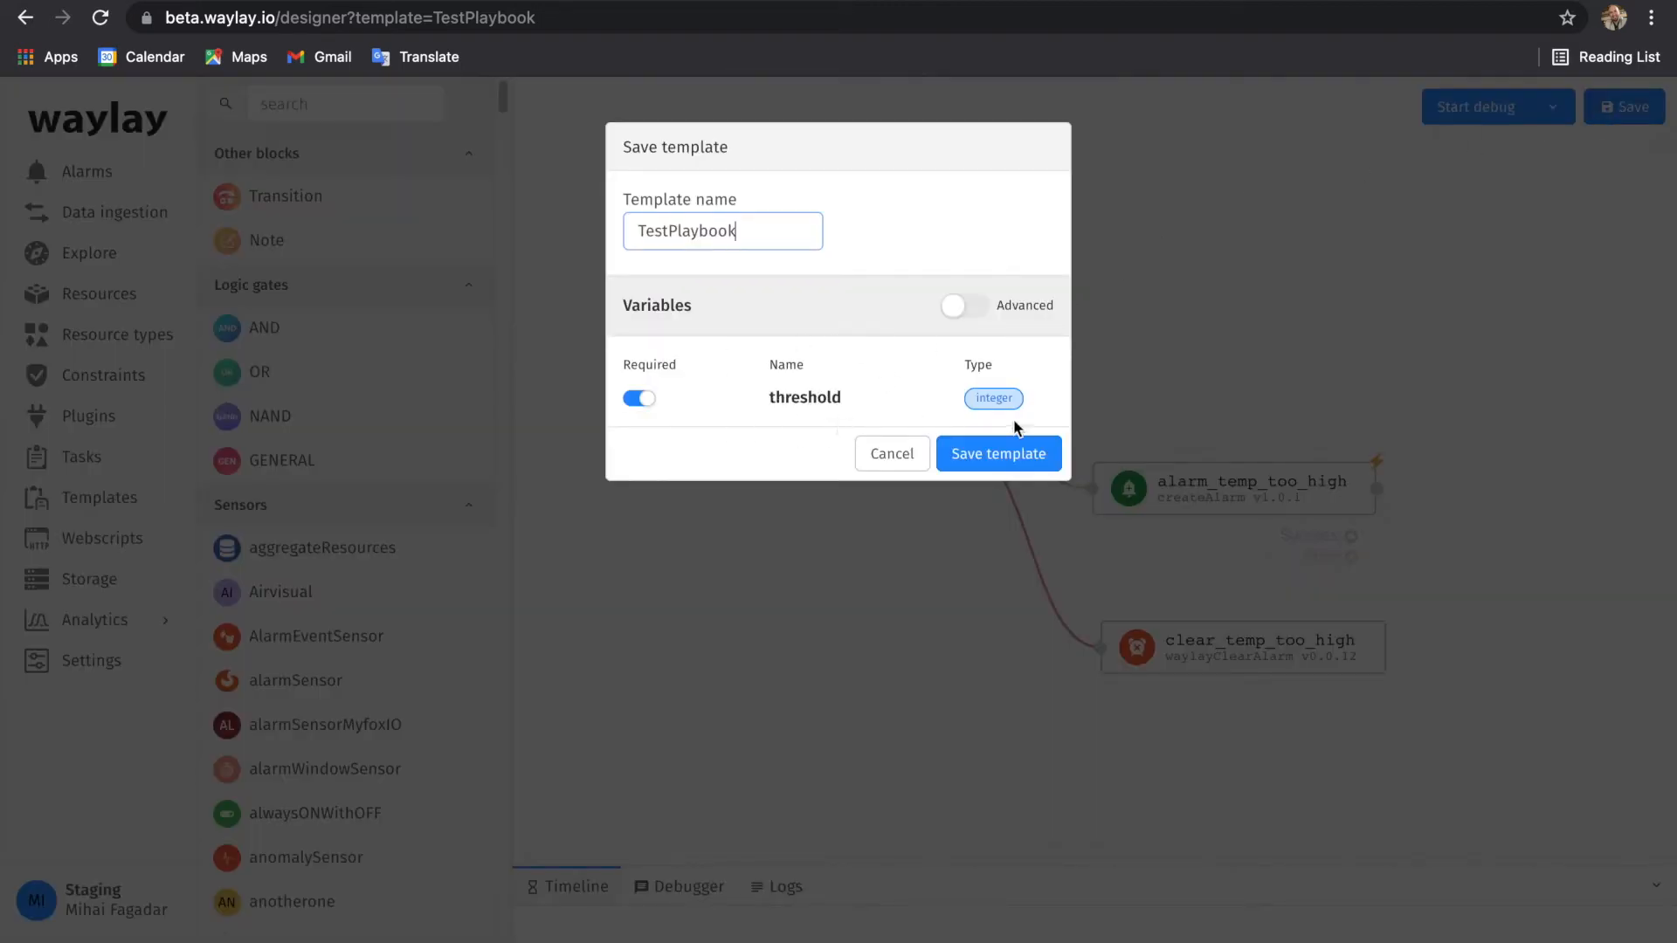
mouse_move(1069, 401)
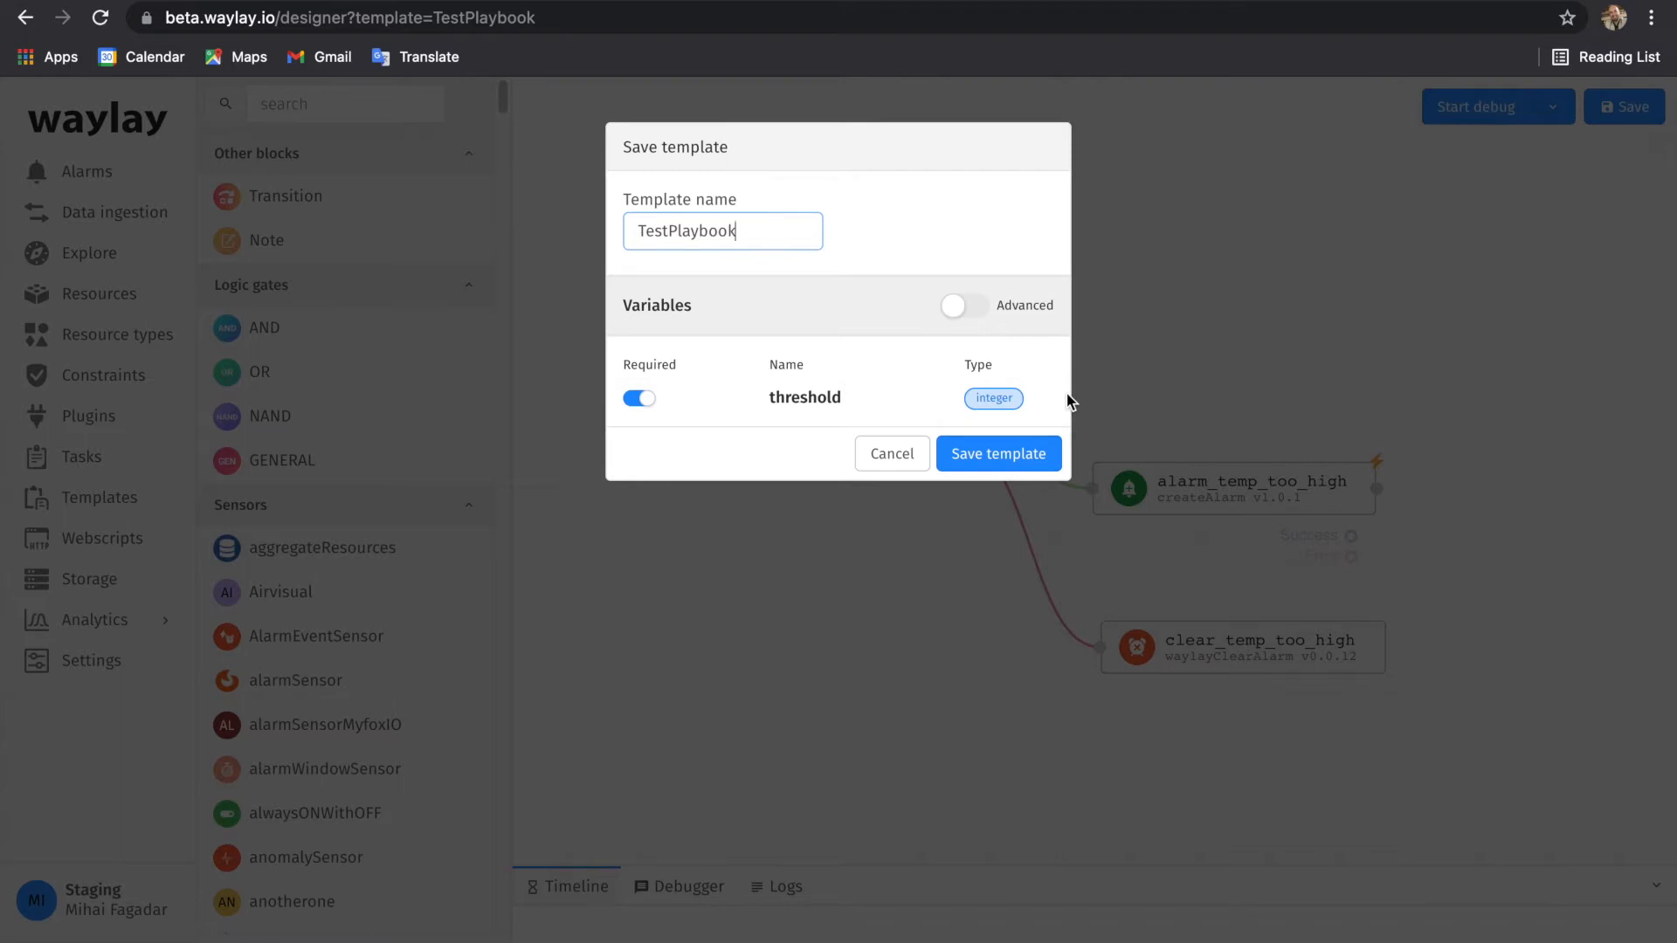
click(998, 454)
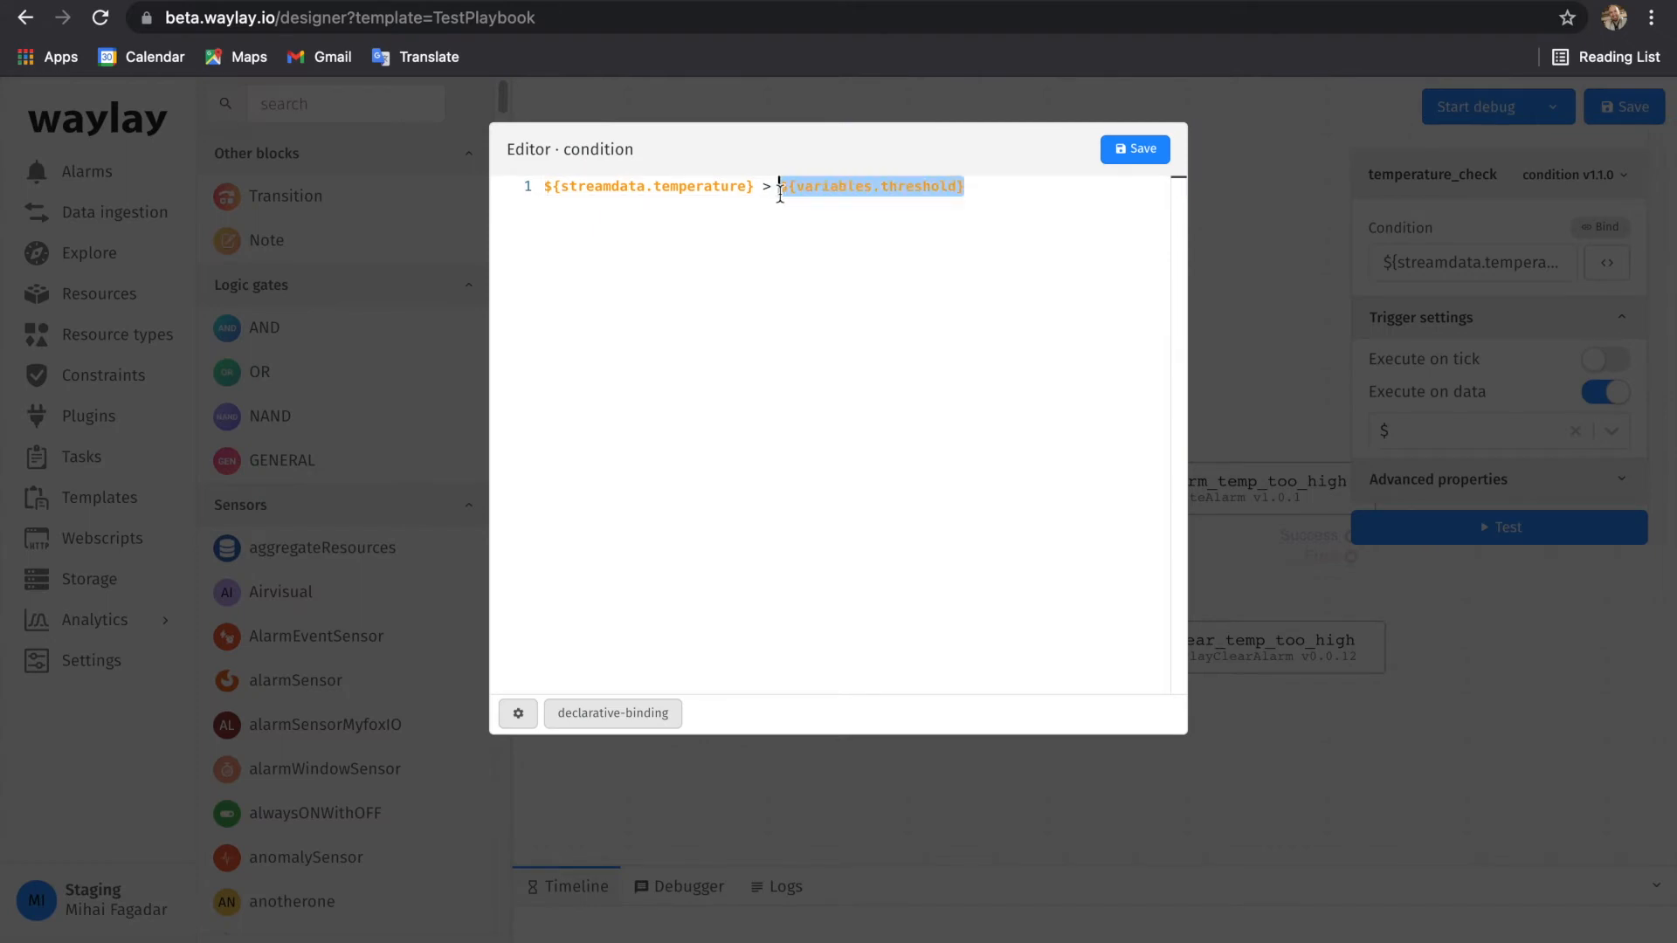
mouse_move(1242, 296)
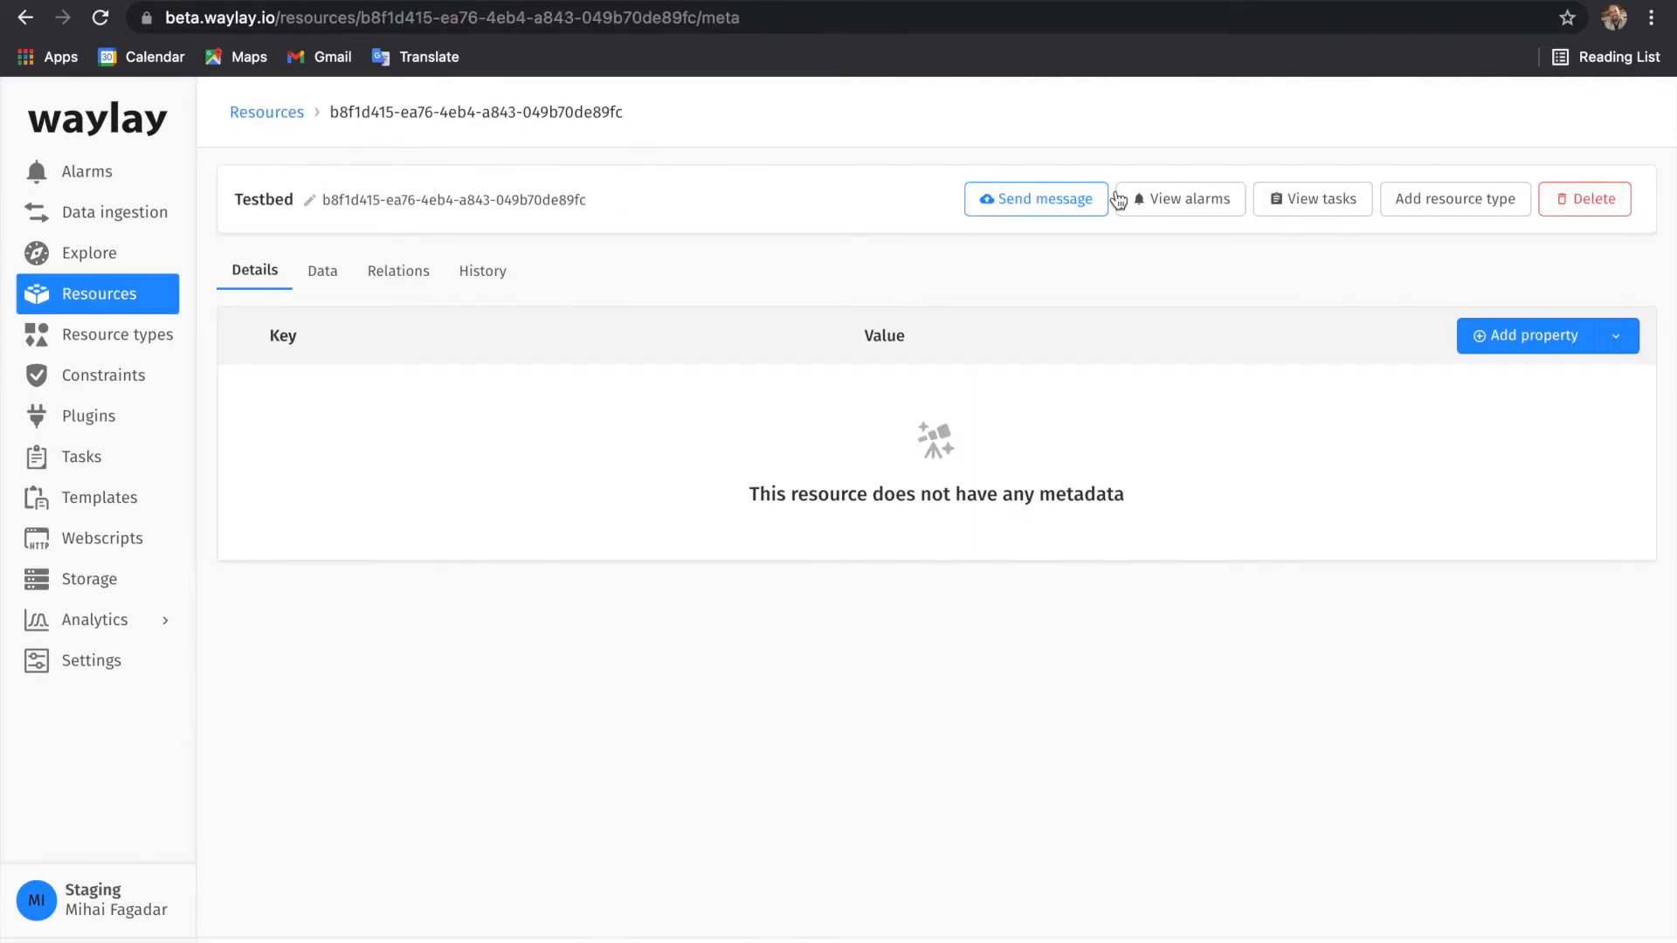
- Switch to the localhost:3000 no-code tab and expand the Select Template list
click(1319, 199)
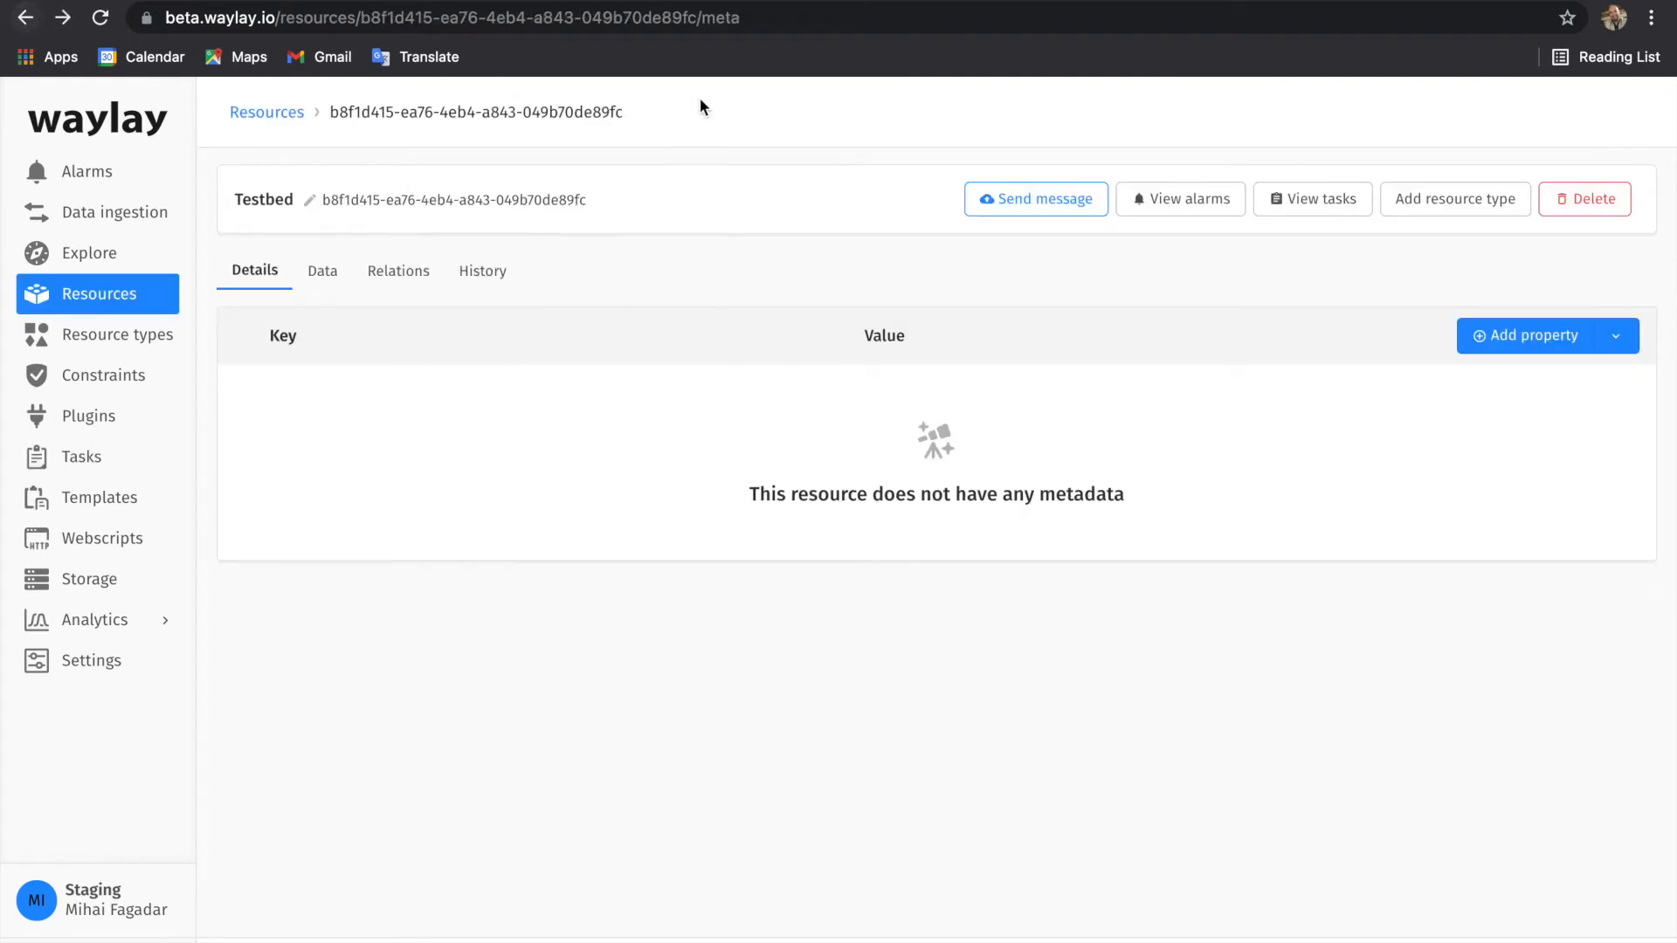
click(1181, 199)
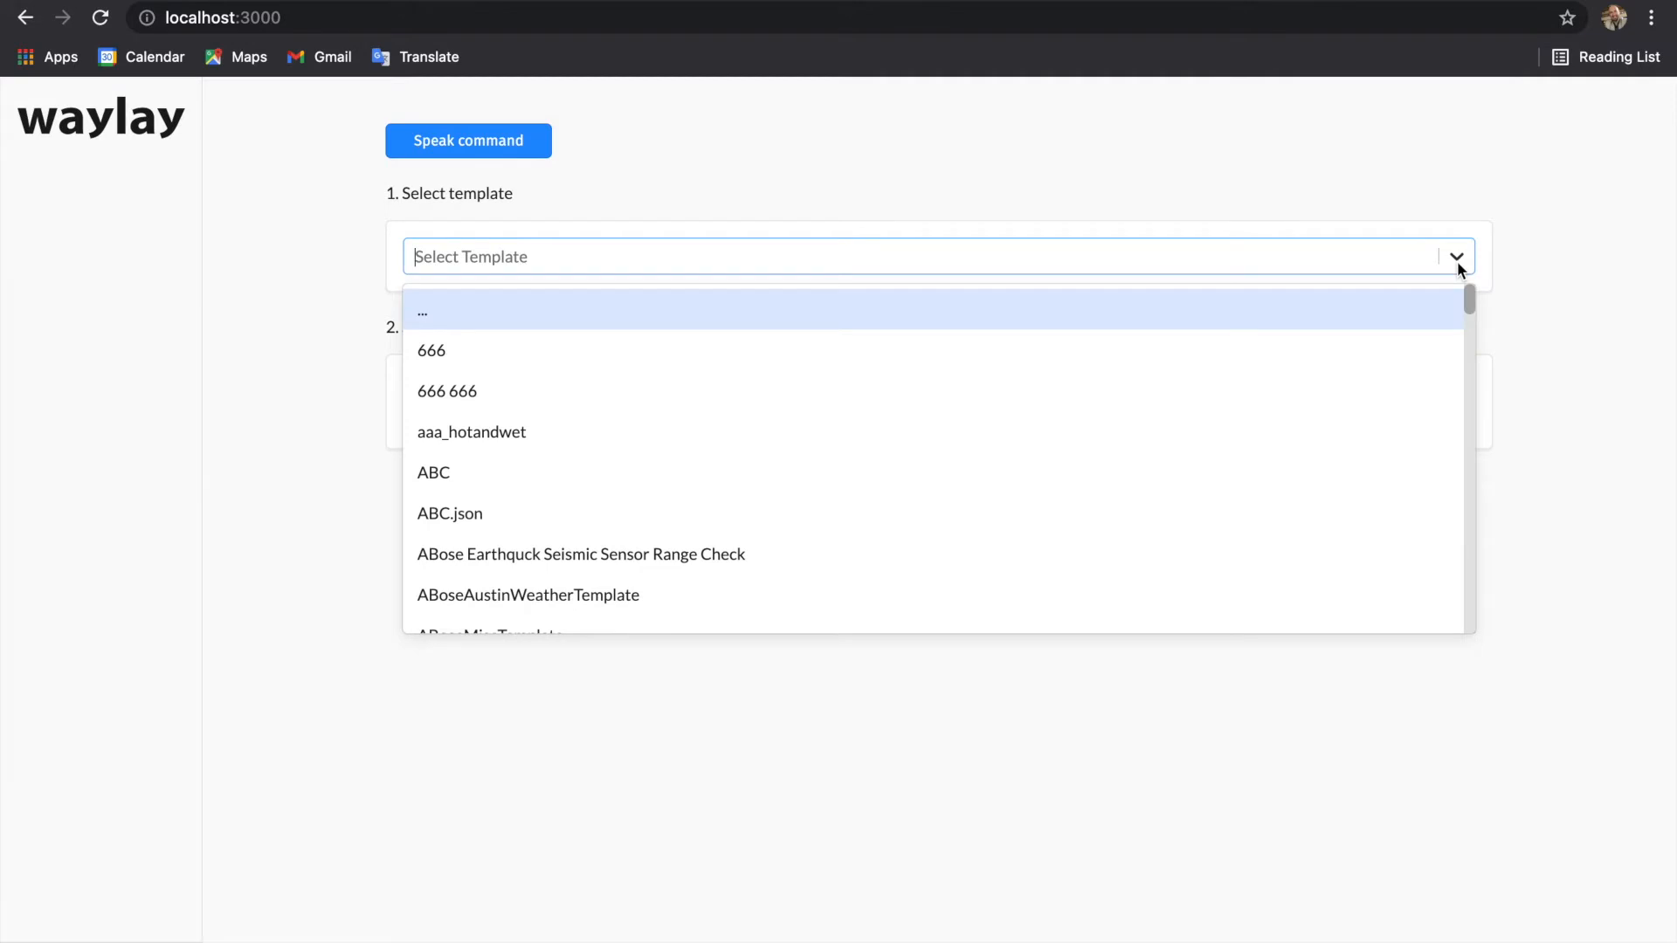
- Submit a TestPlaybook run on the Testbed resource with threshold 50
text(TestPlaybook)
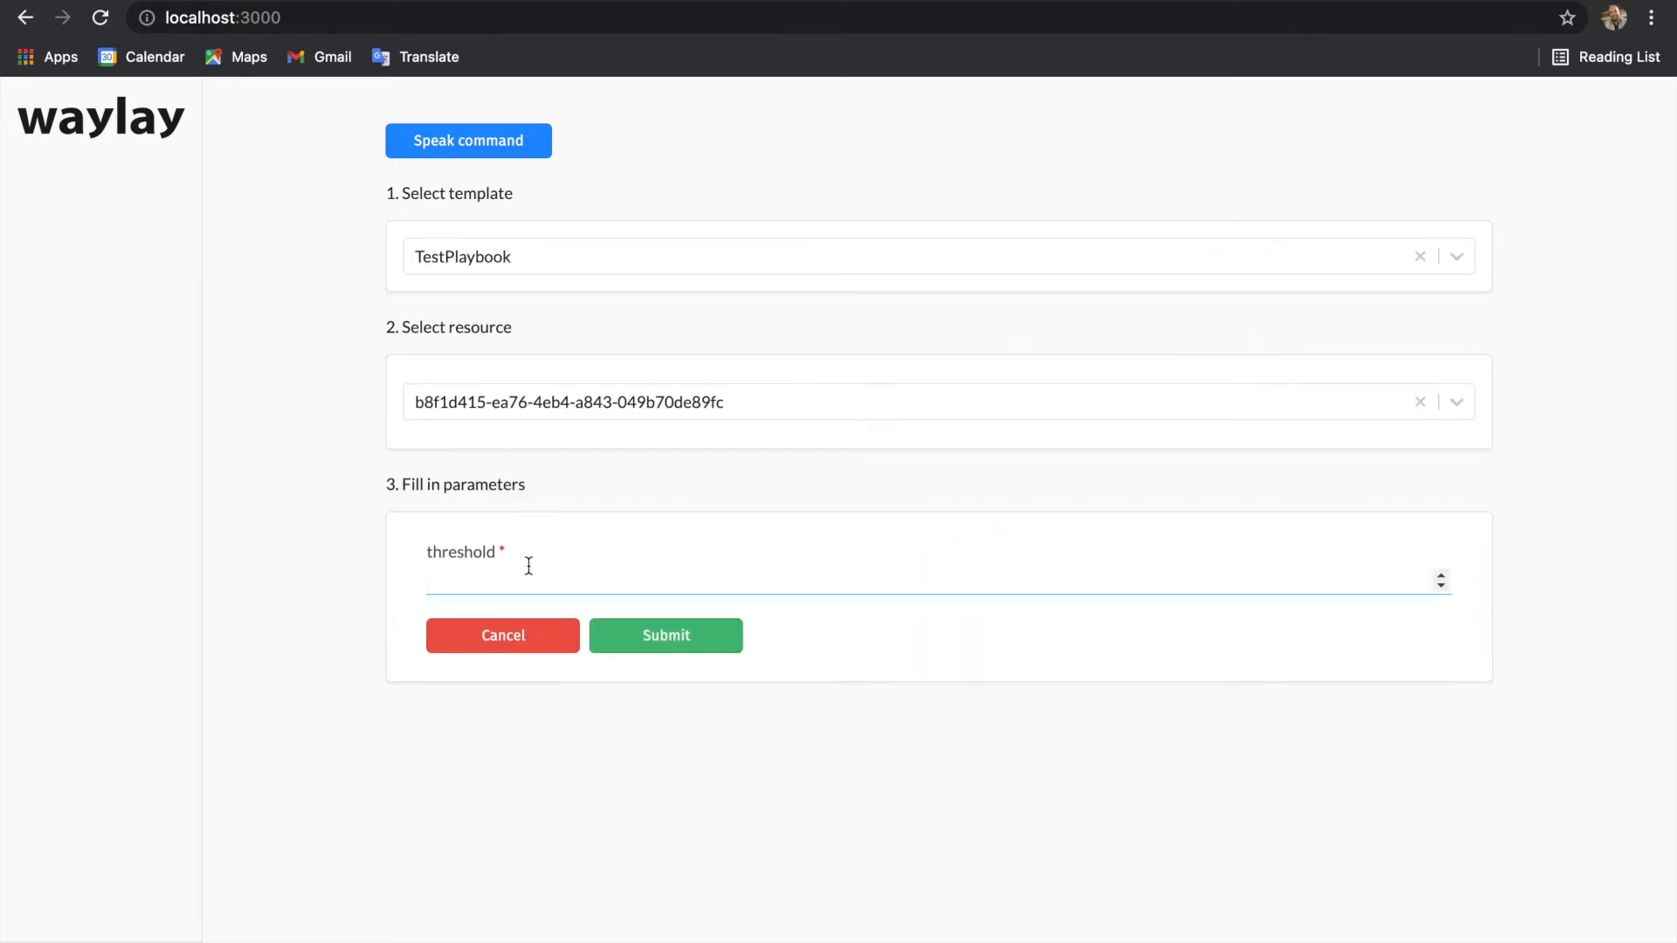
text(50)
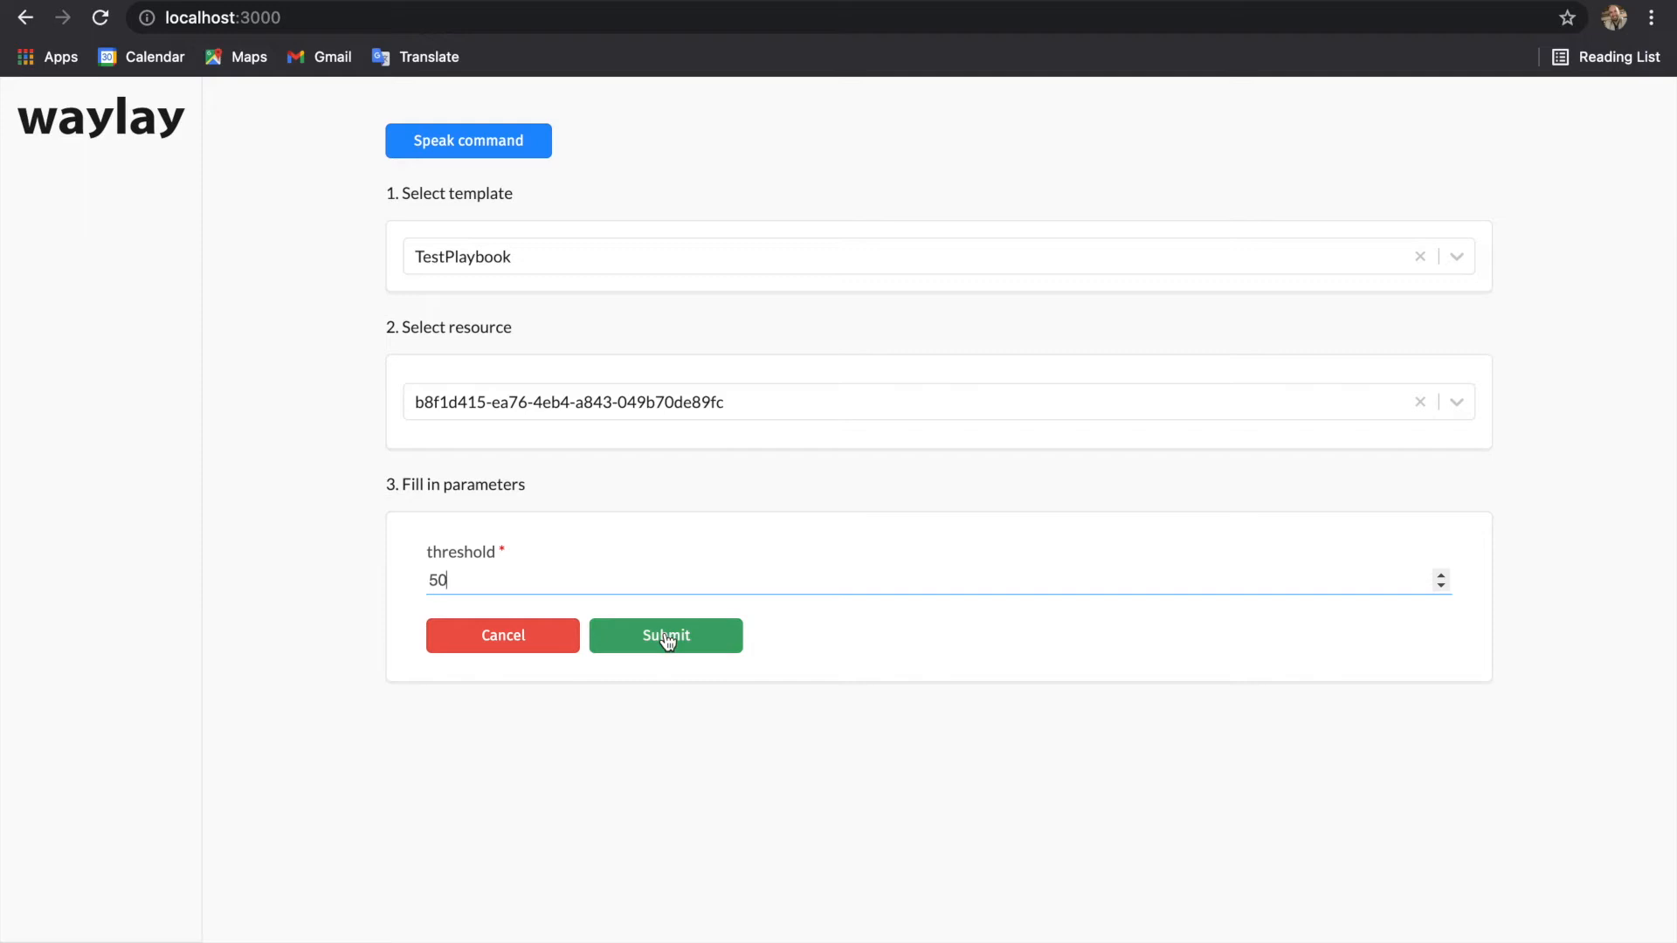
click(666, 636)
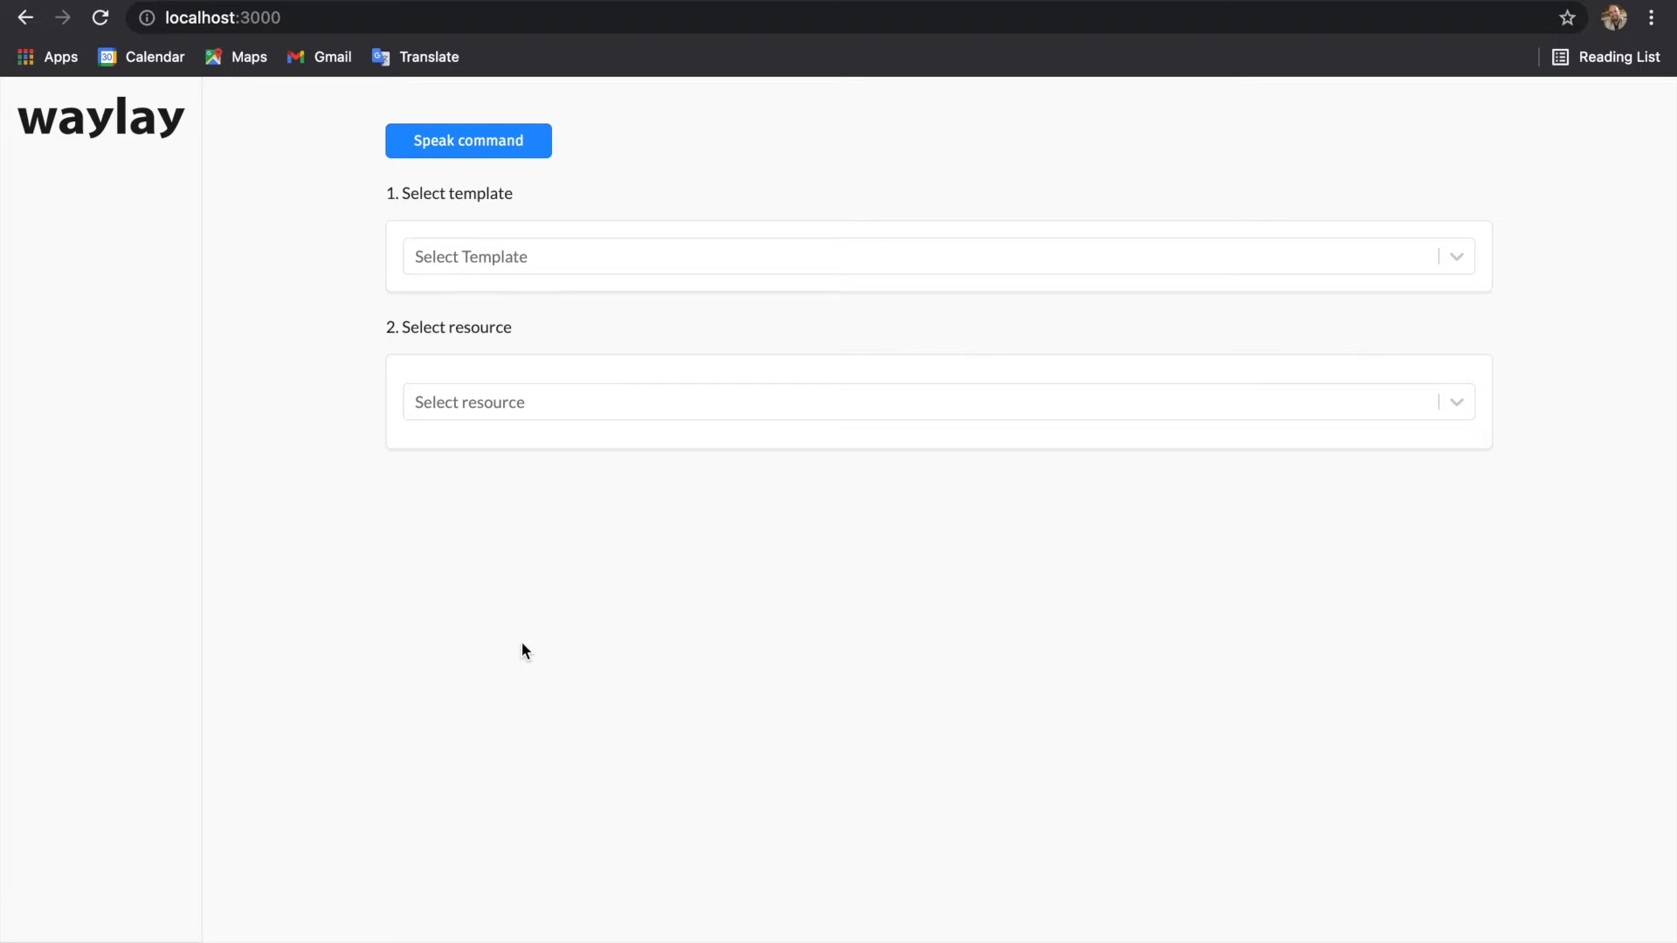
mouse_move(627, 540)
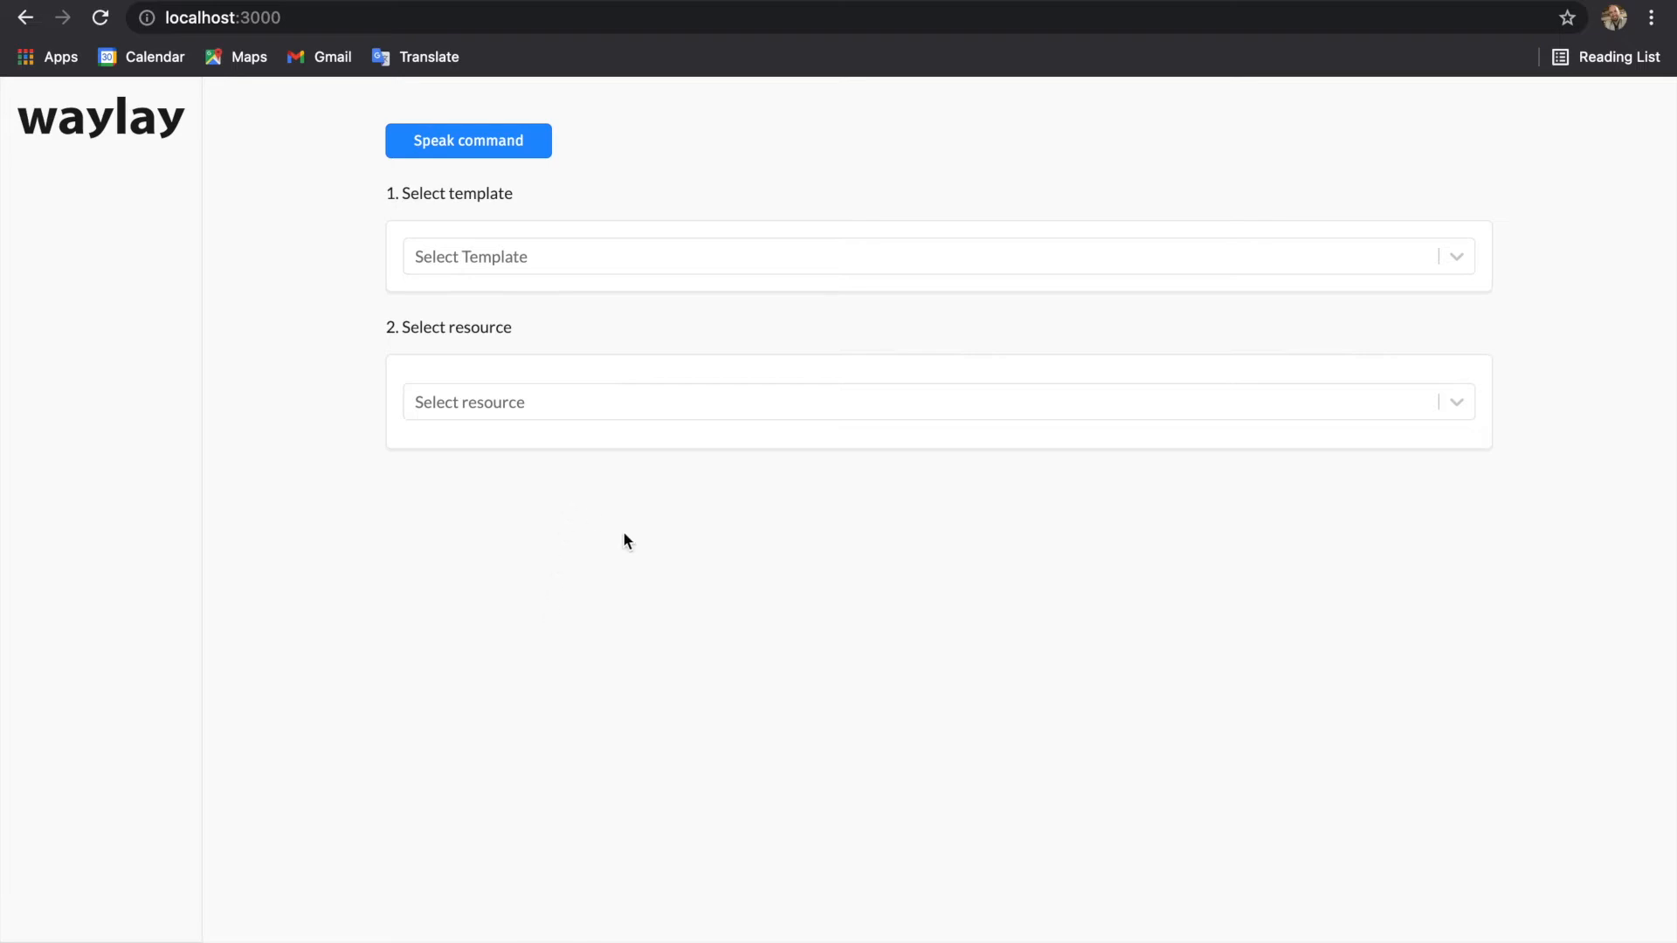
mouse_move(536, 318)
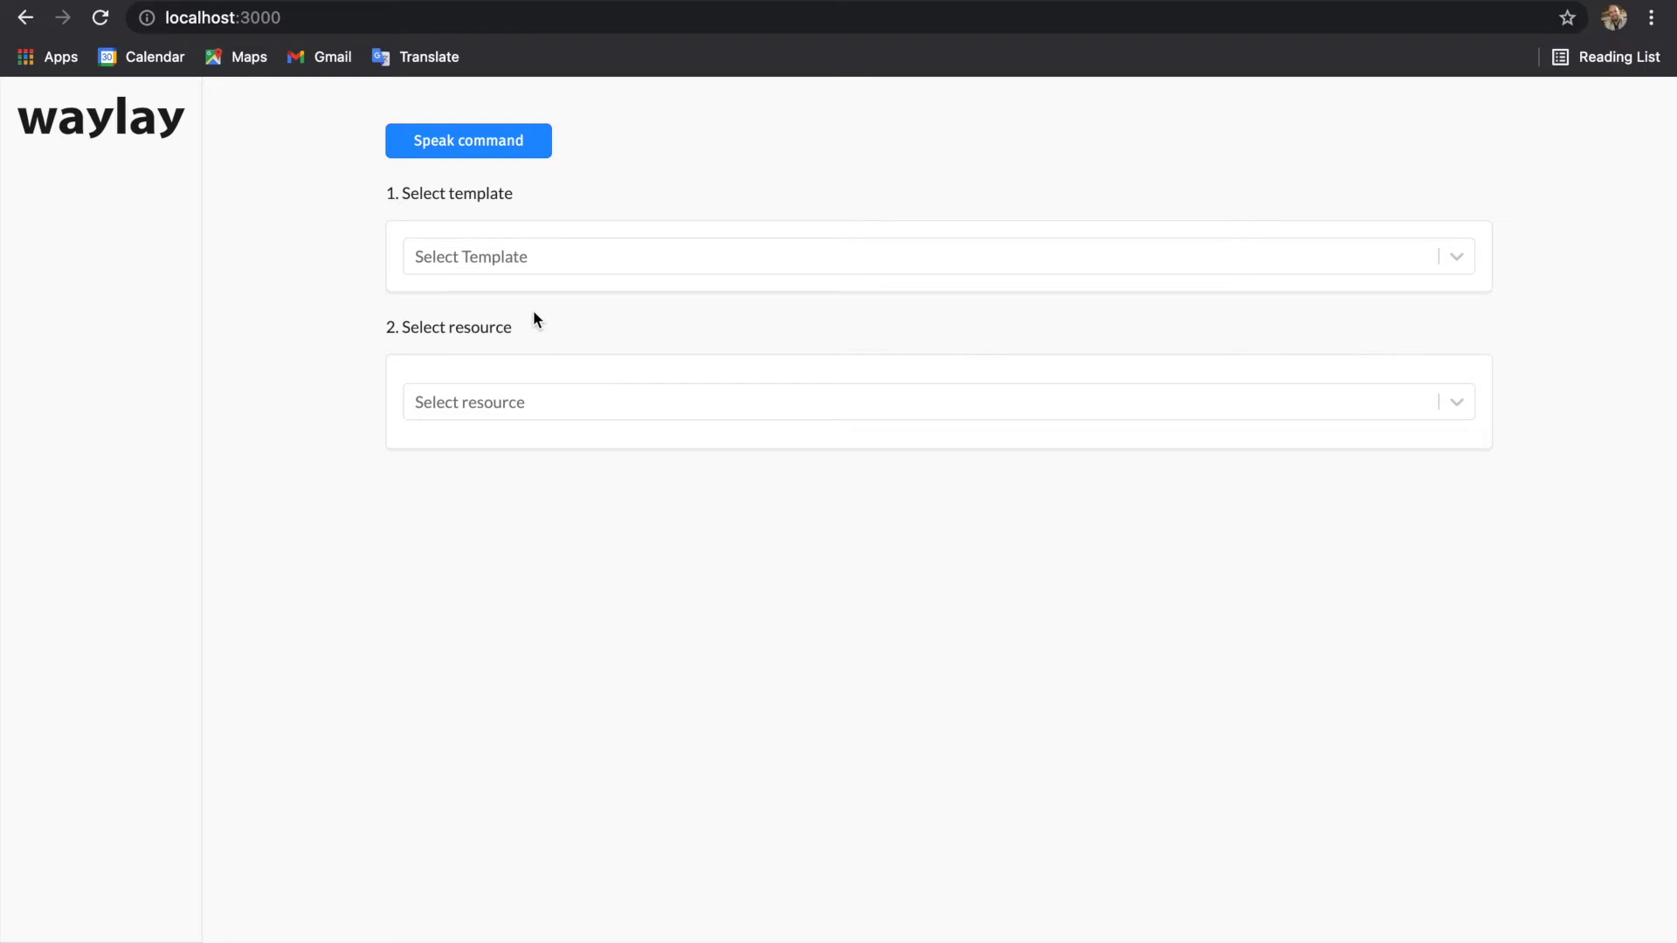
- Dictate 'start test PlayBook on device testbed with input threshold set to 50' to fill the form
click(468, 141)
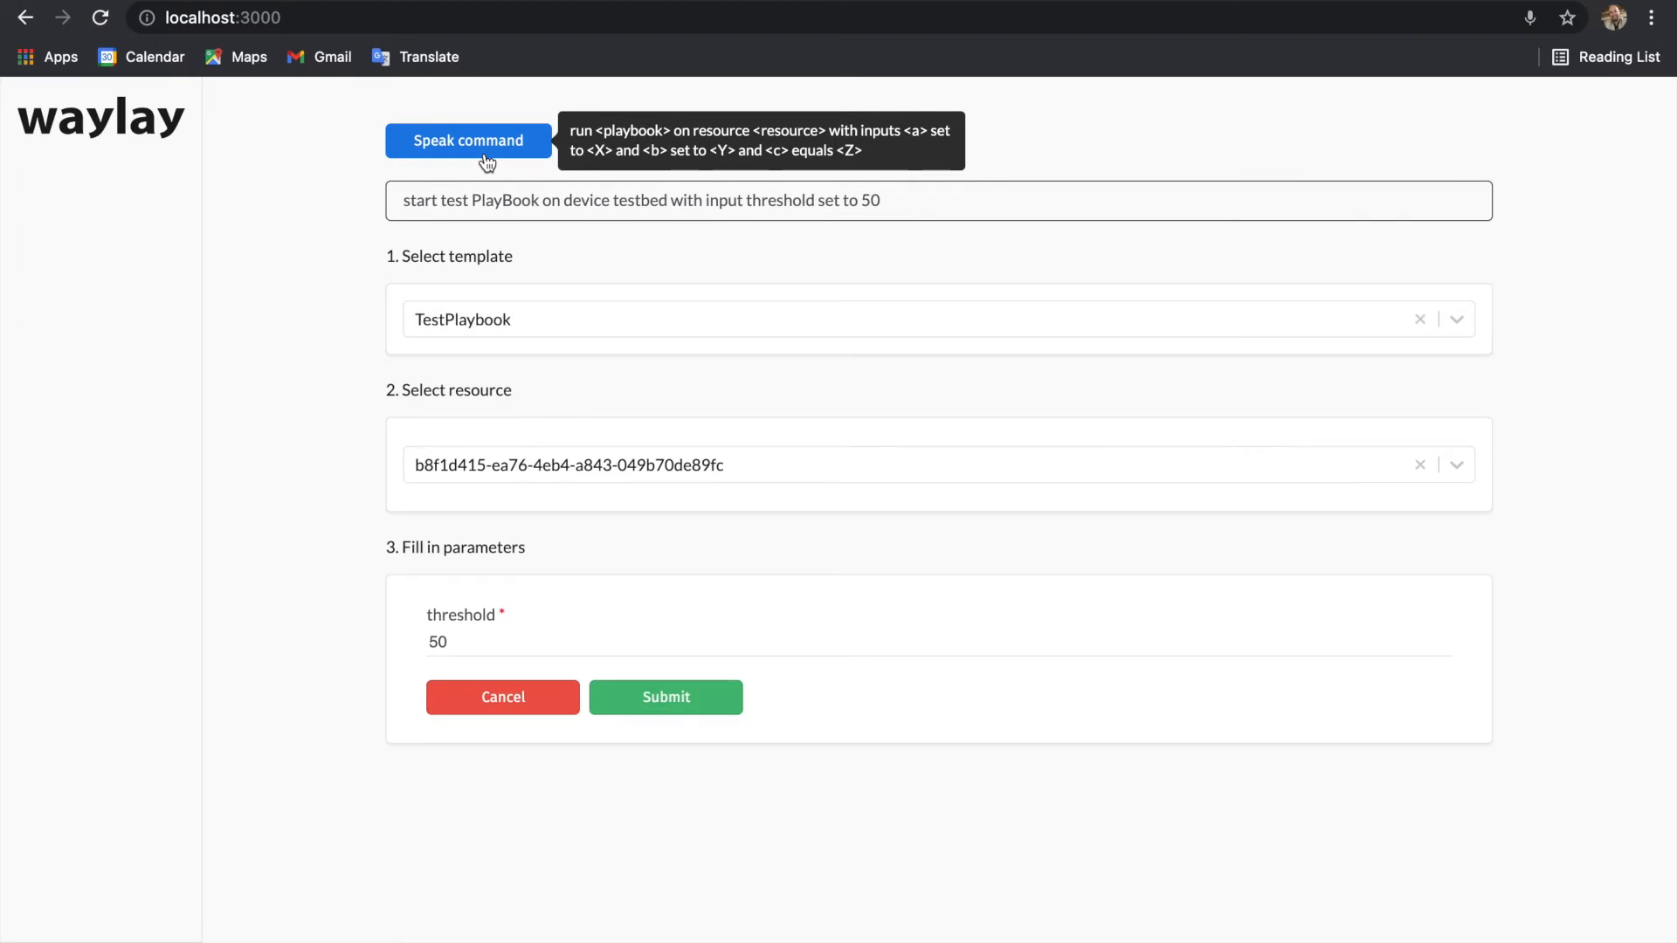
mouse_move(562, 346)
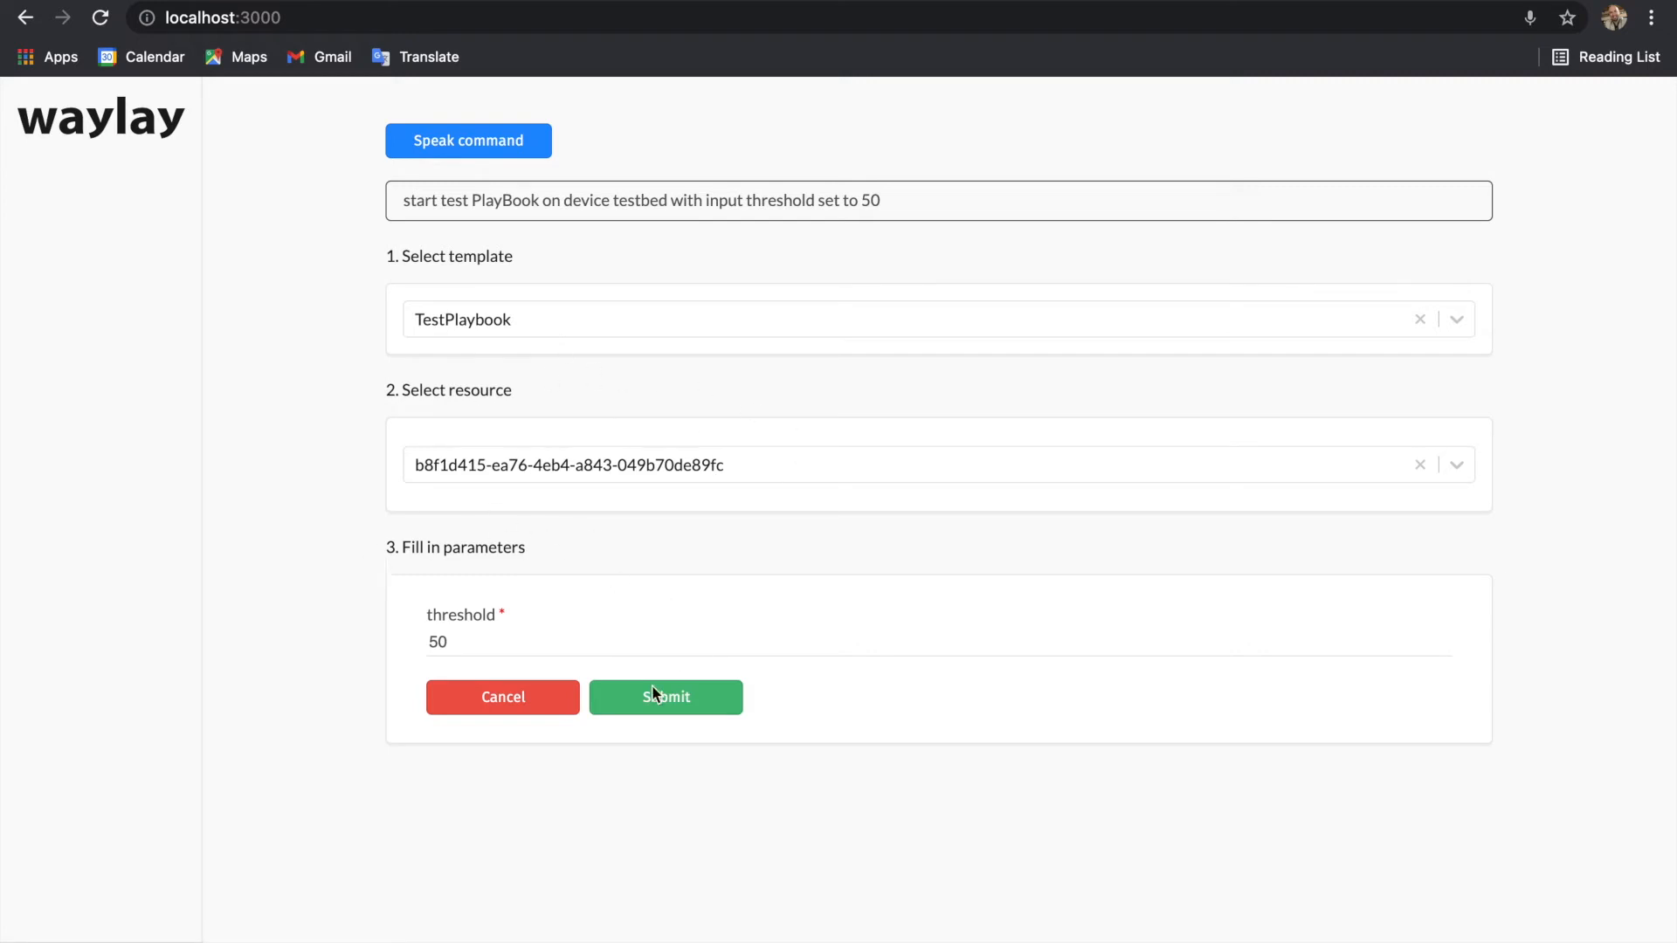
mouse_move(430, 671)
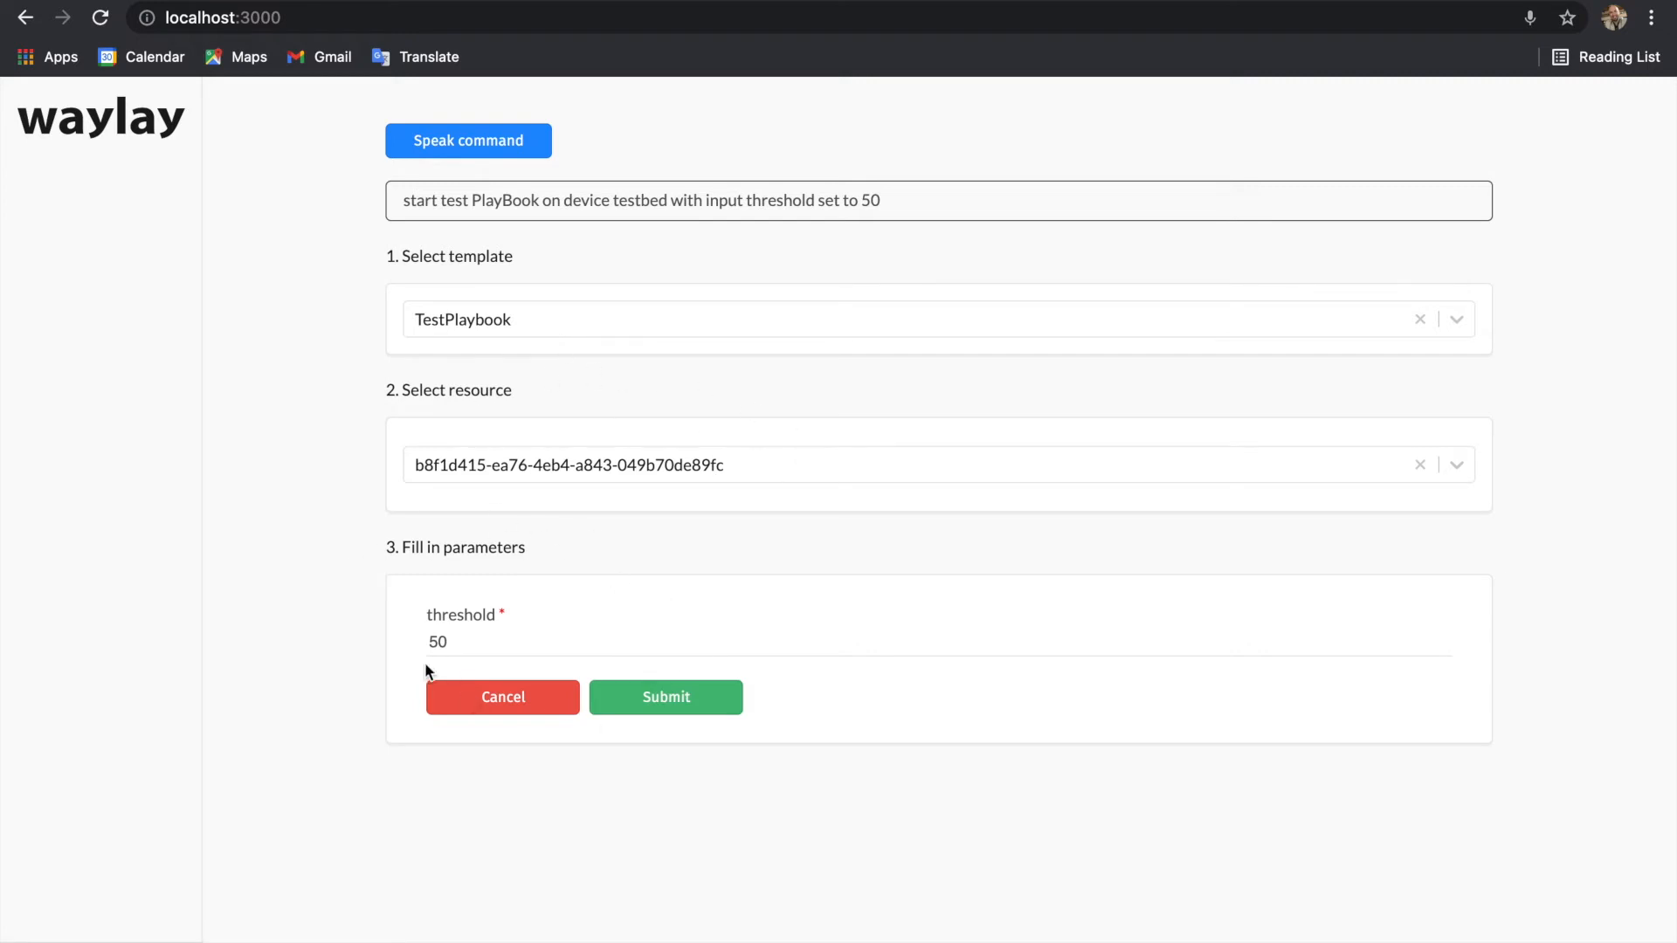
mouse_move(490, 618)
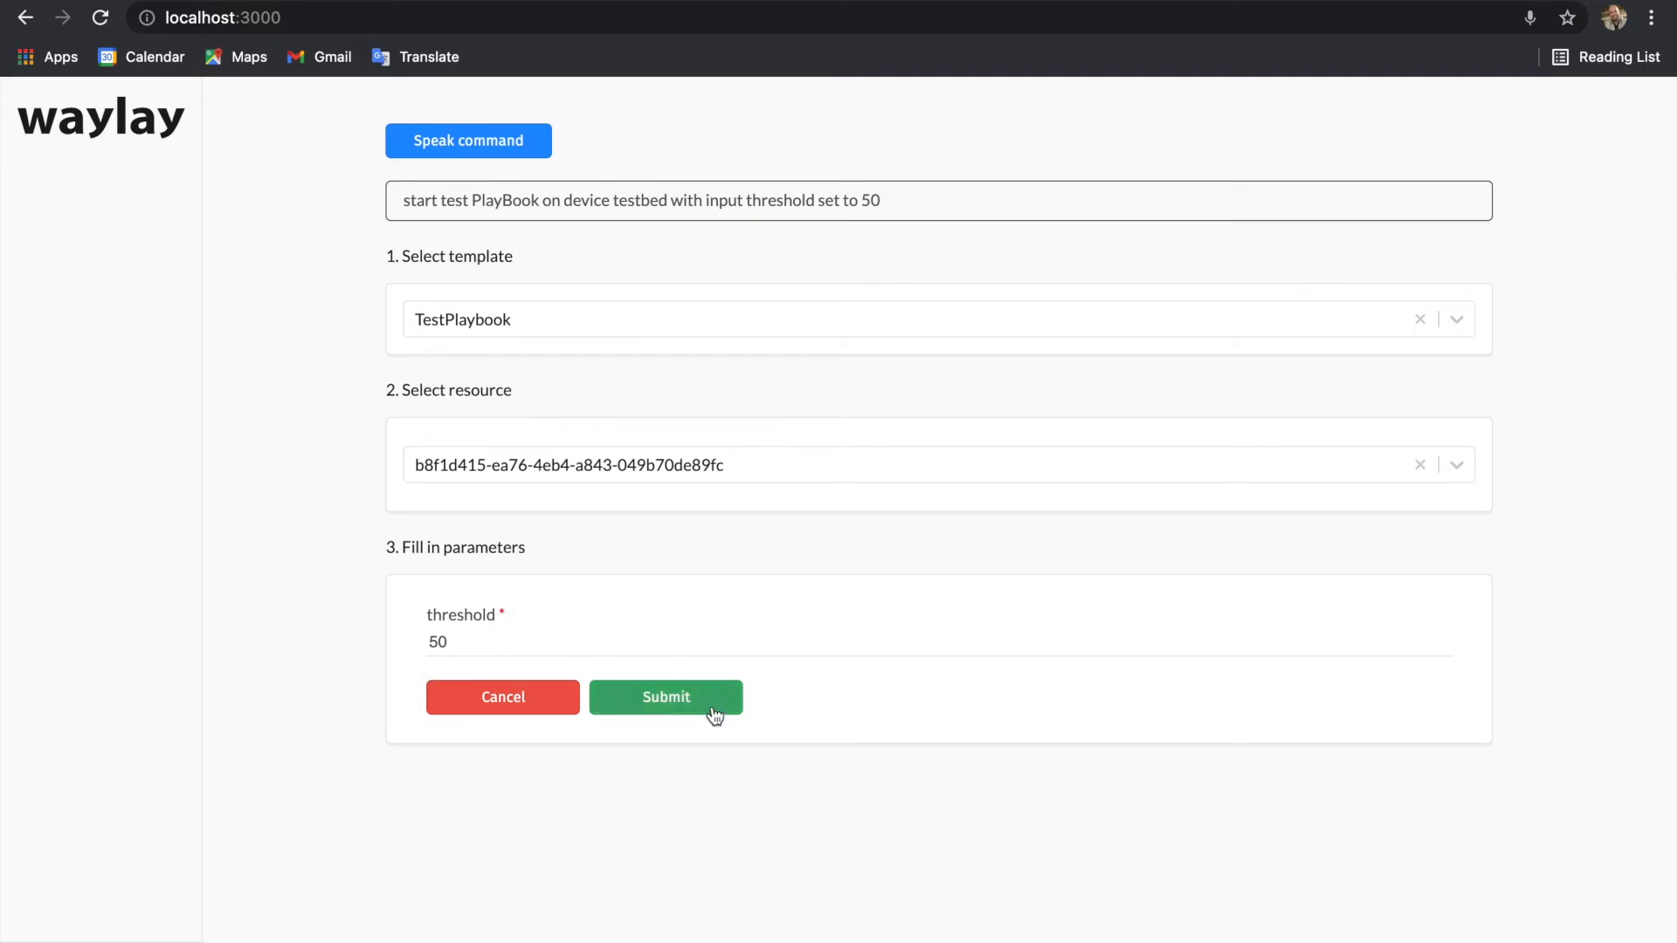
- Submit the voice-filled TestPlaybook run on Testbed with threshold 50
click(668, 697)
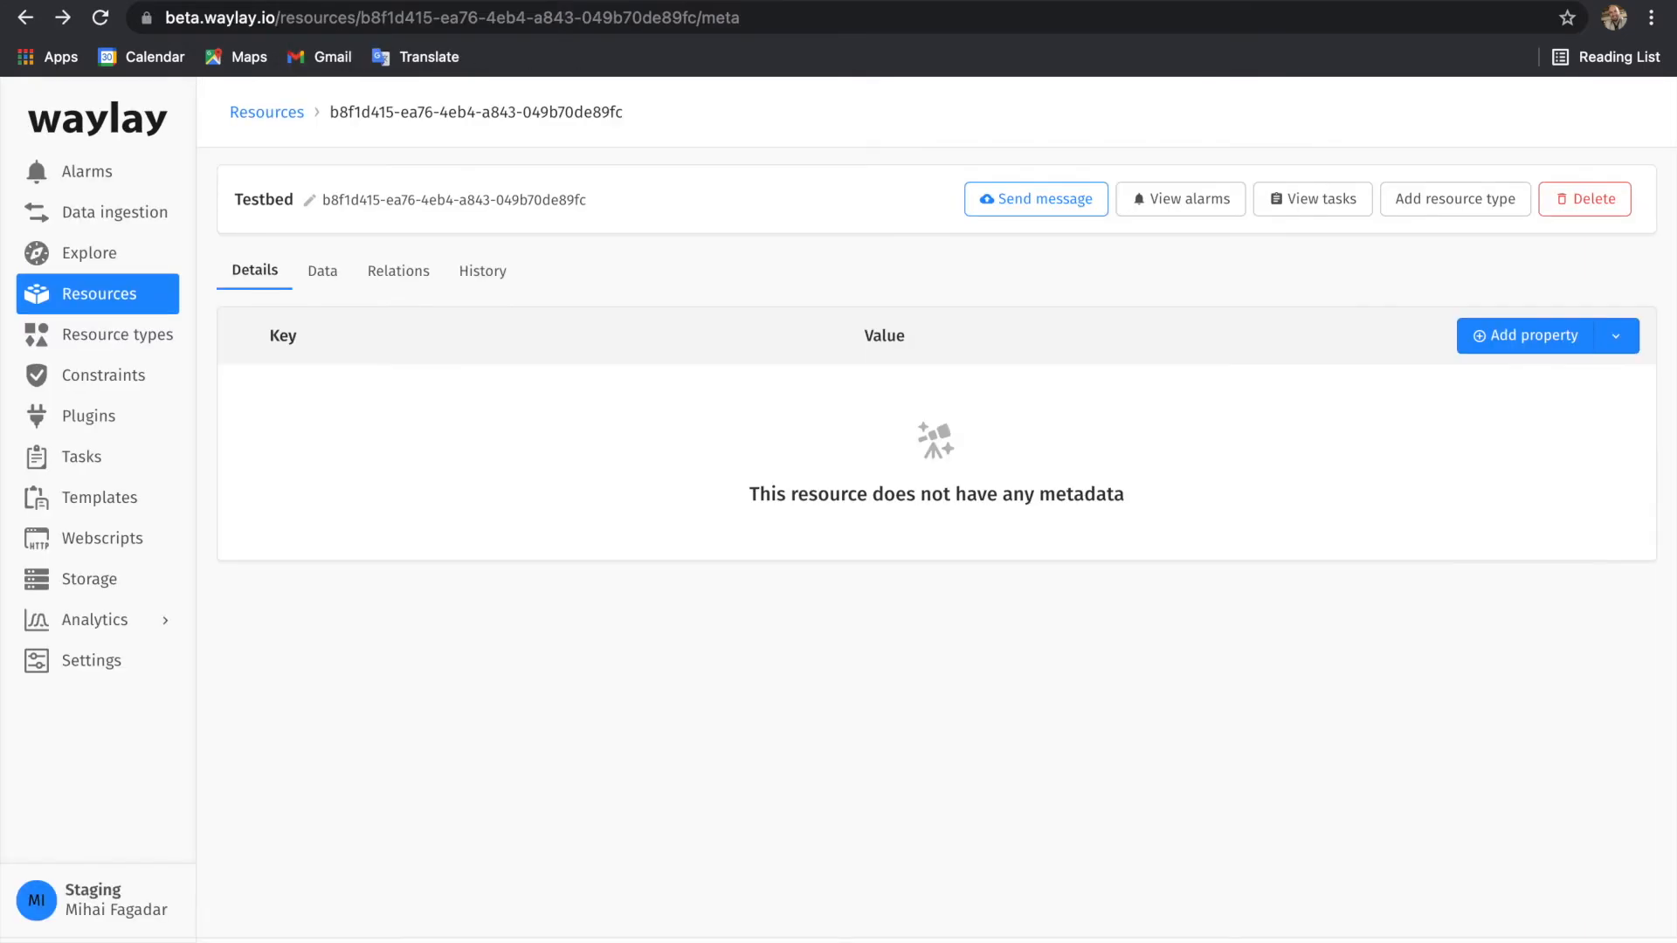
- Check Testbed's running TestPlaybook task, then return to its empty alarms list
click(1314, 199)
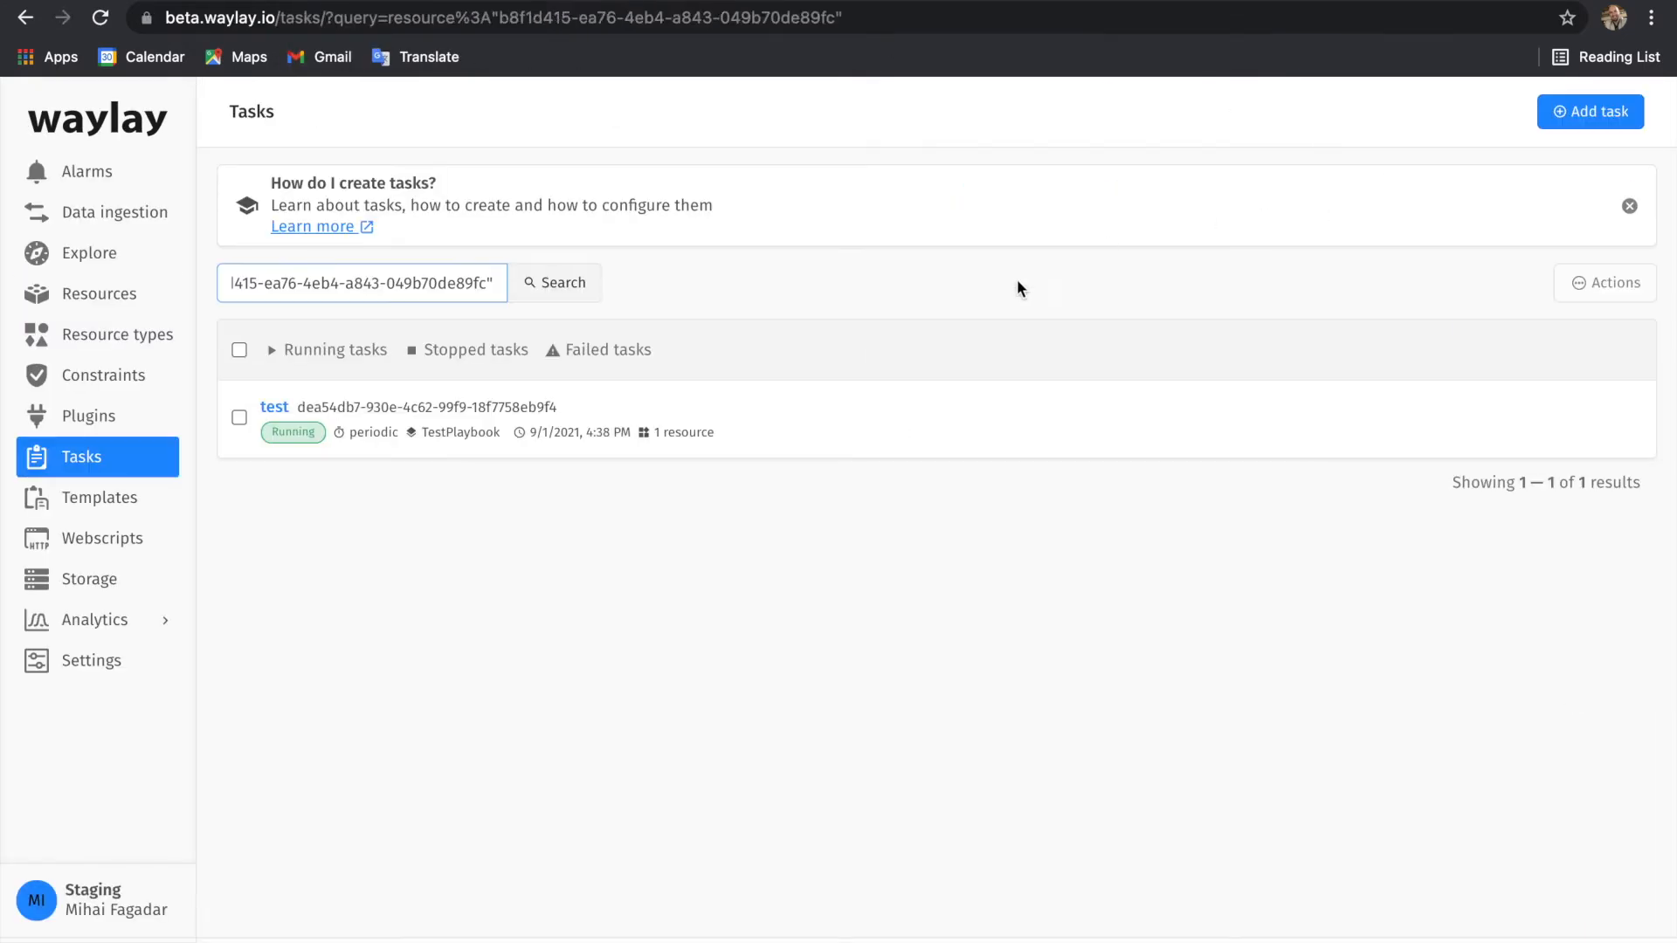
mouse_move(457, 526)
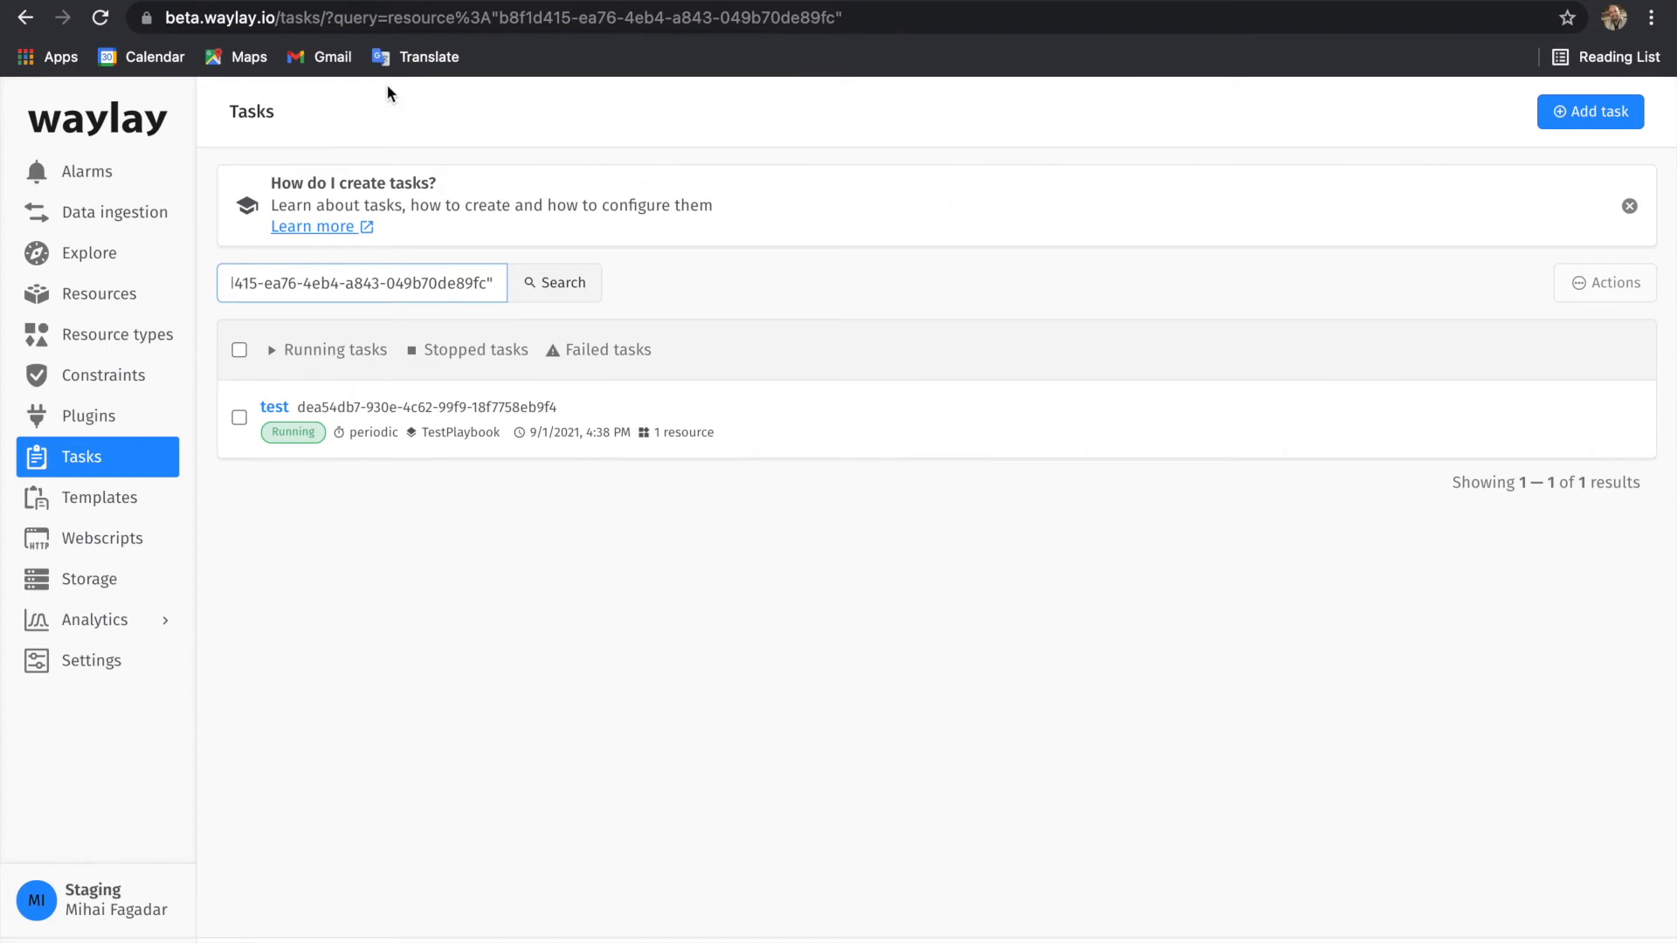
click(87, 172)
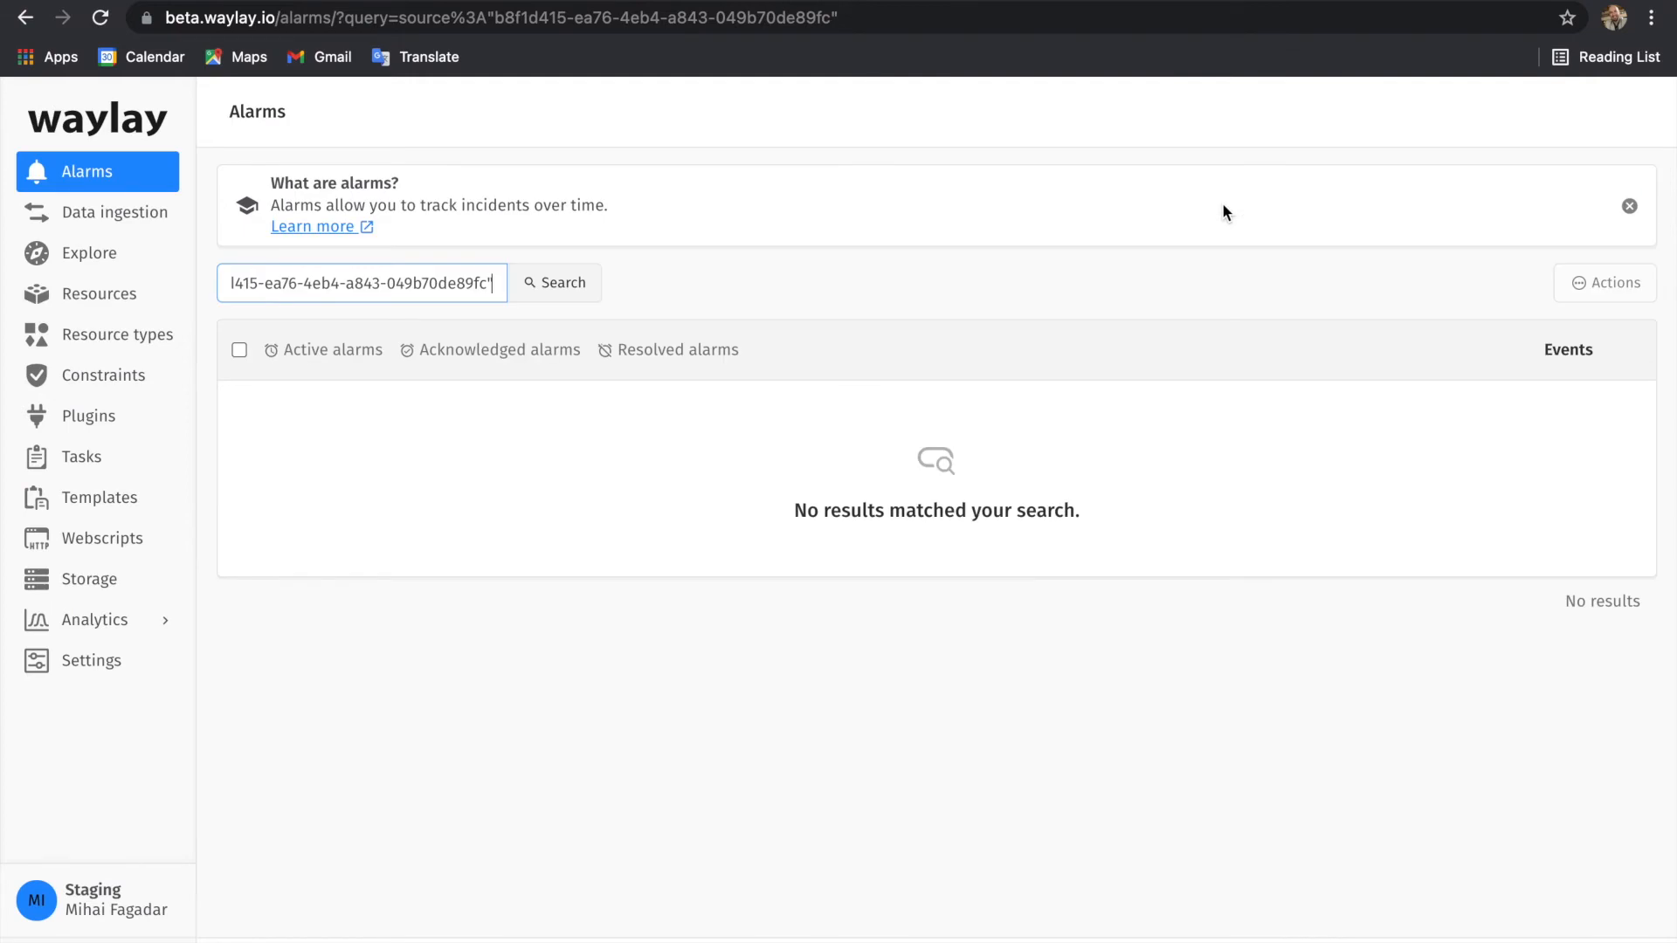
mouse_move(346, 241)
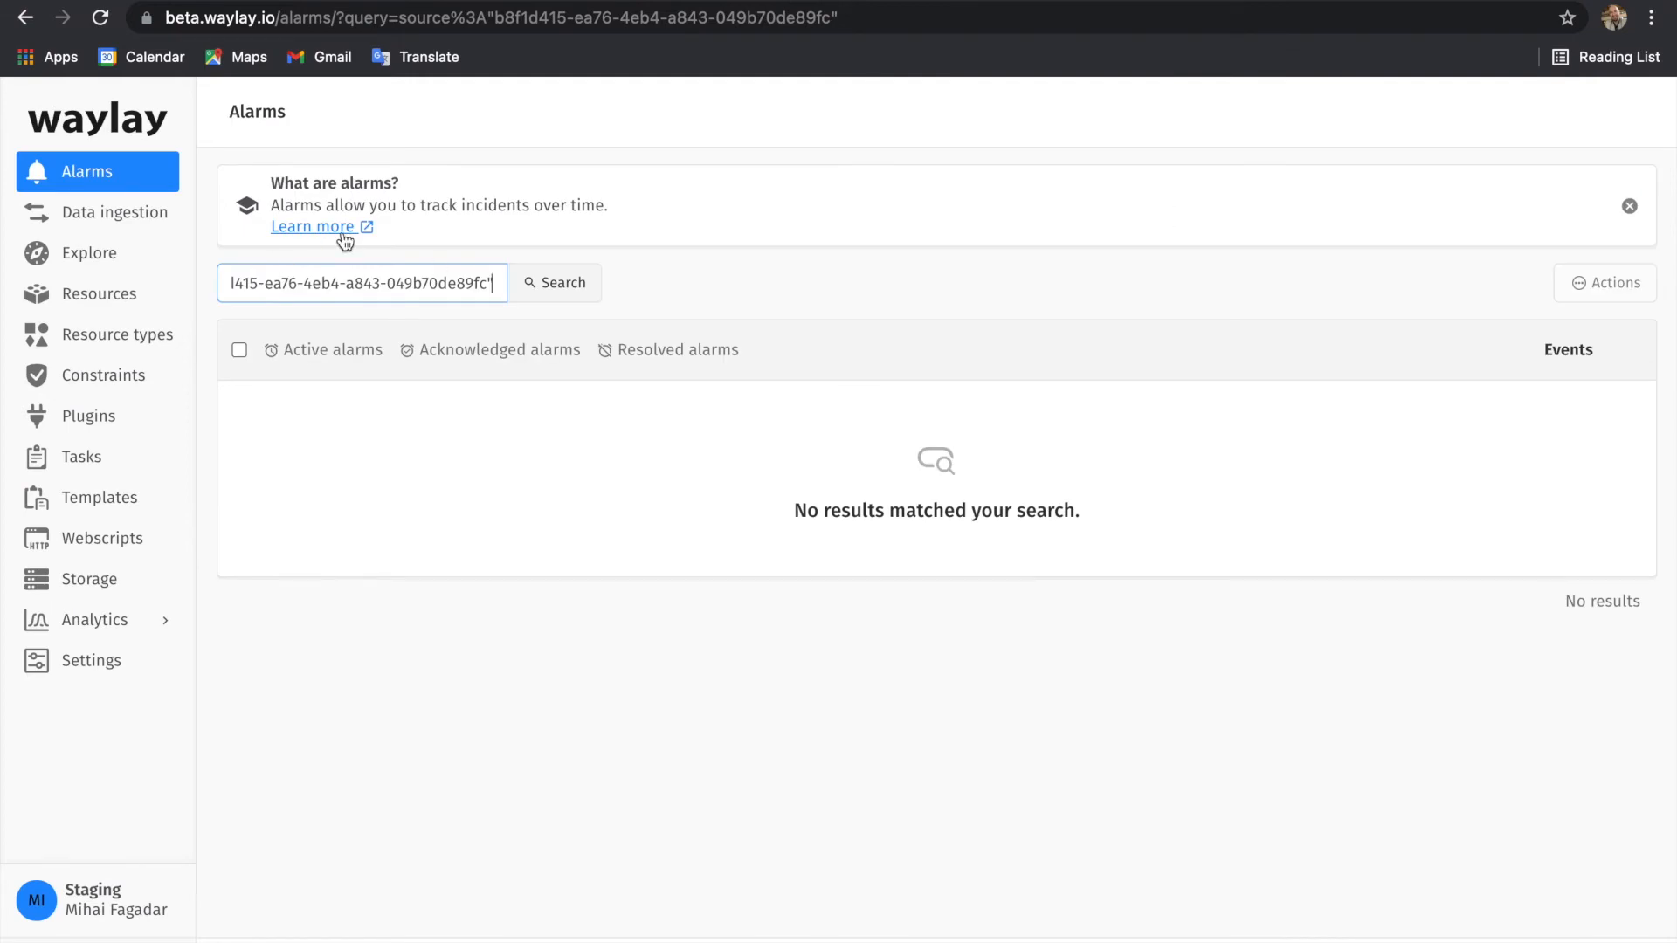
mouse_move(208, 112)
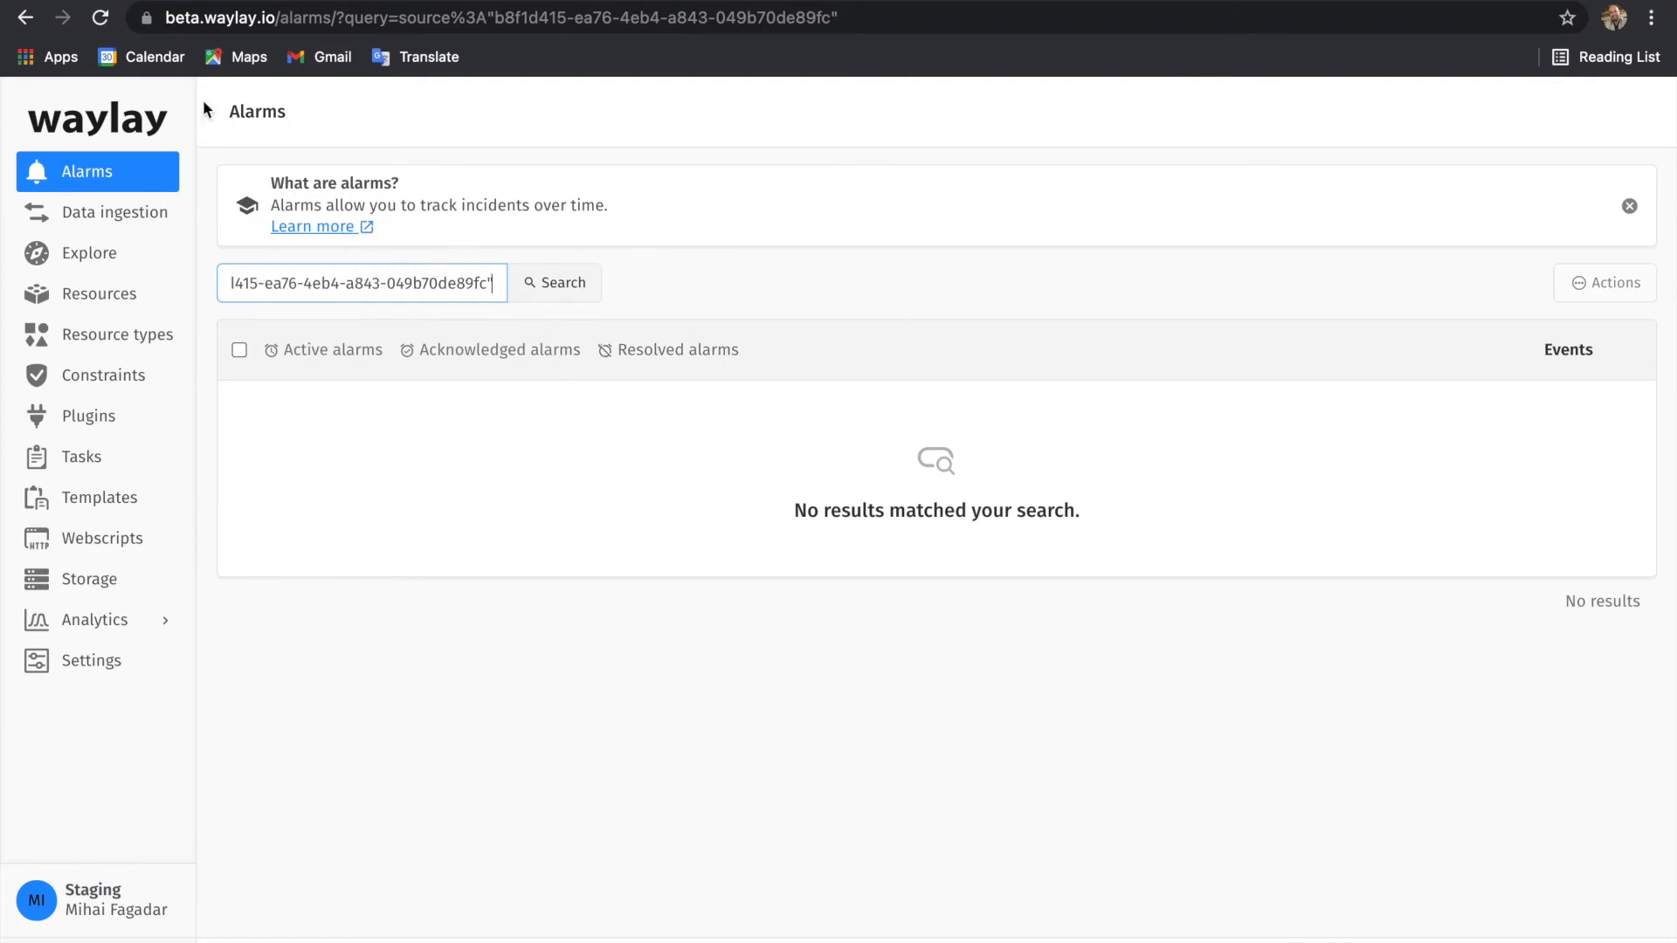
mouse_move(28, 19)
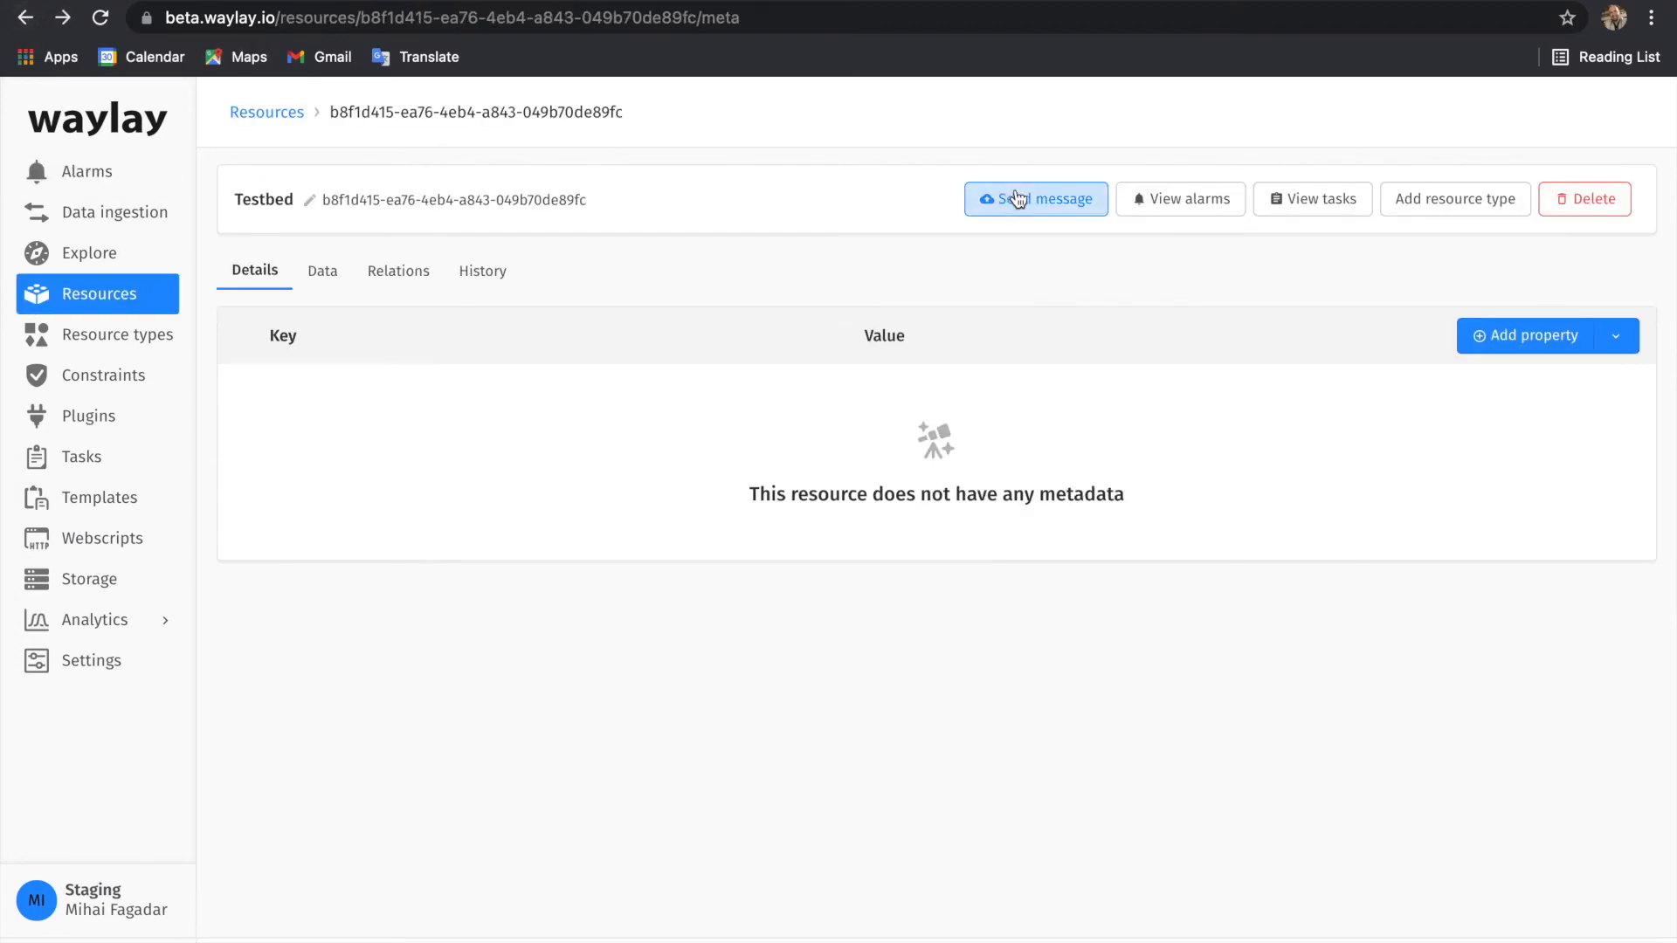
- Draft a Testbed message with the JSON payload { "temperature": 40 }
click(1036, 197)
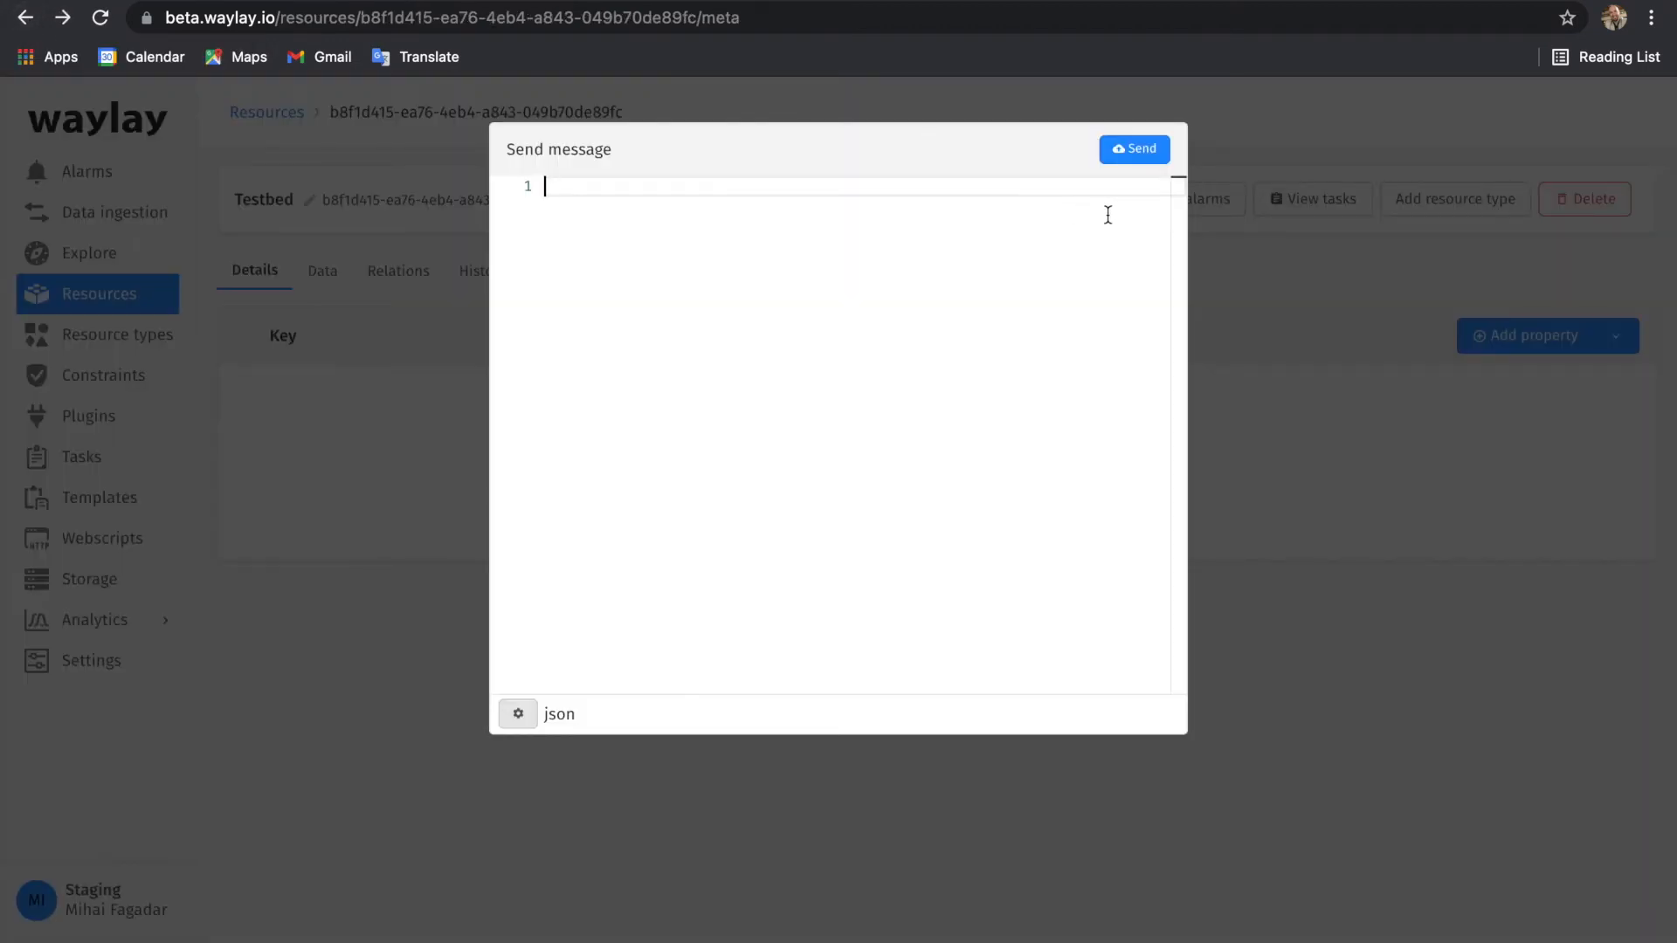
text({})
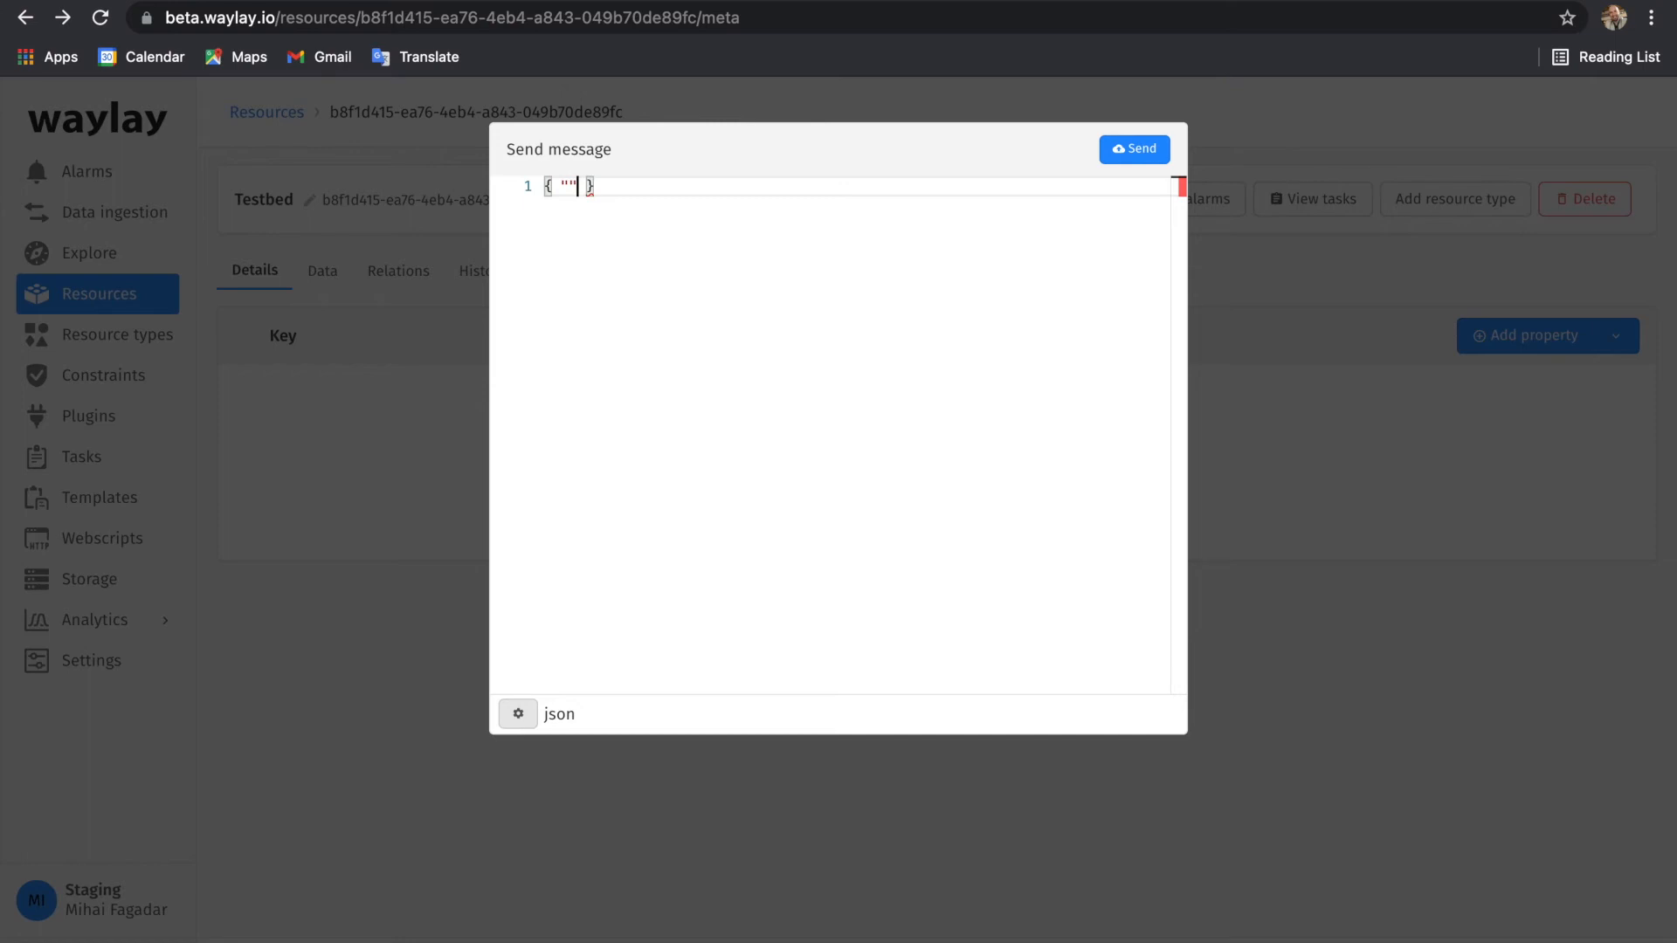
text(tempera)
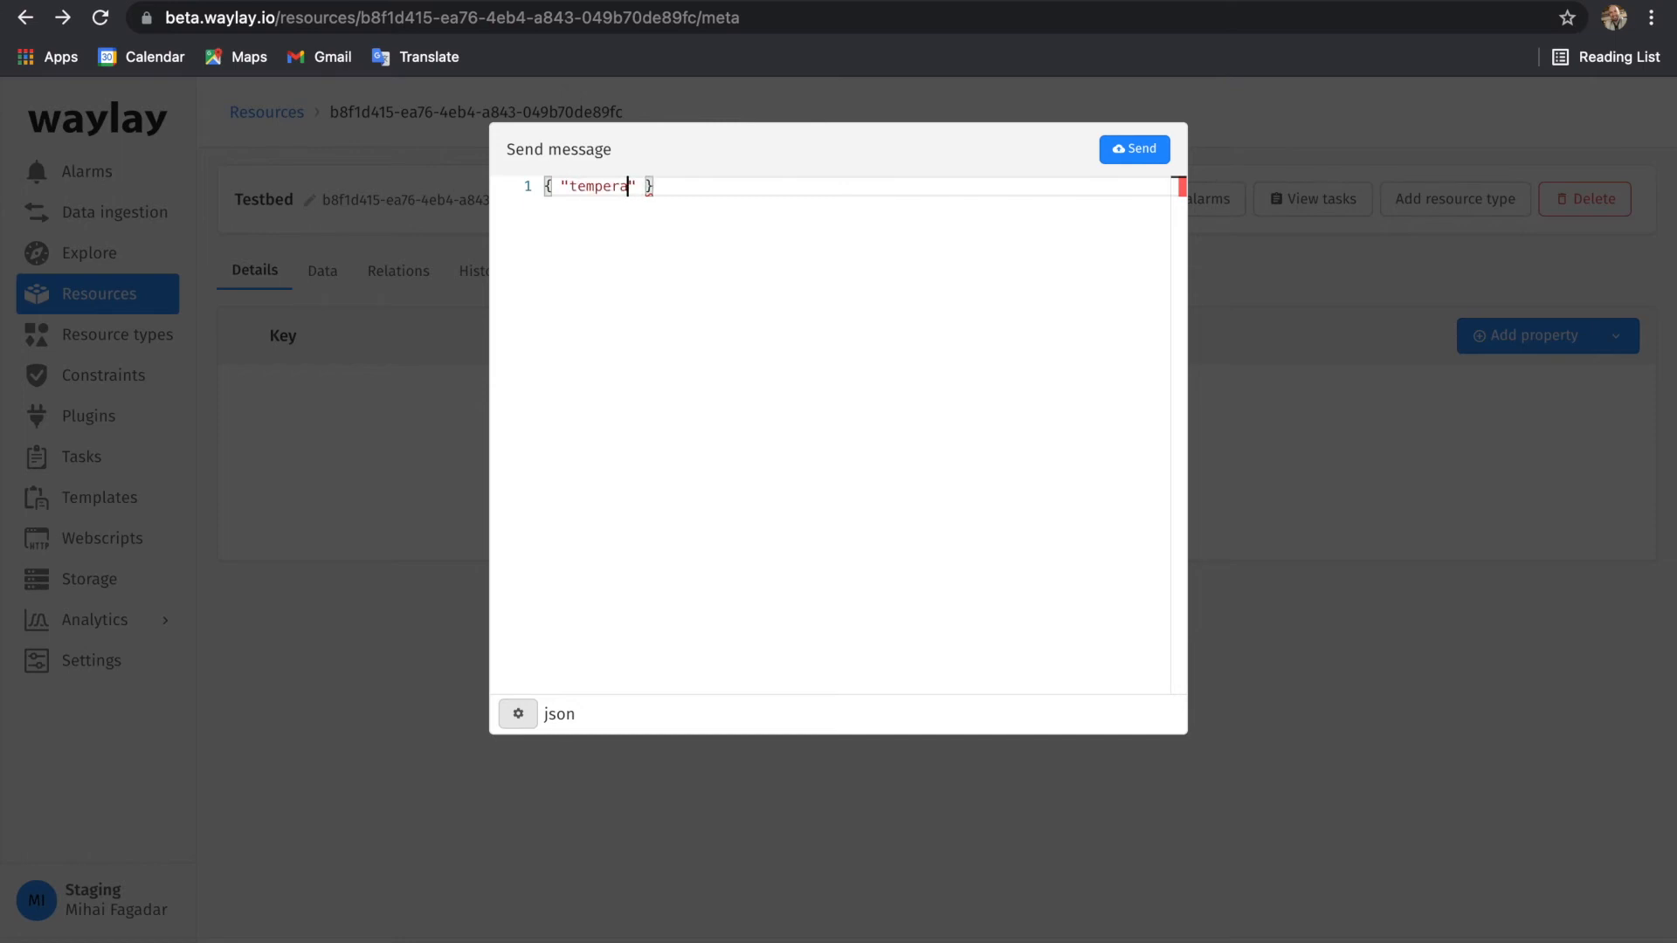
text(ture":)
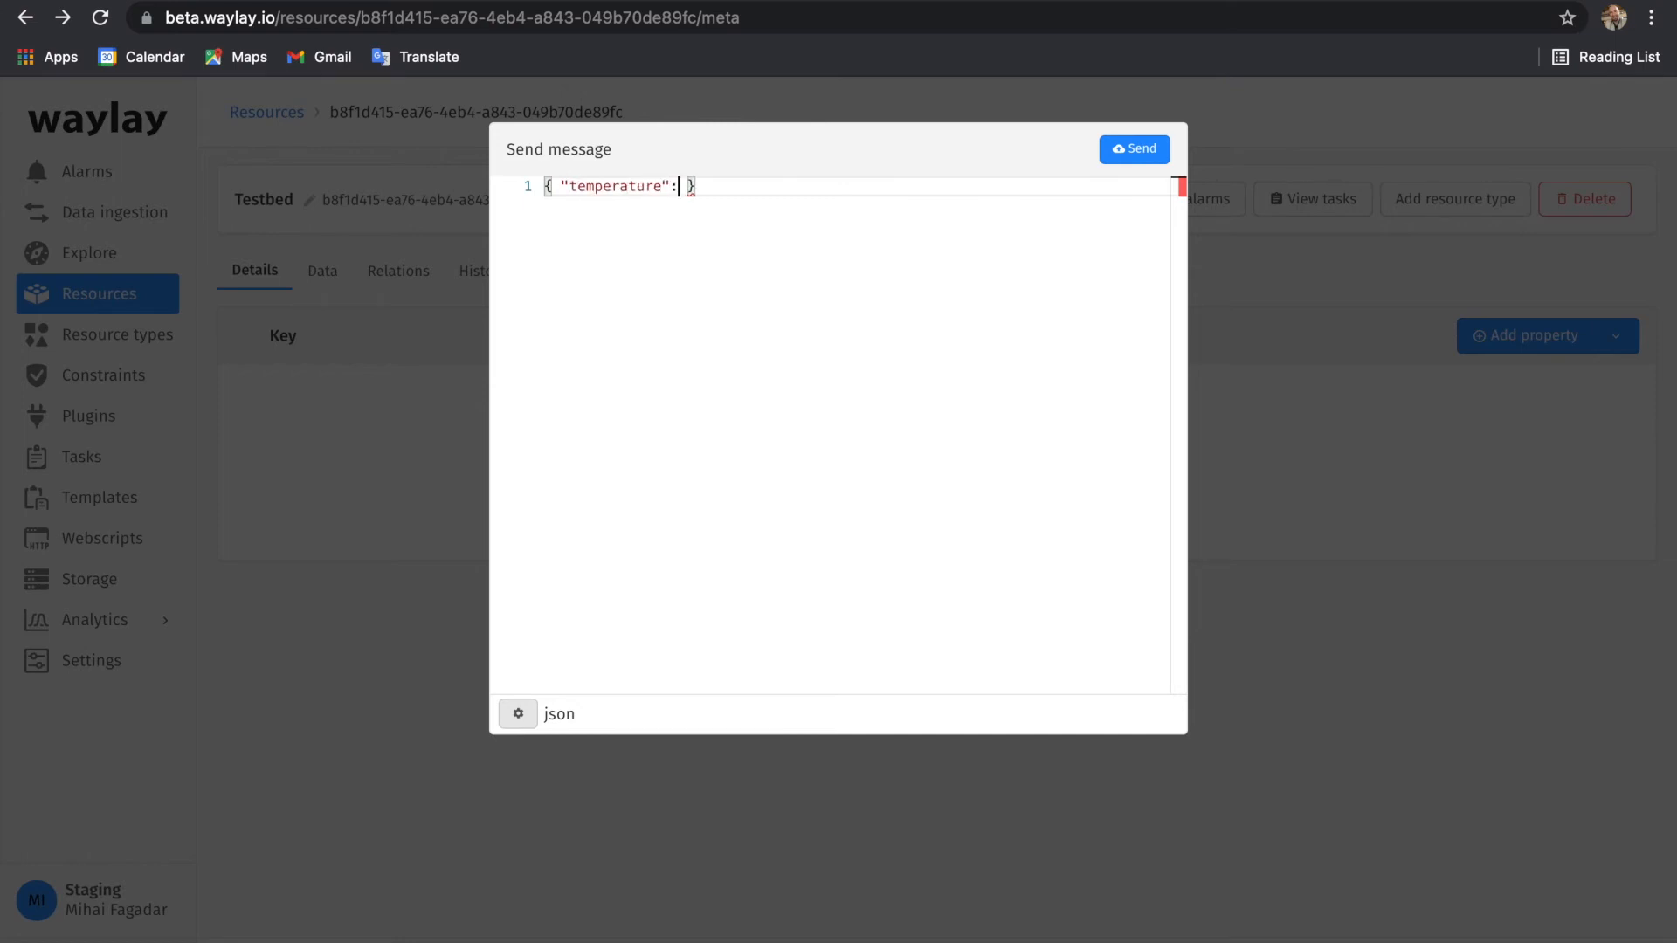
text(40)
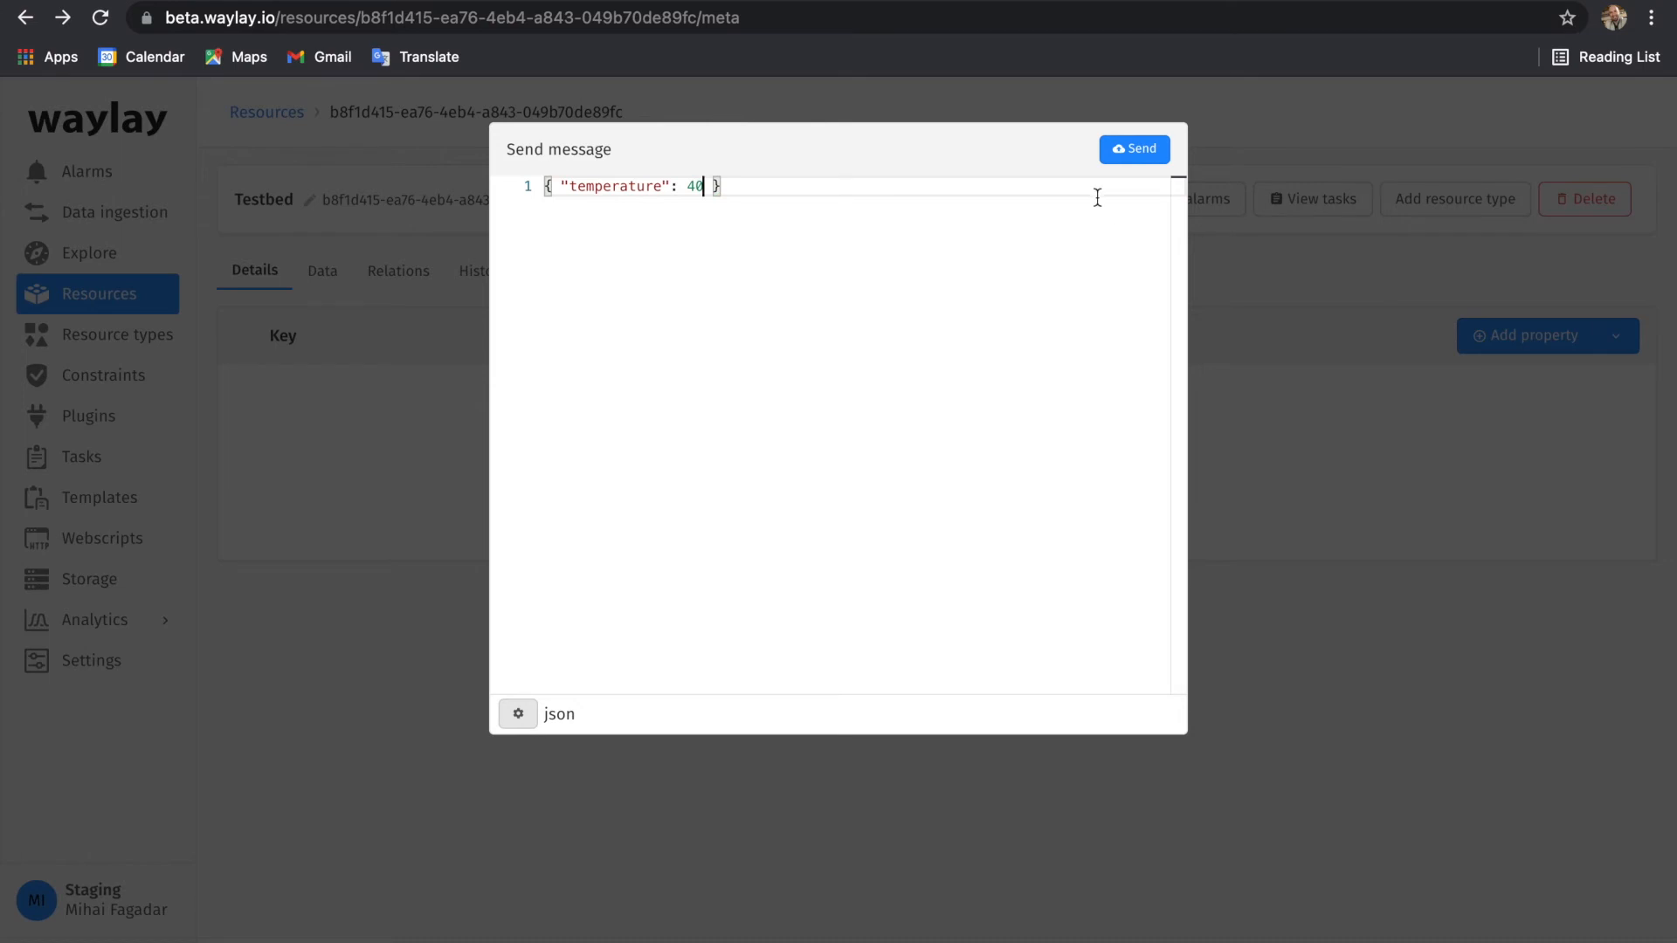
- Send the temperature 40 message, confirm Testbed's alarm list is still empty, and go back
click(1135, 149)
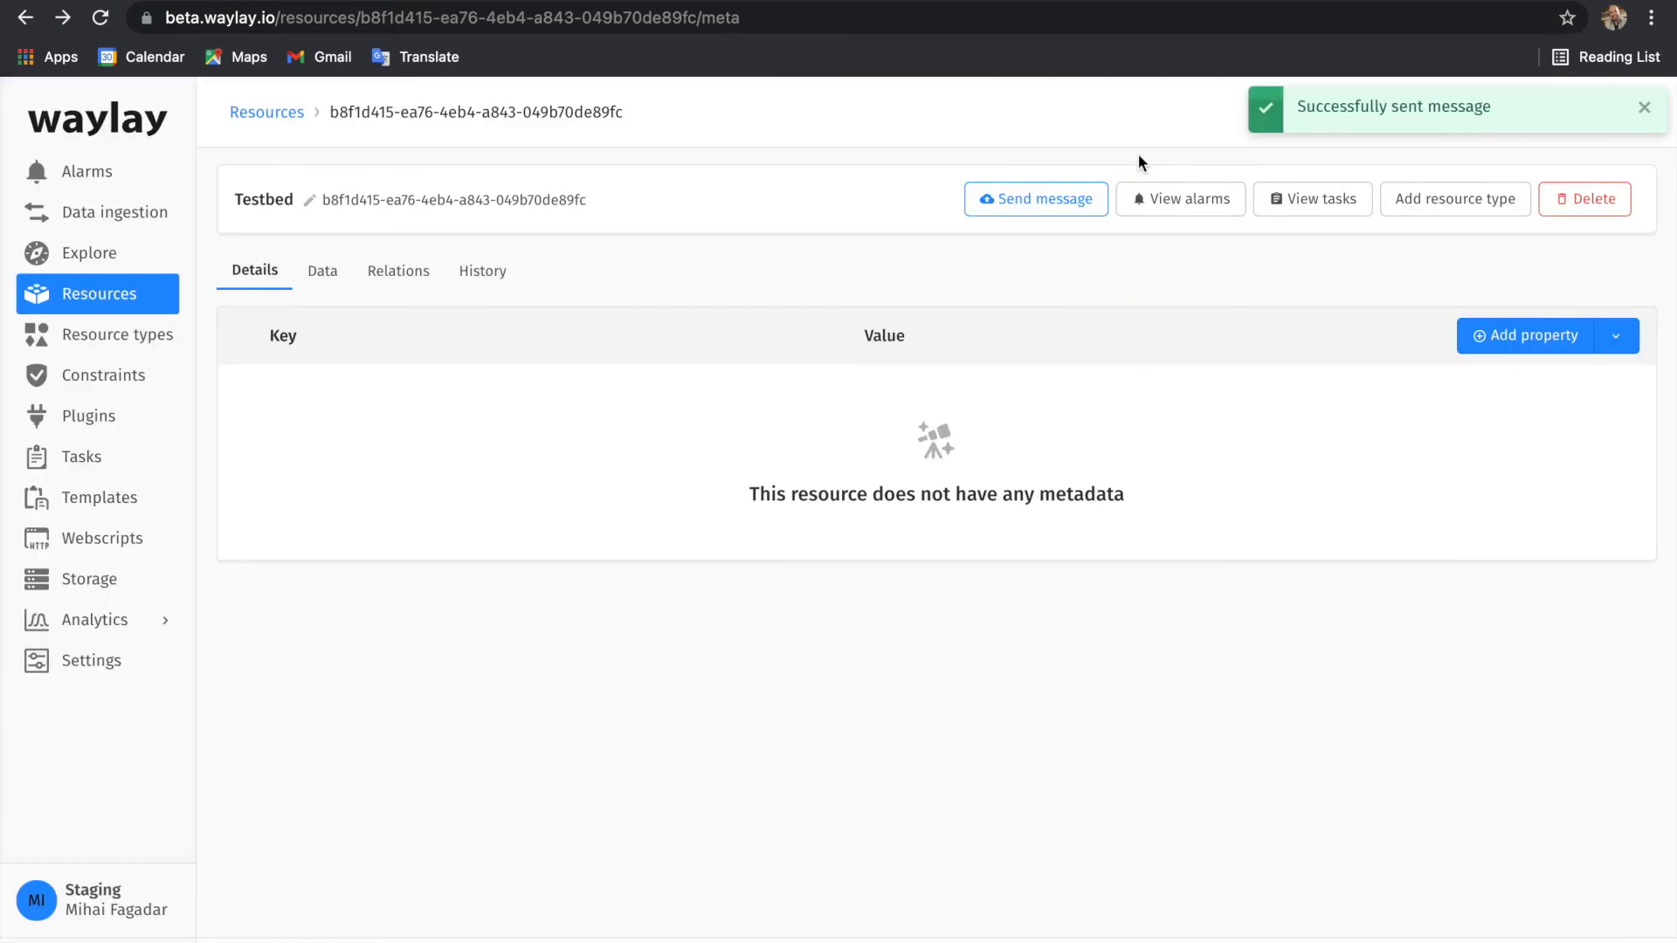
mouse_move(1188, 202)
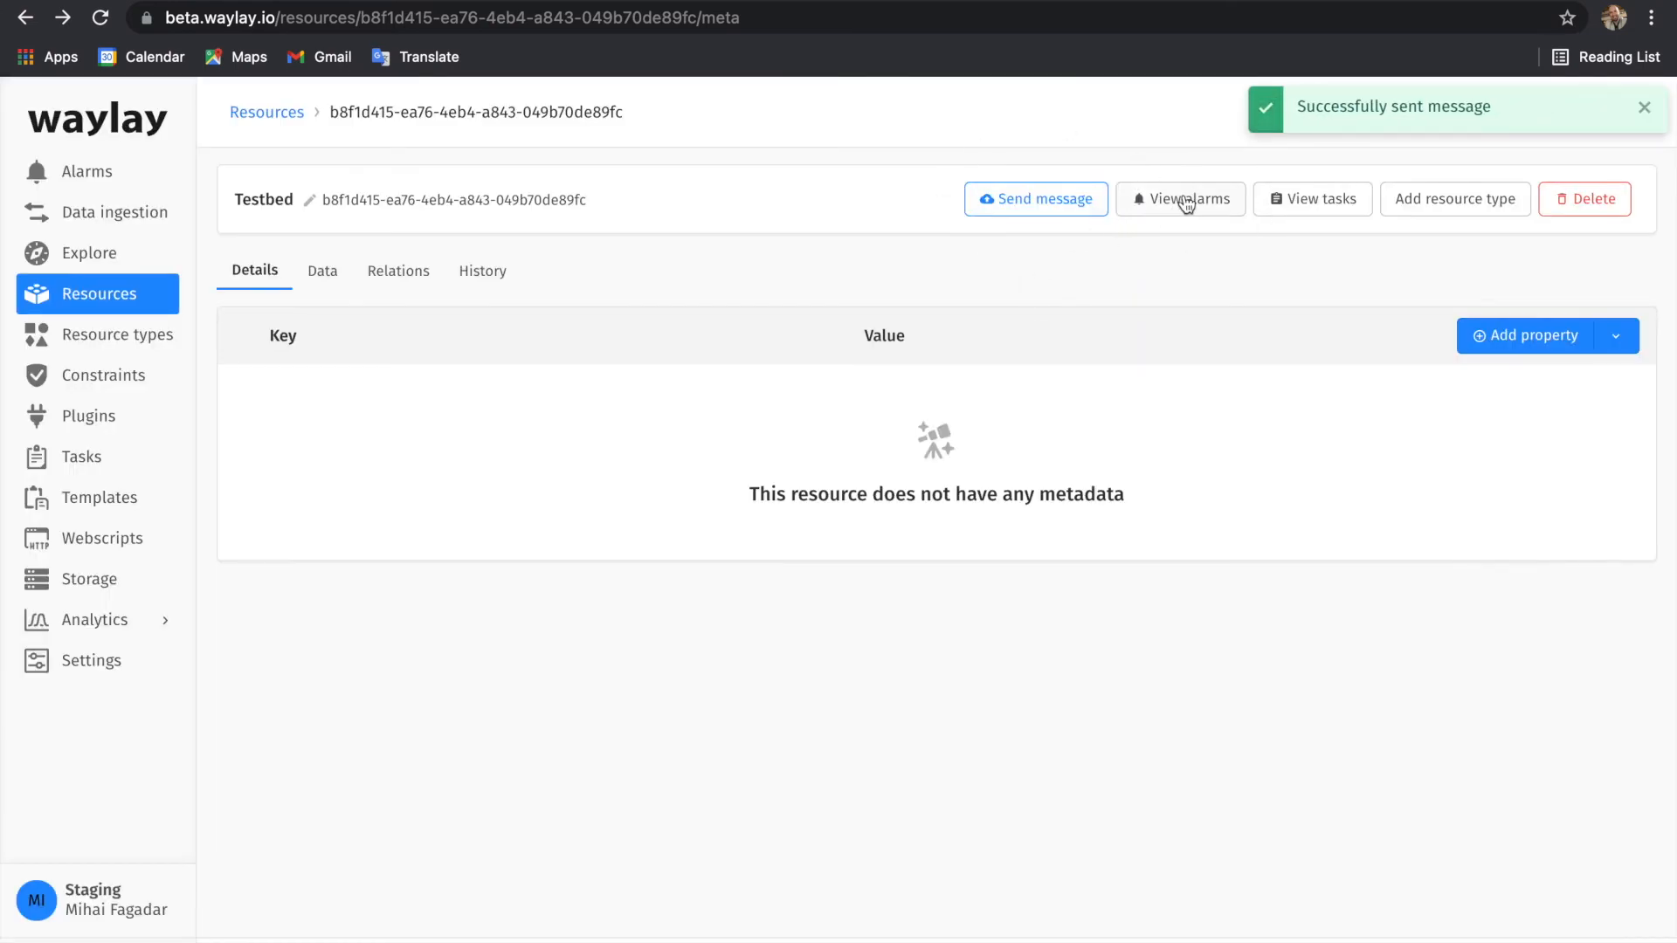
click(1181, 199)
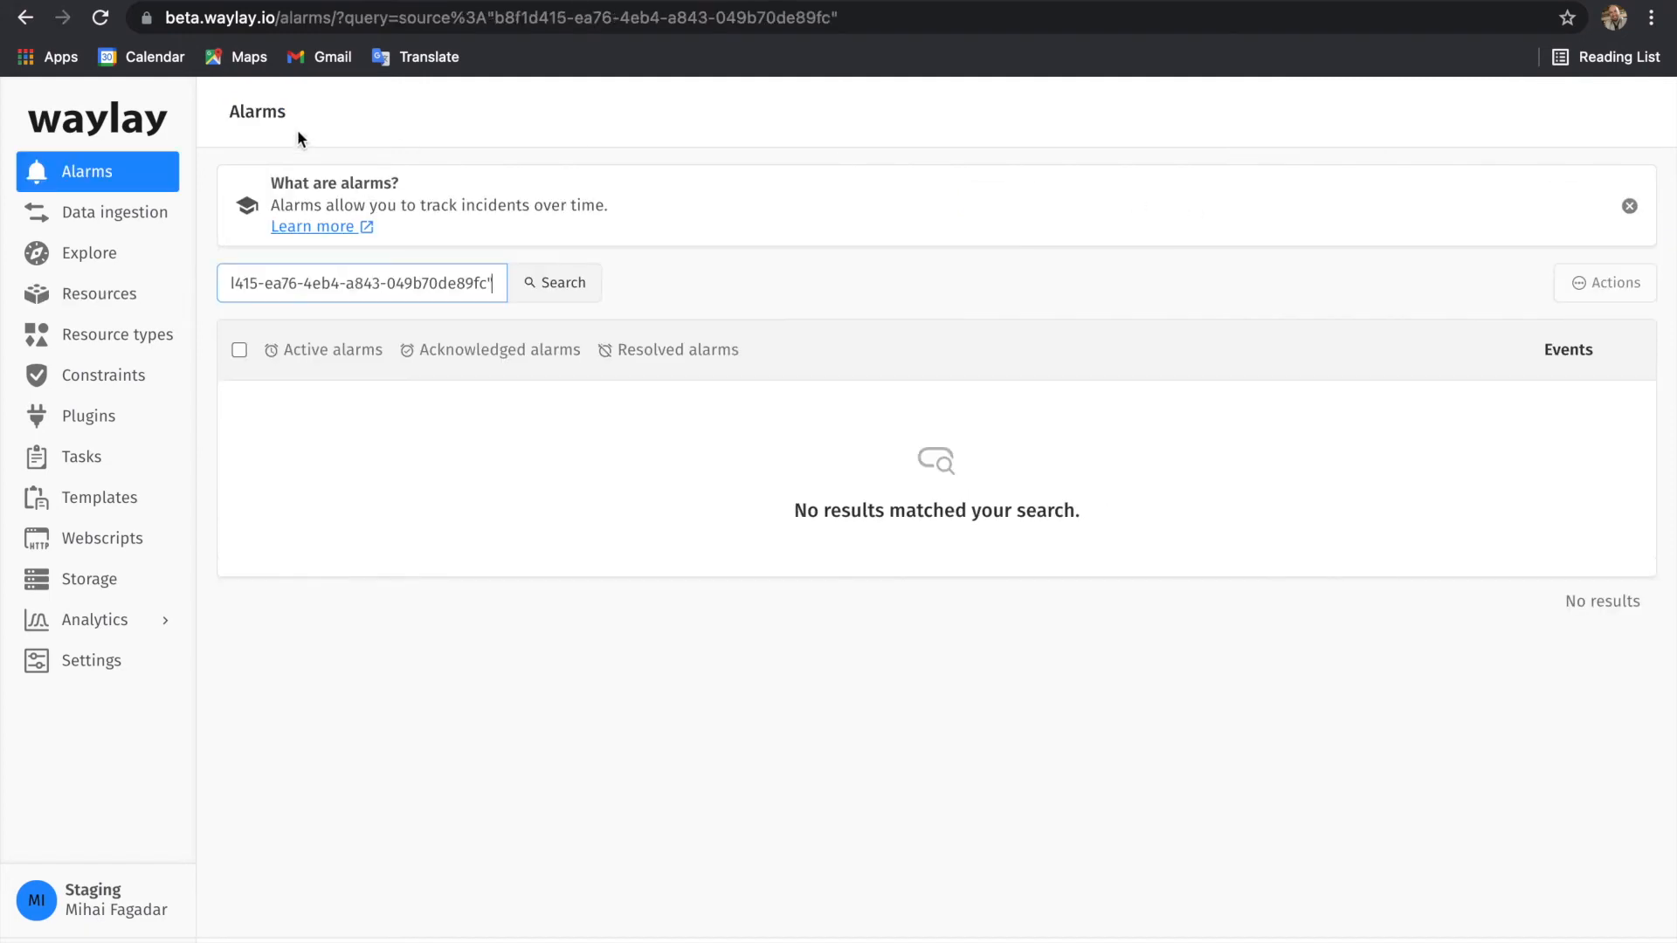
click(97, 19)
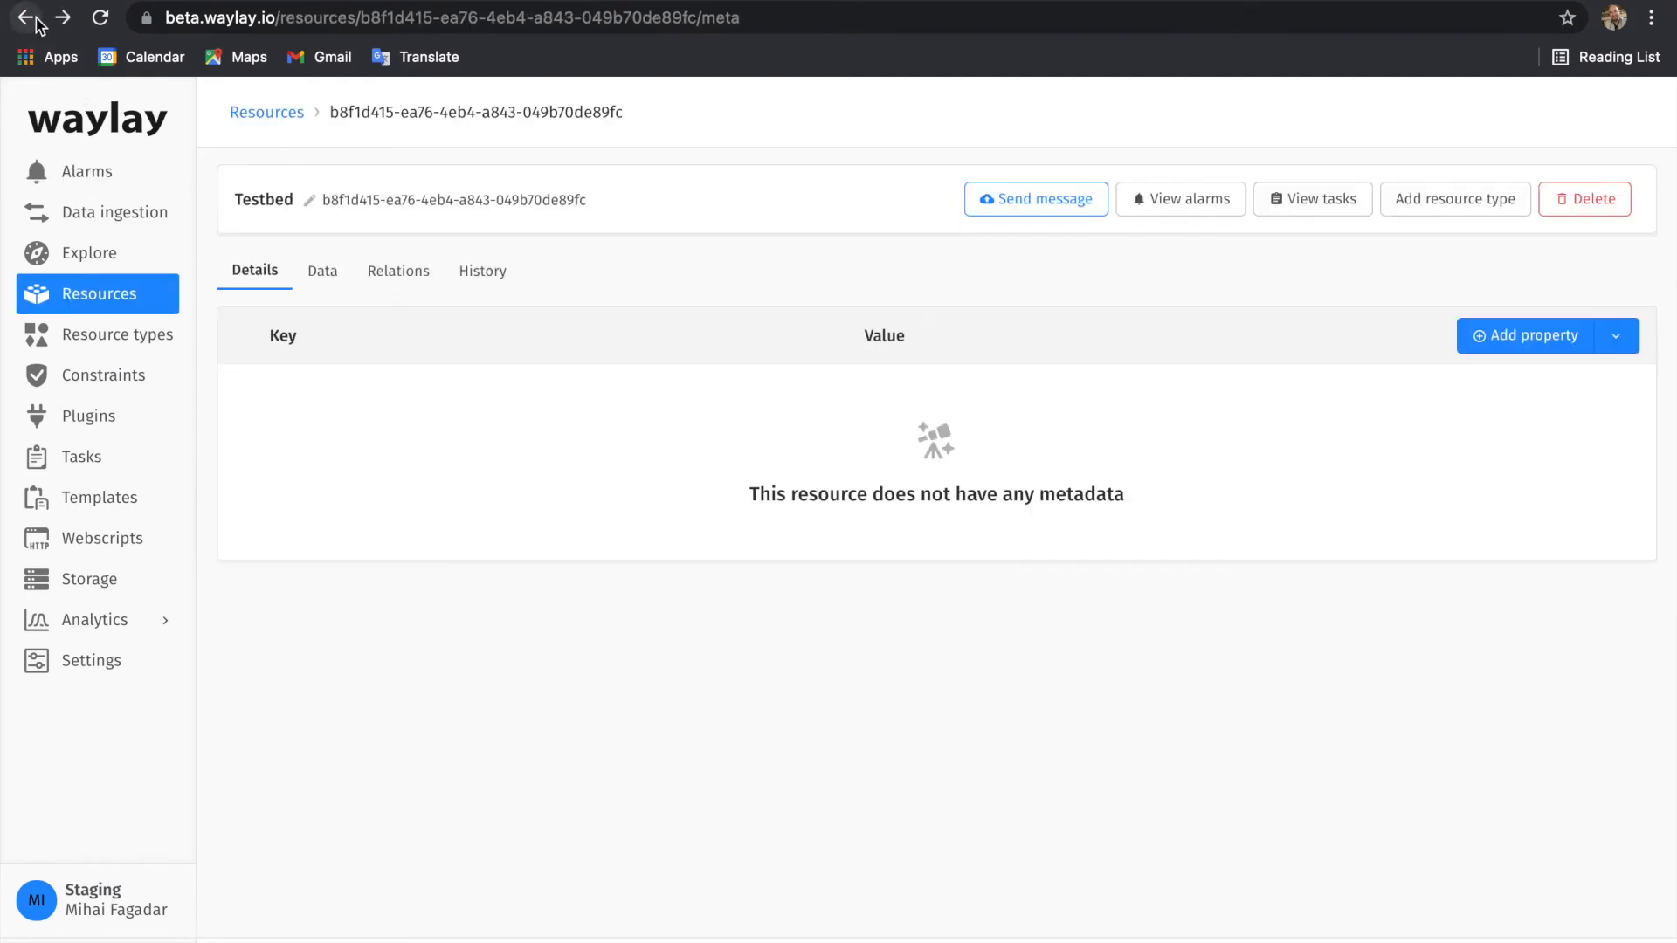
- View Testbed's metrics and received messages, then start another message
click(322, 270)
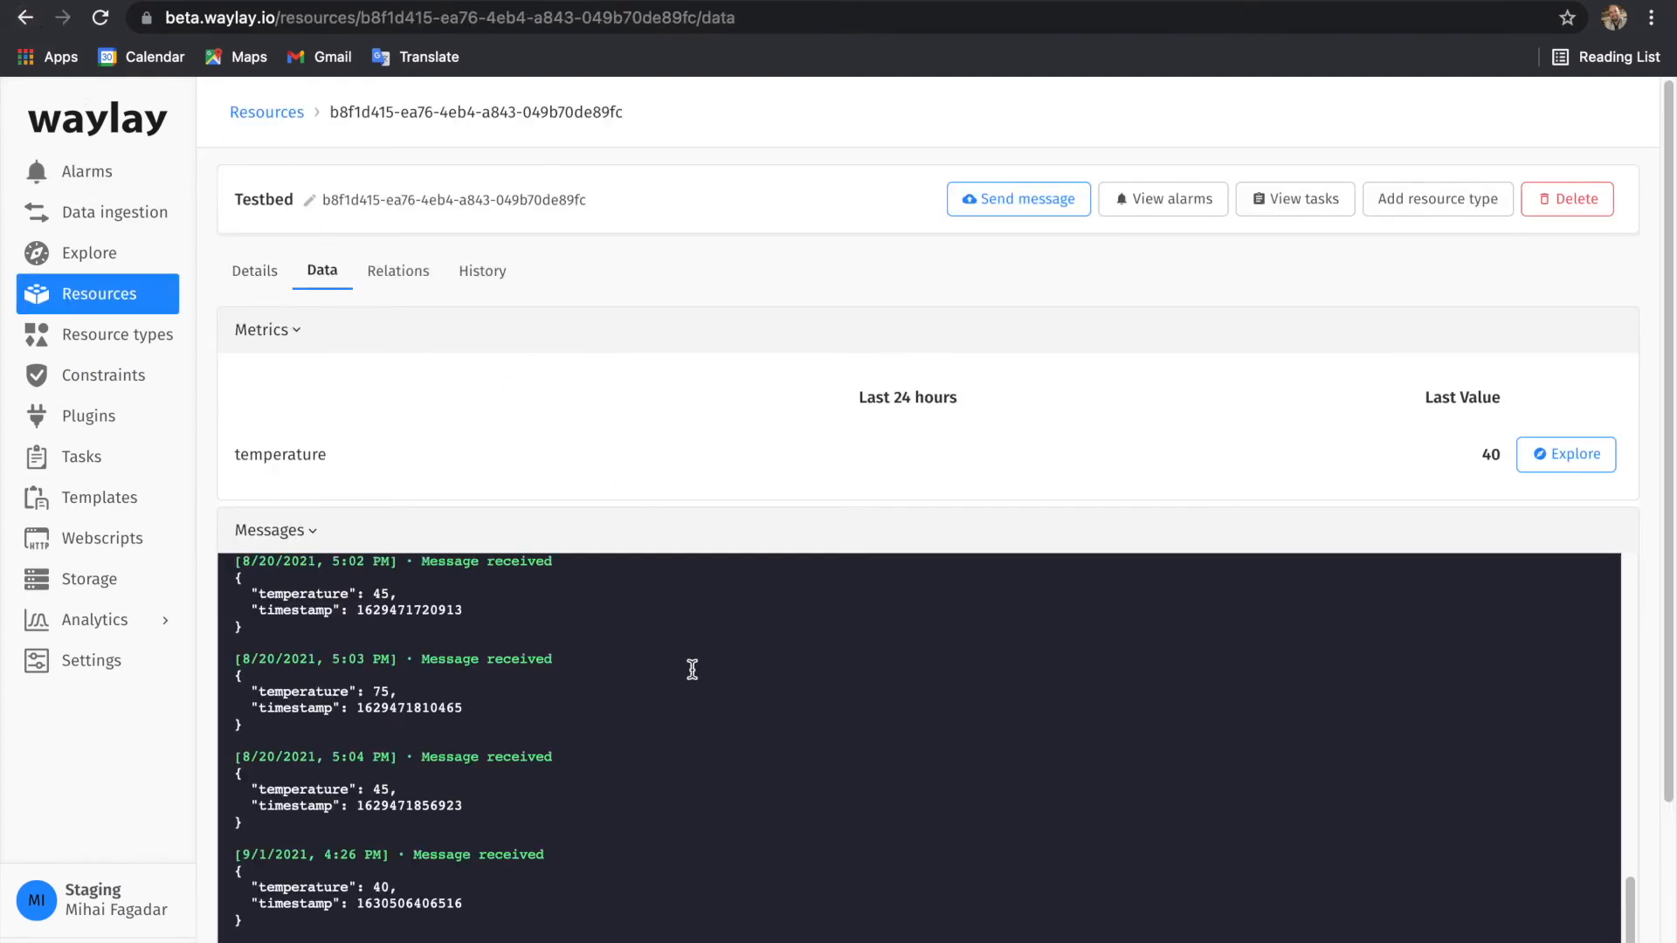
scroll(down, 3)
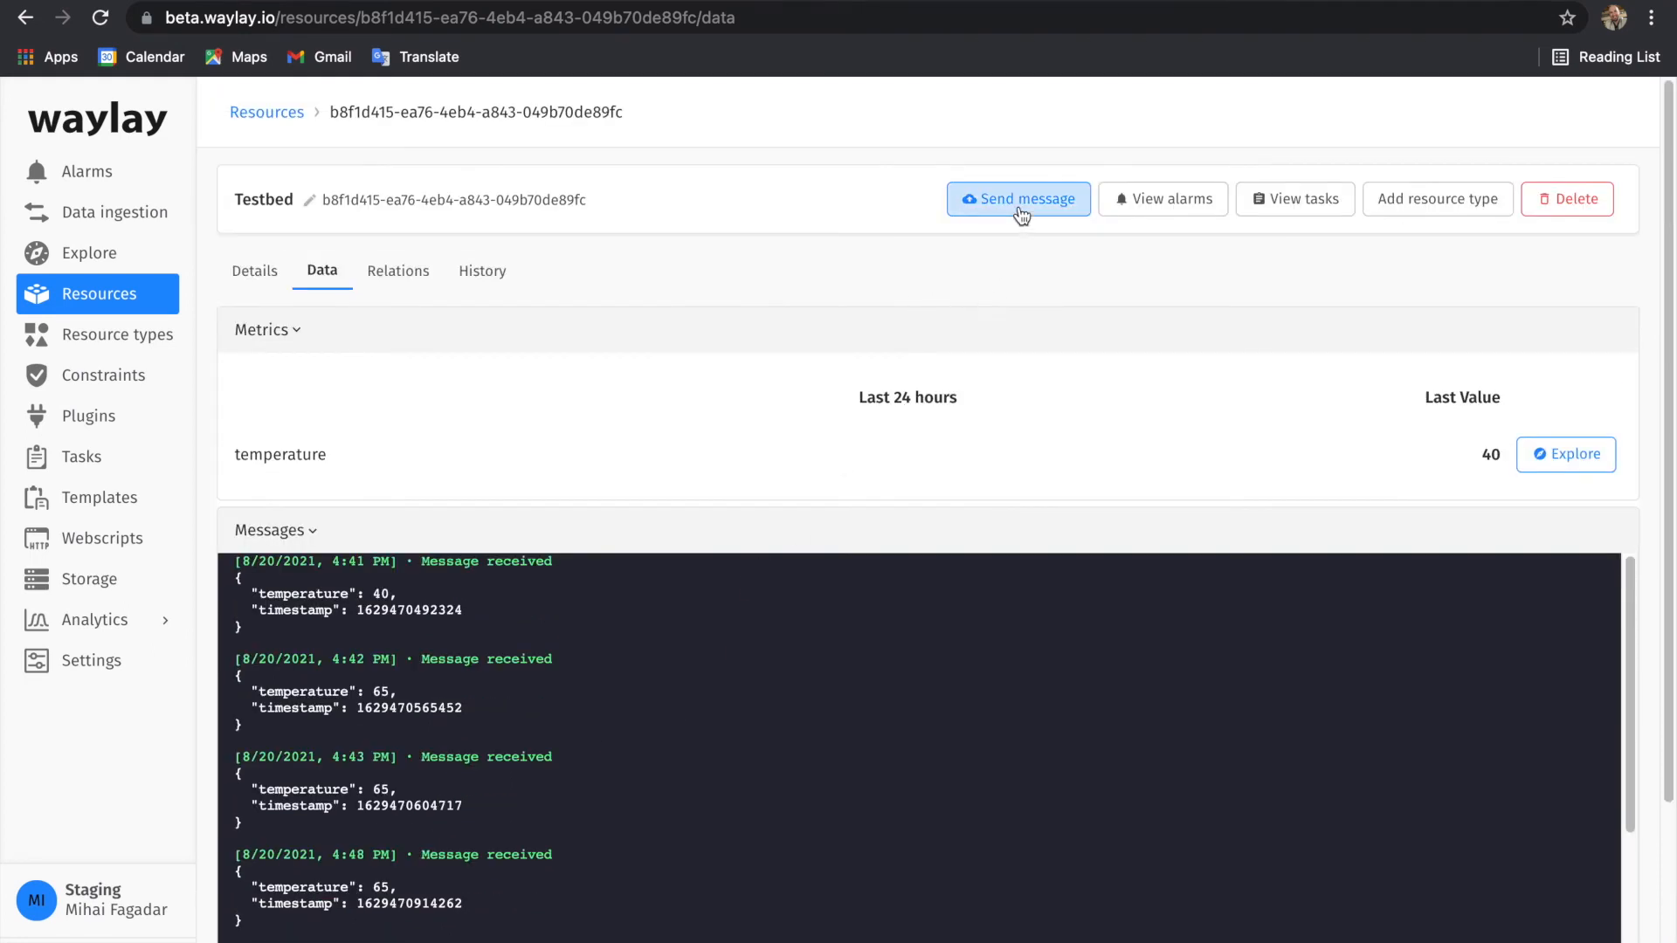
click(1019, 199)
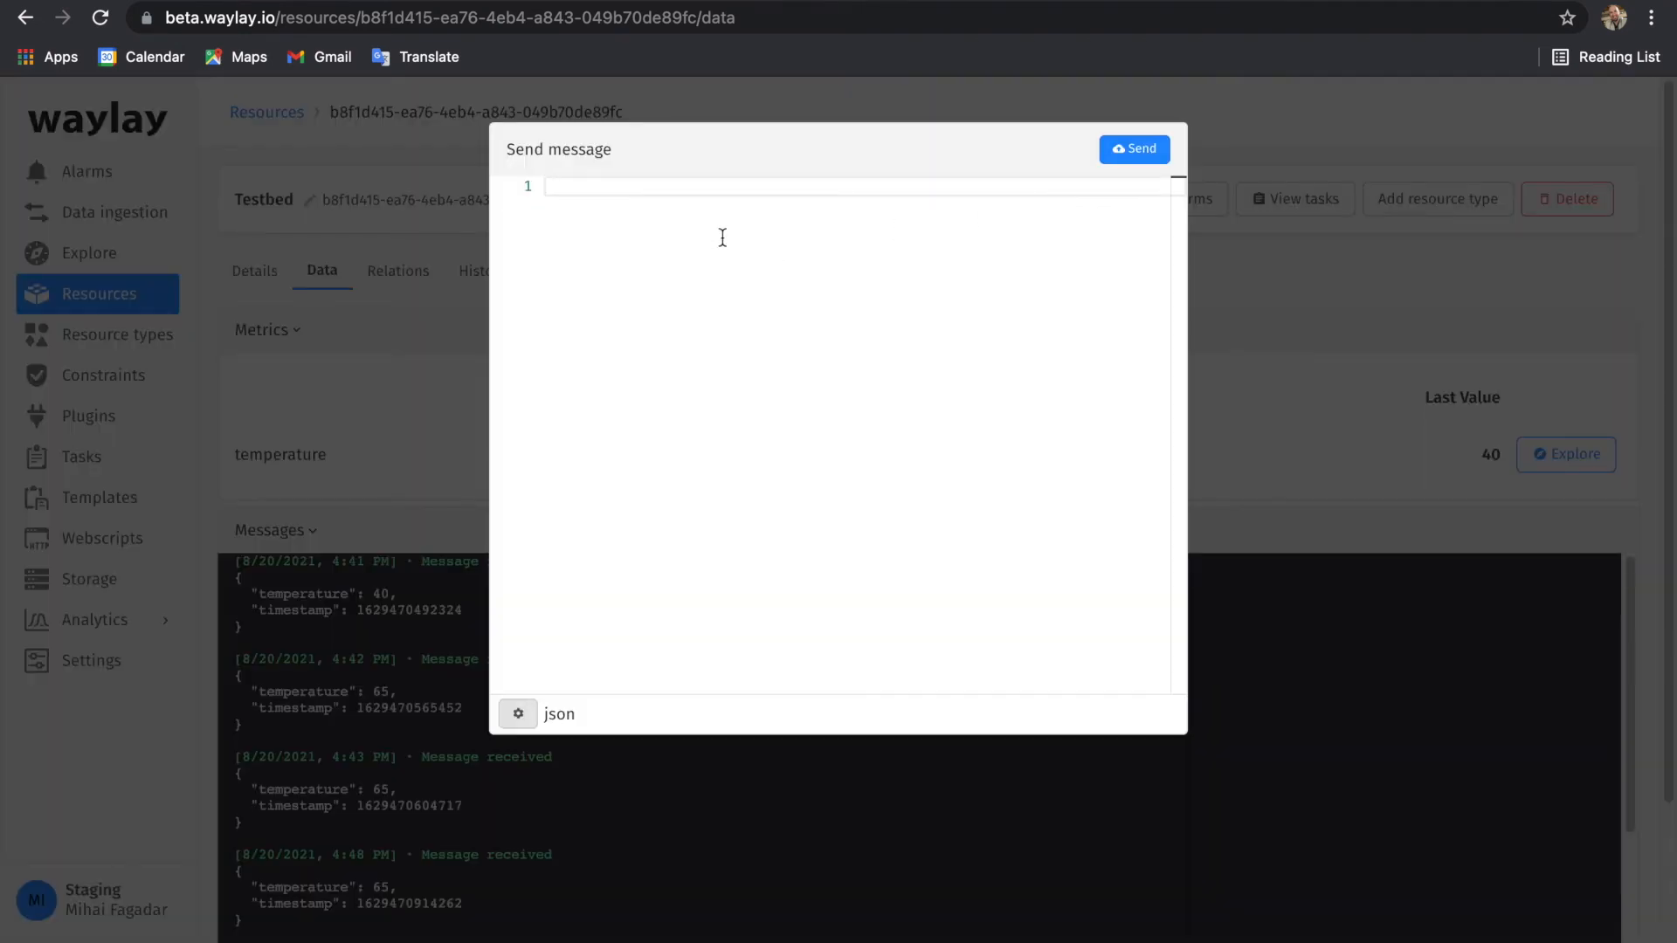
- Send Testbed a message with payload { "temperature": 60 }
text({)
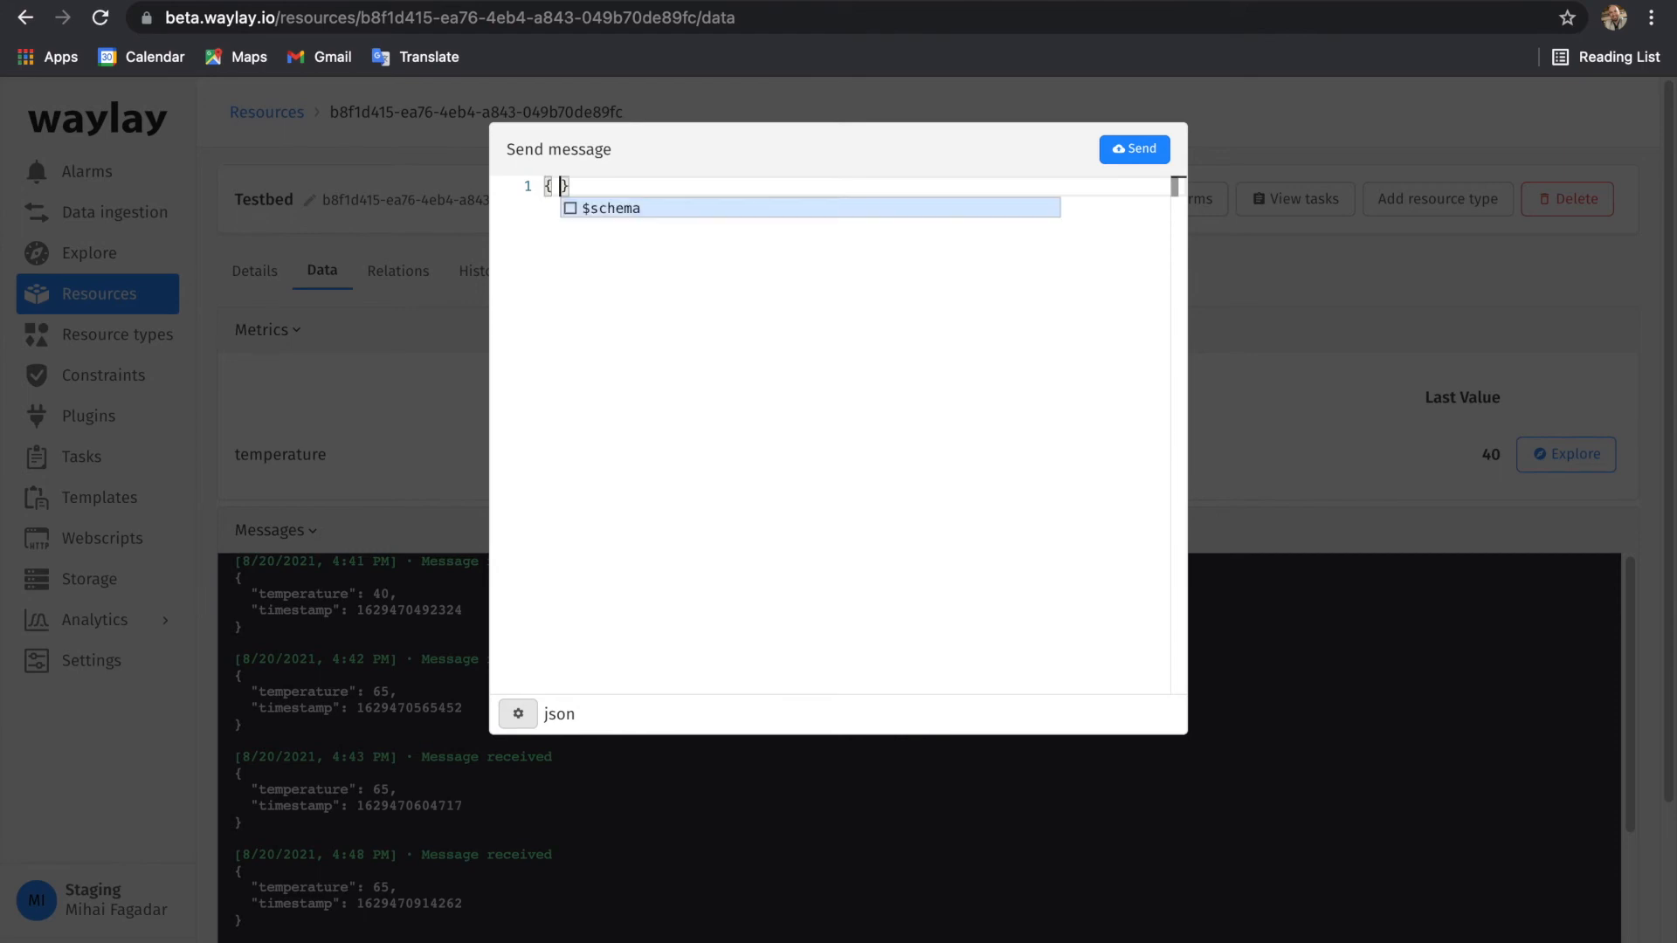
text(")
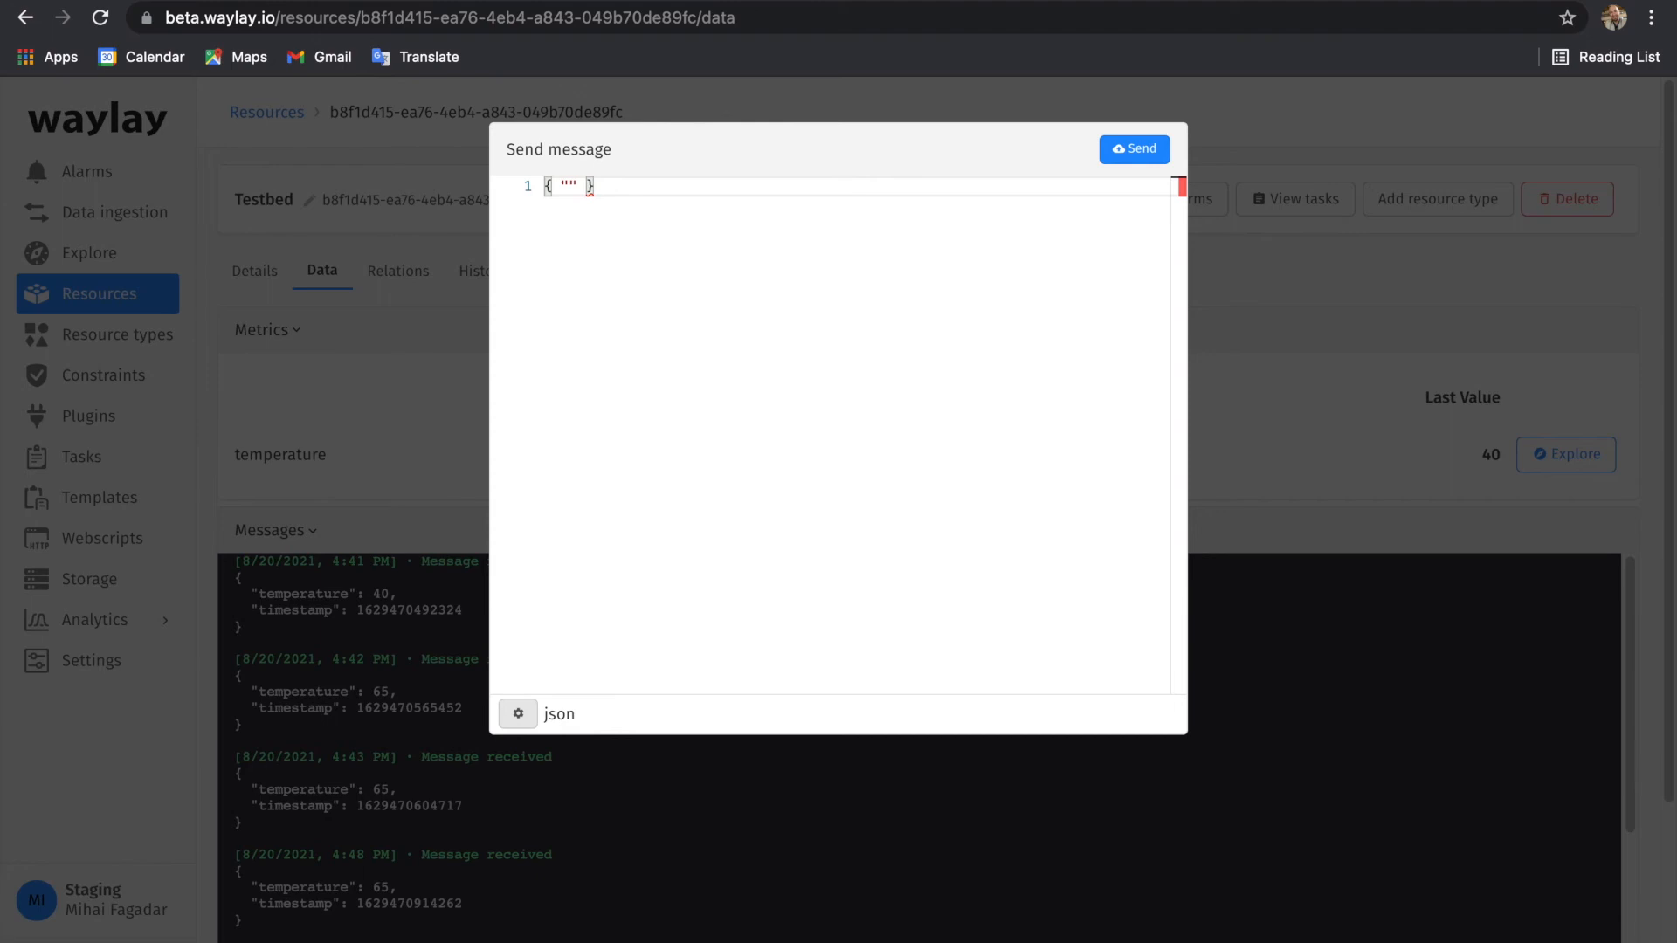
text(temperat)
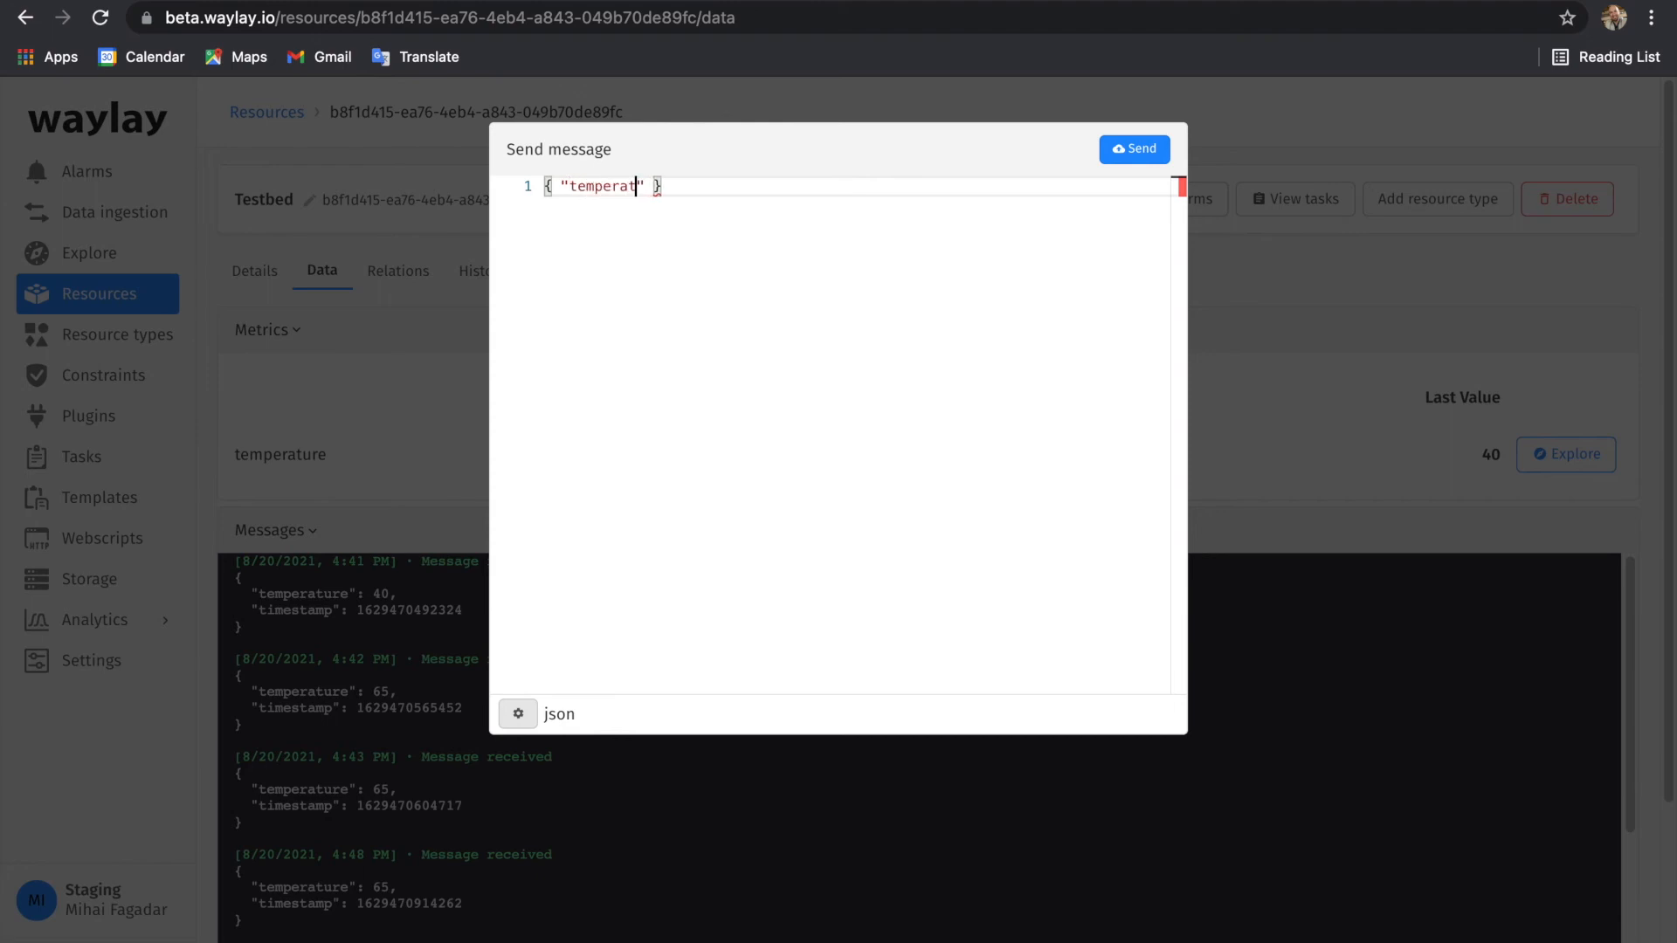
text(ure":)
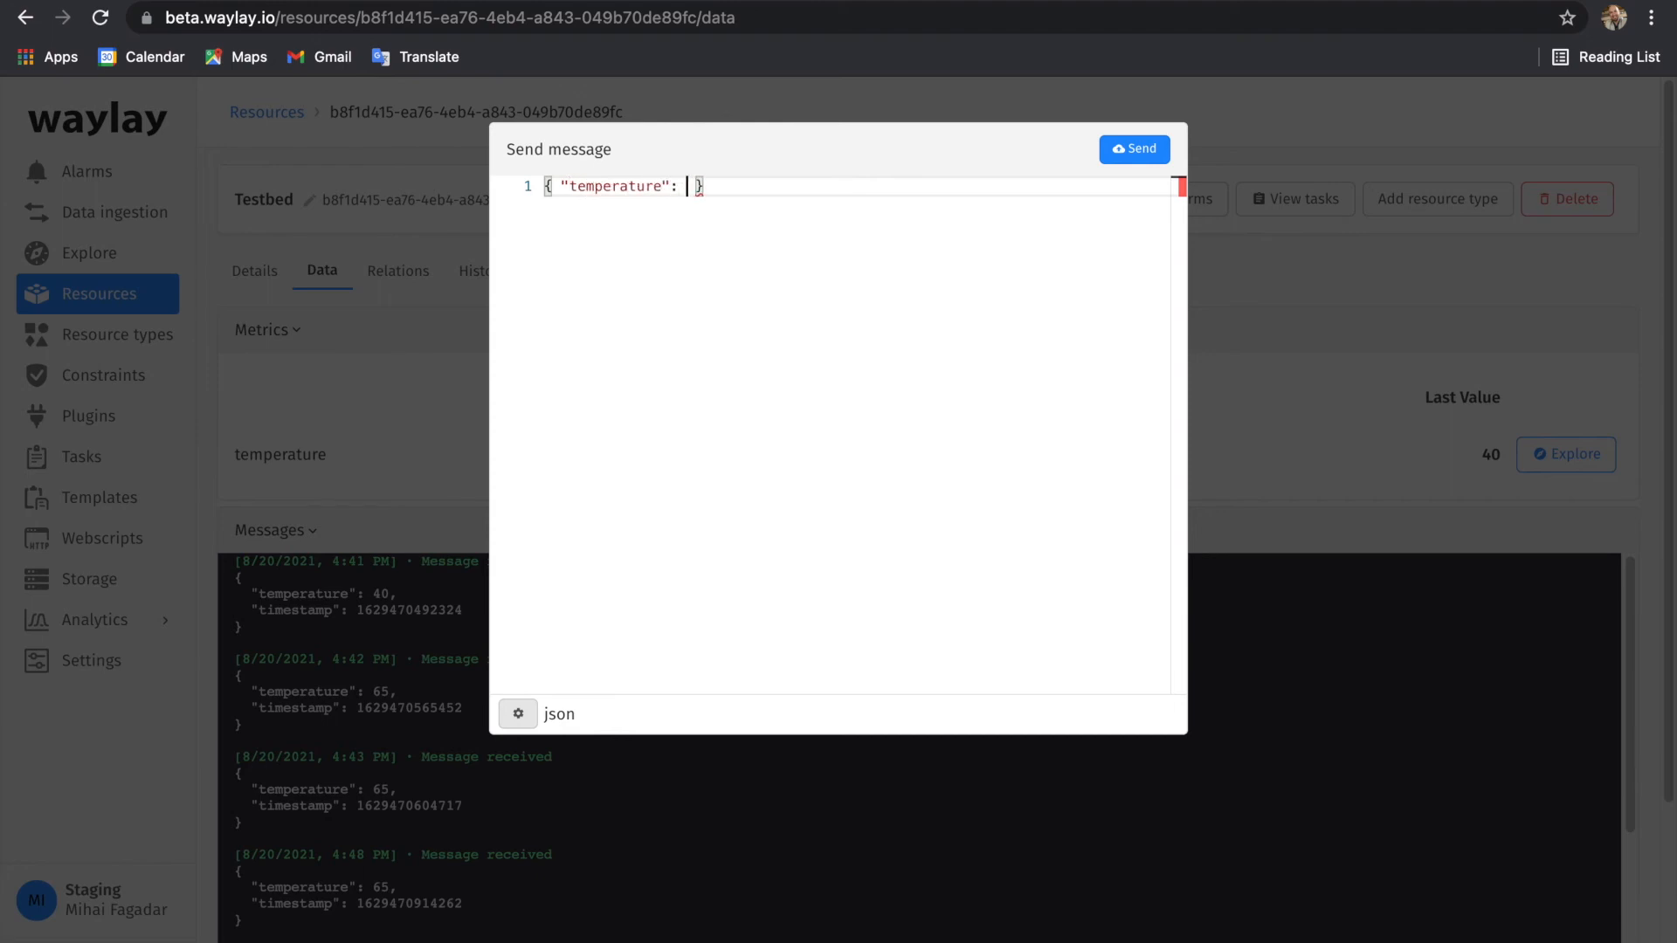
text(6)
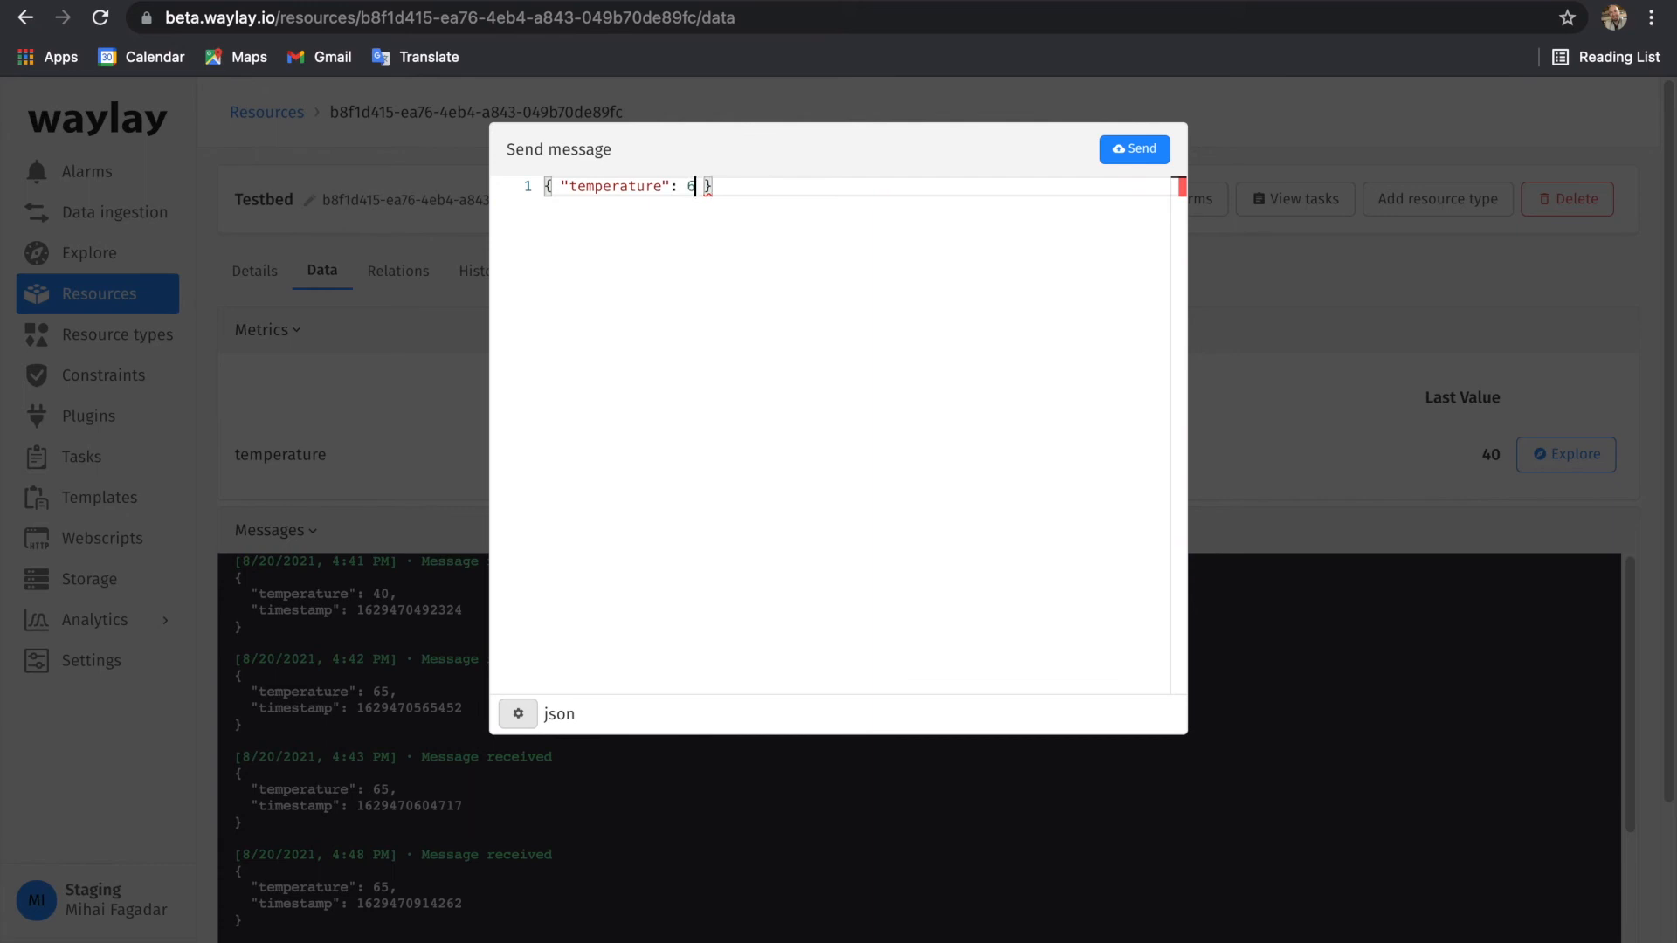
text(0)
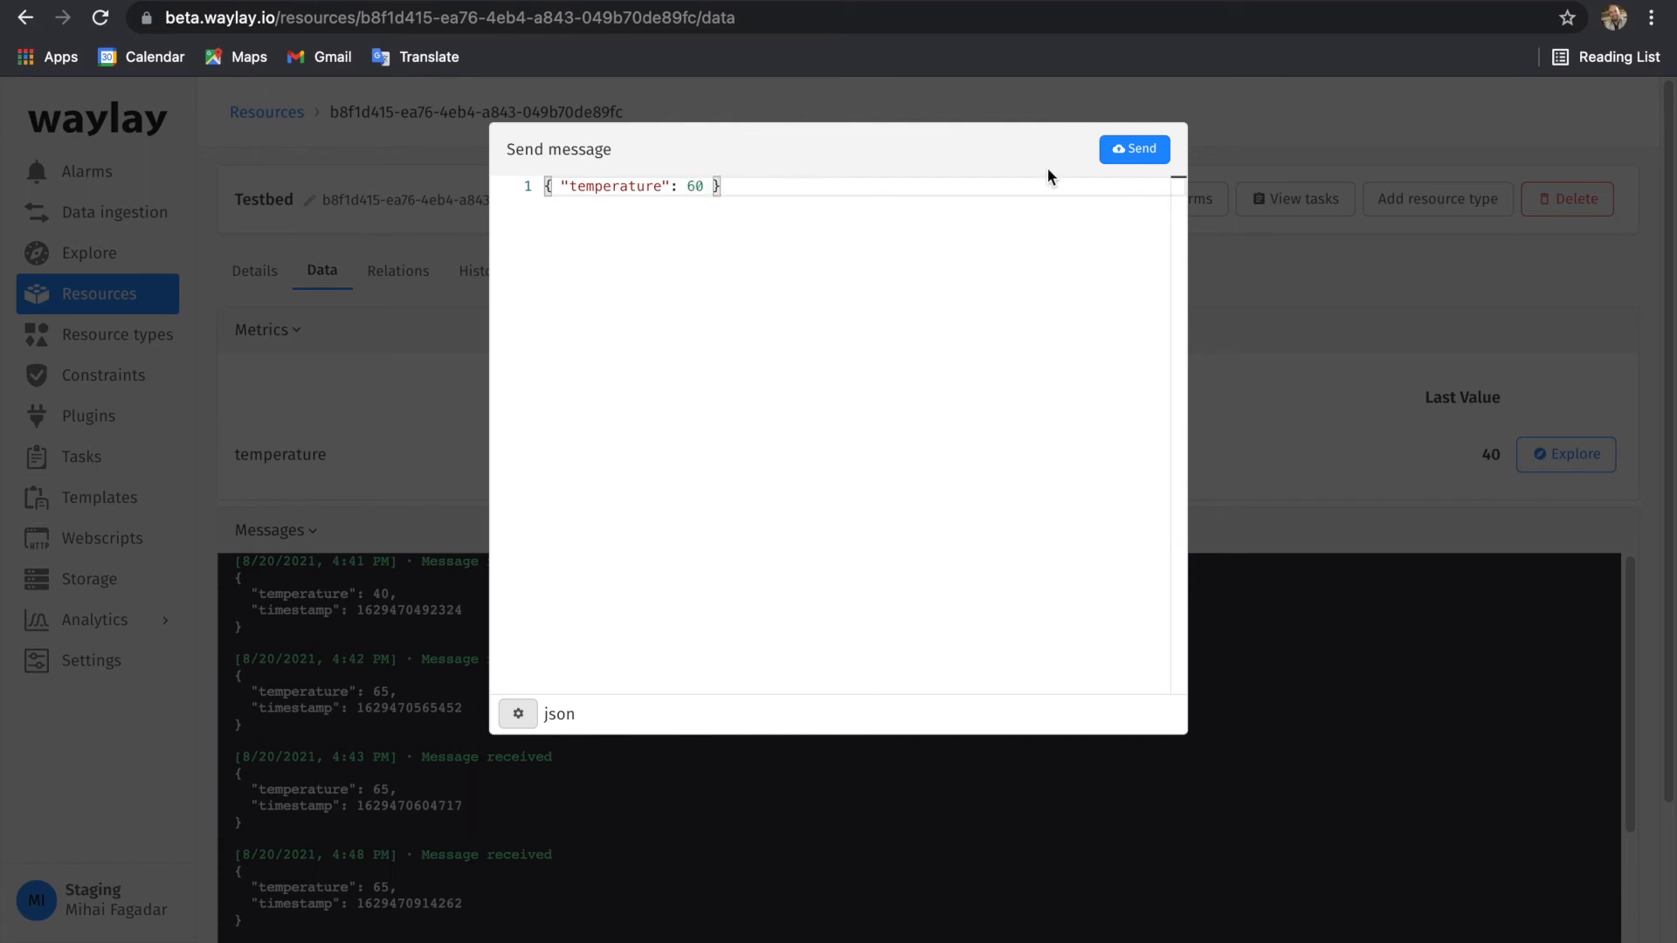
click(1136, 148)
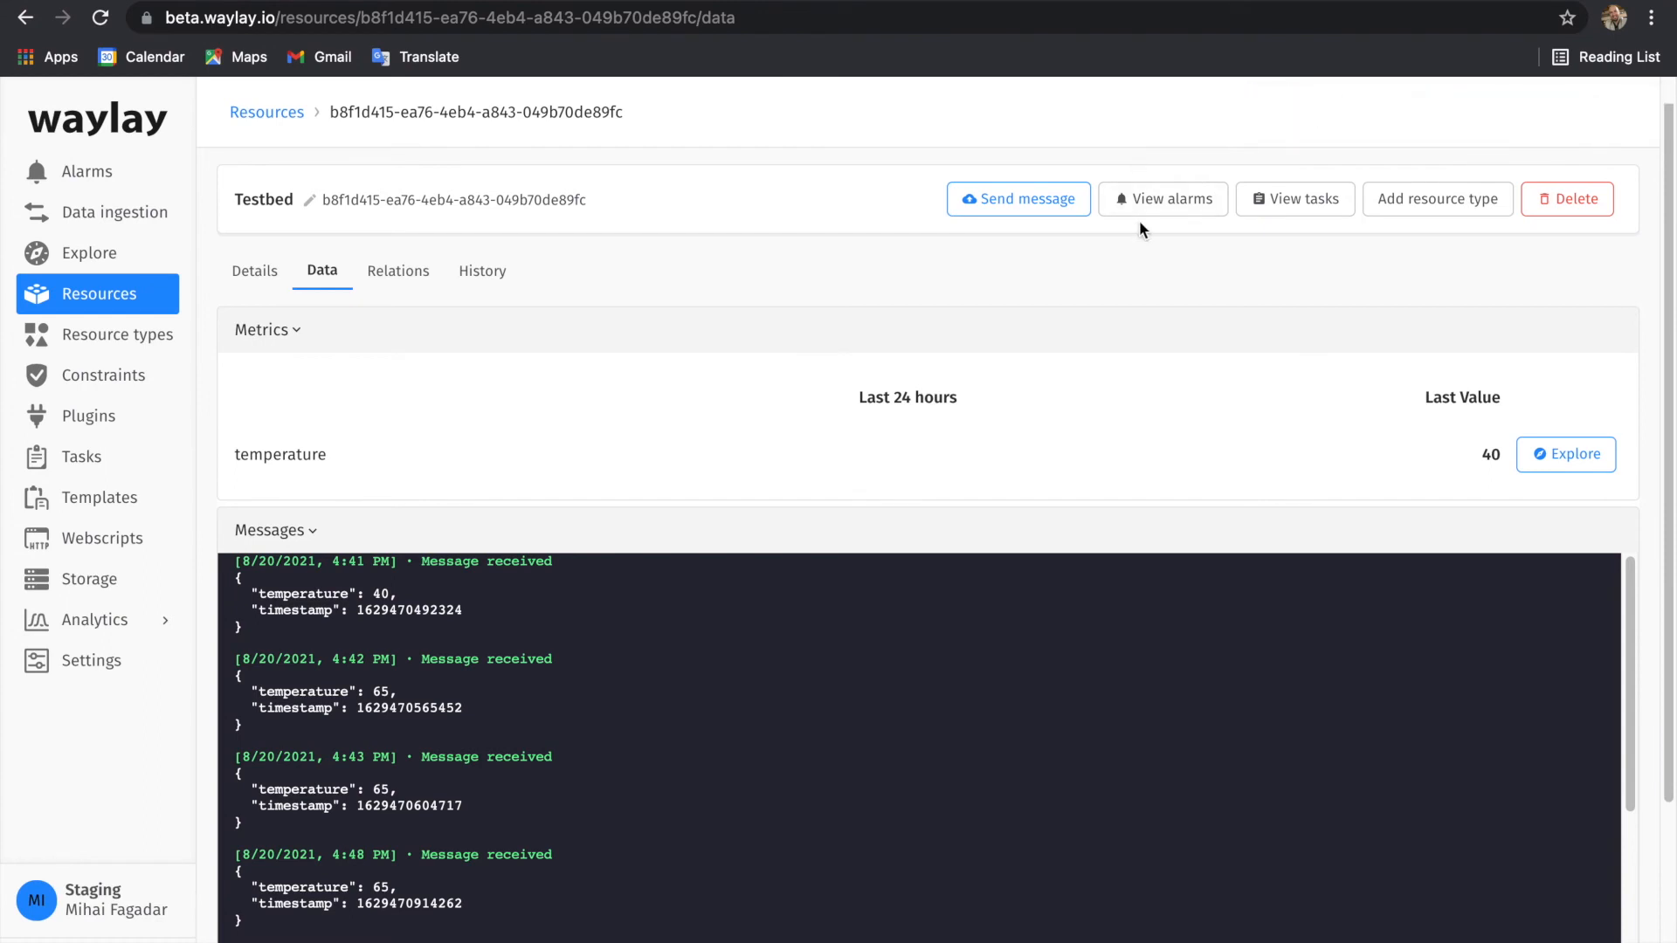
mouse_move(643, 269)
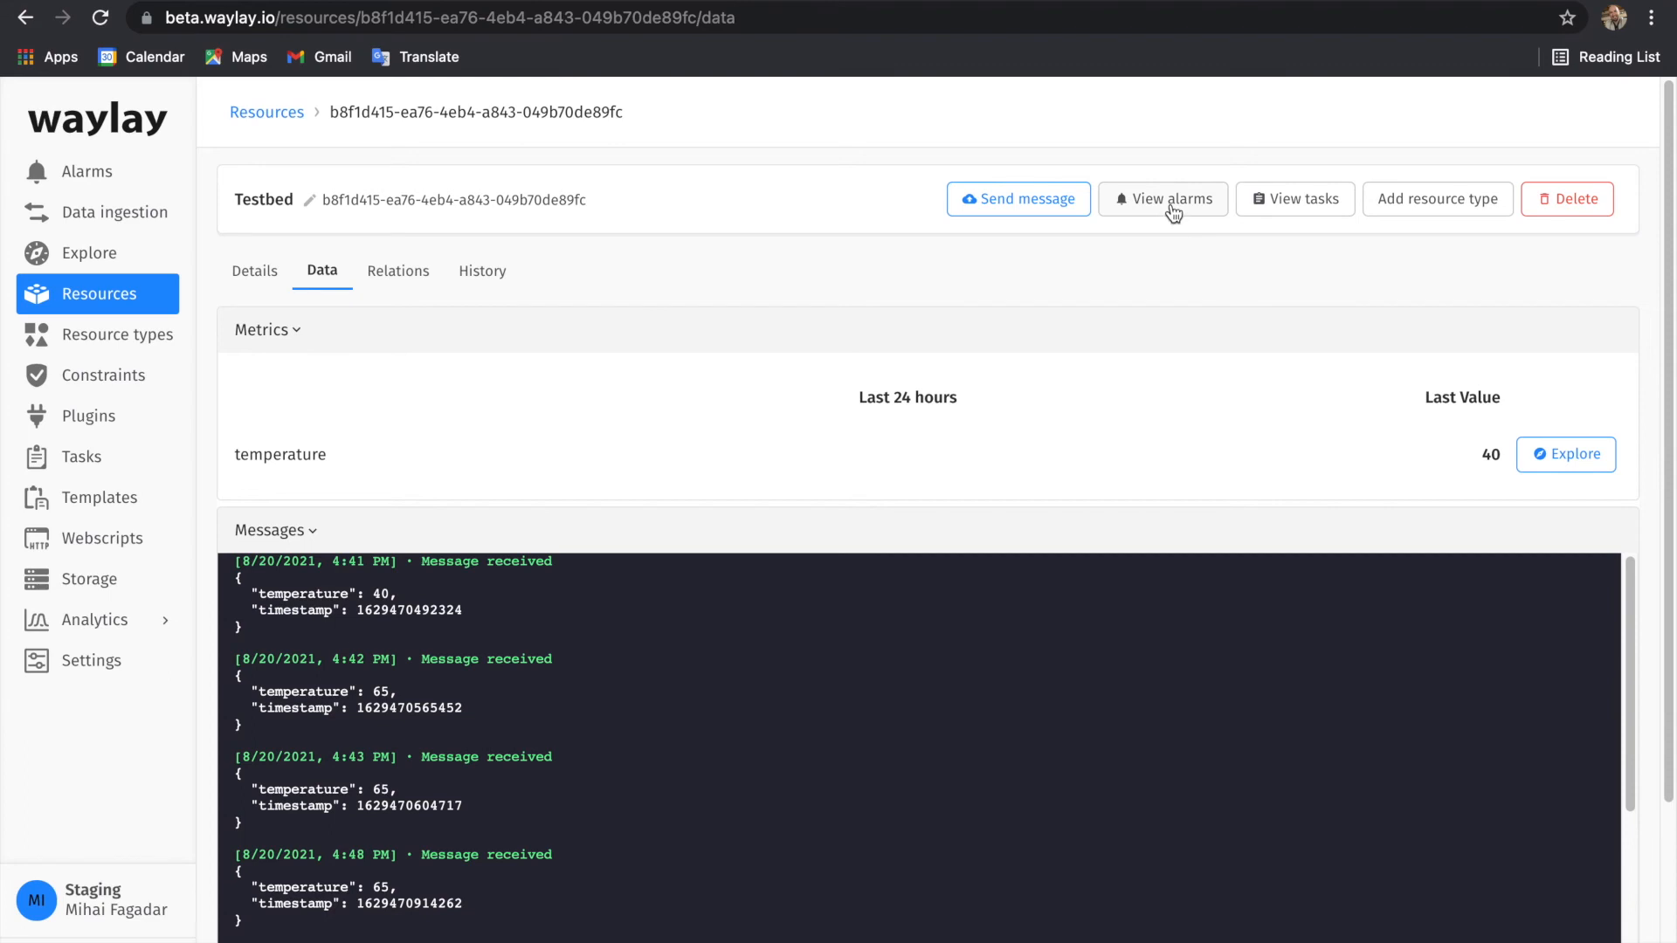
- Open the raised TEMP_THR_CROSSING warning alarm's history for Testbed, then return to the resource page
click(1163, 199)
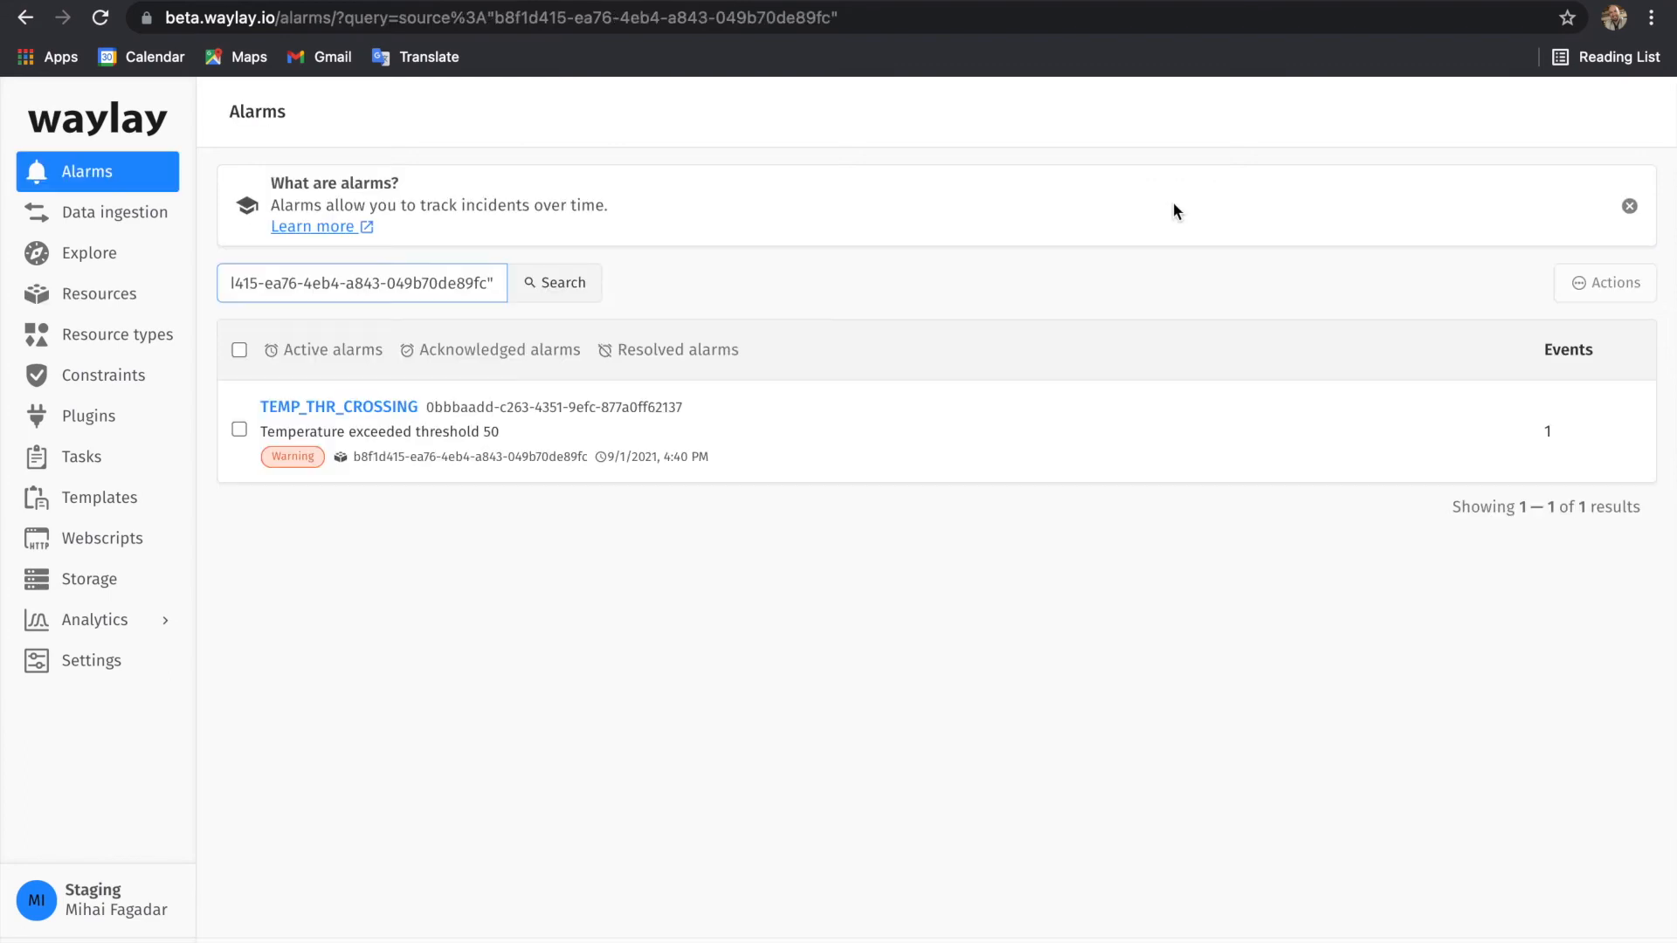
mouse_move(669, 497)
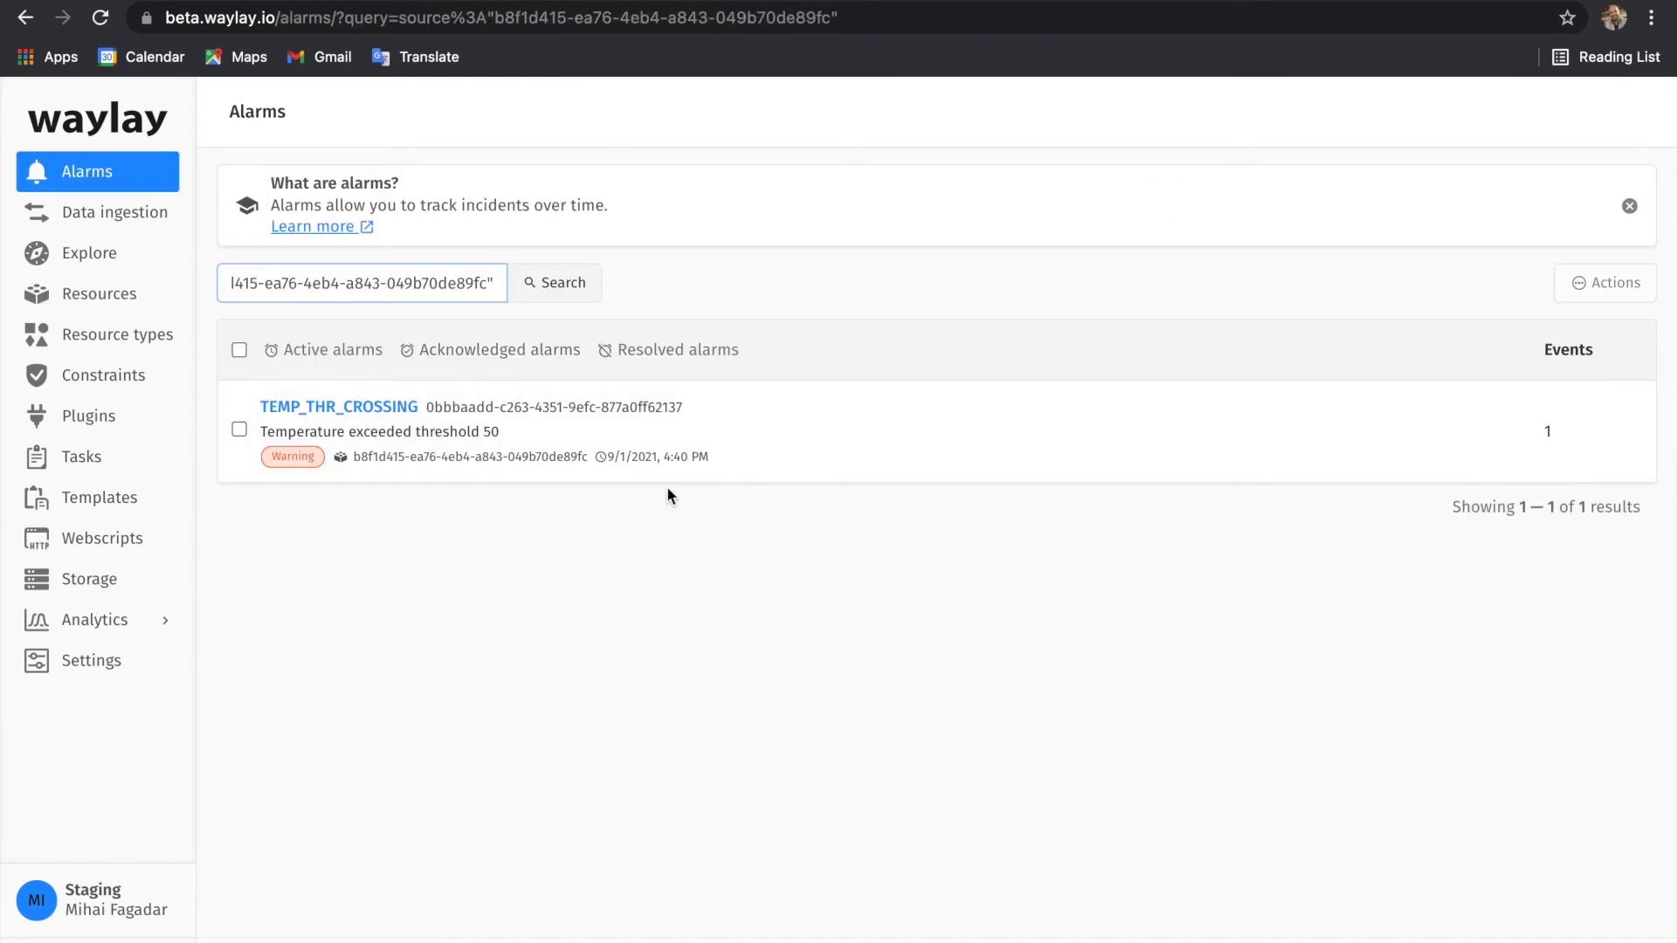
click(339, 405)
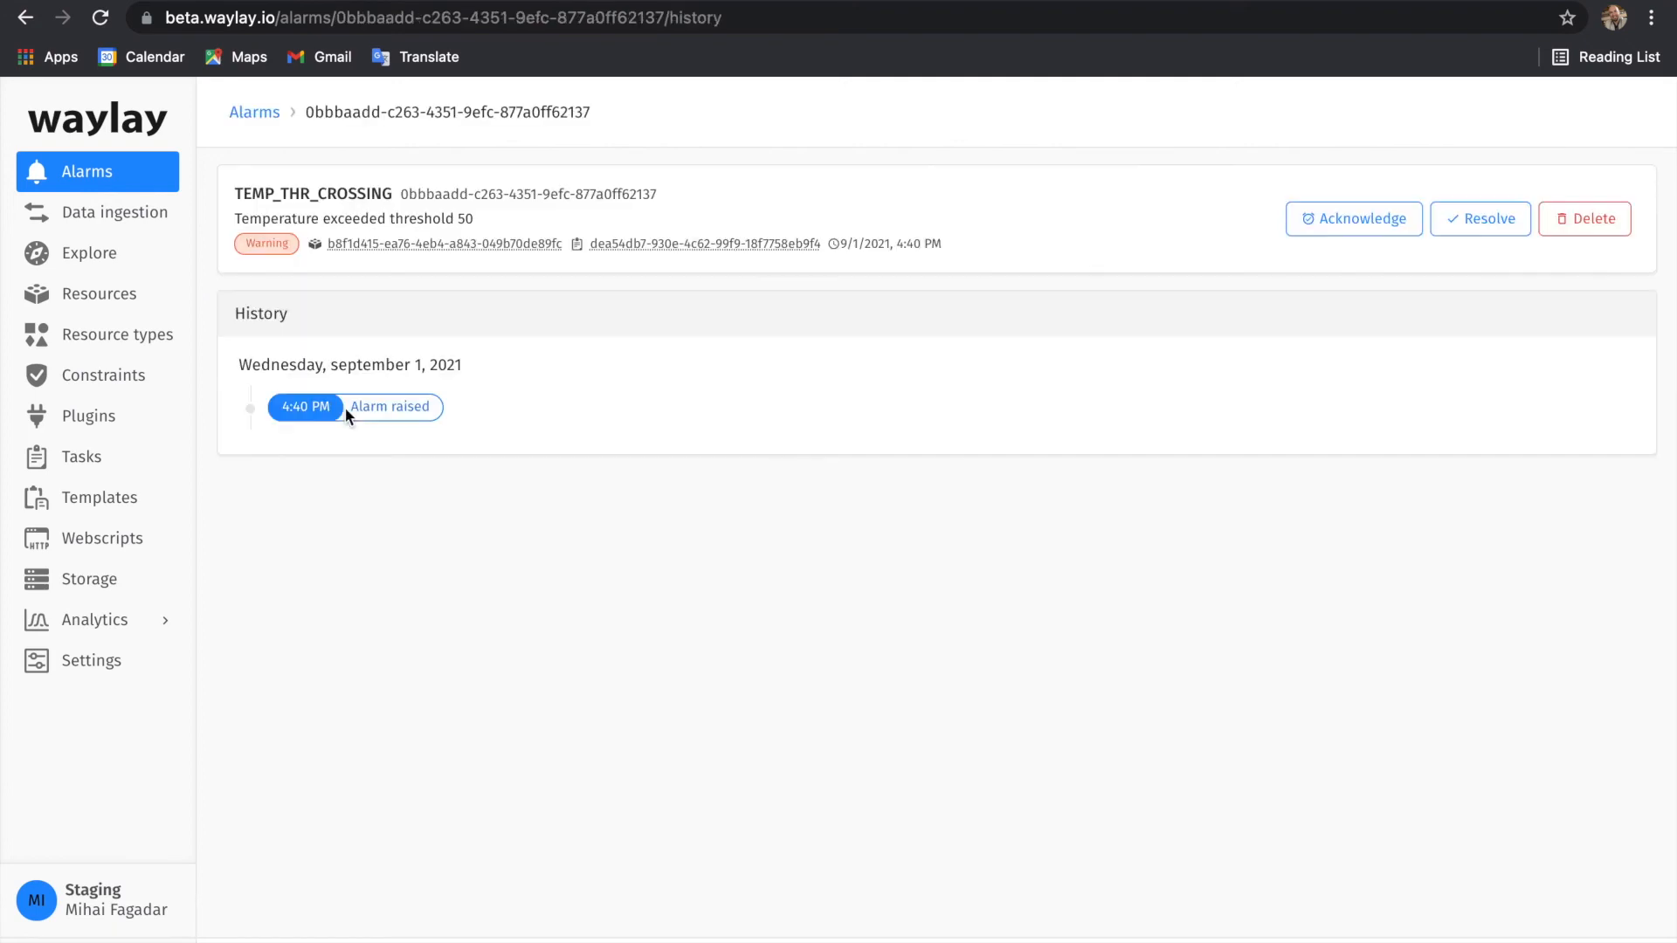
mouse_move(547, 284)
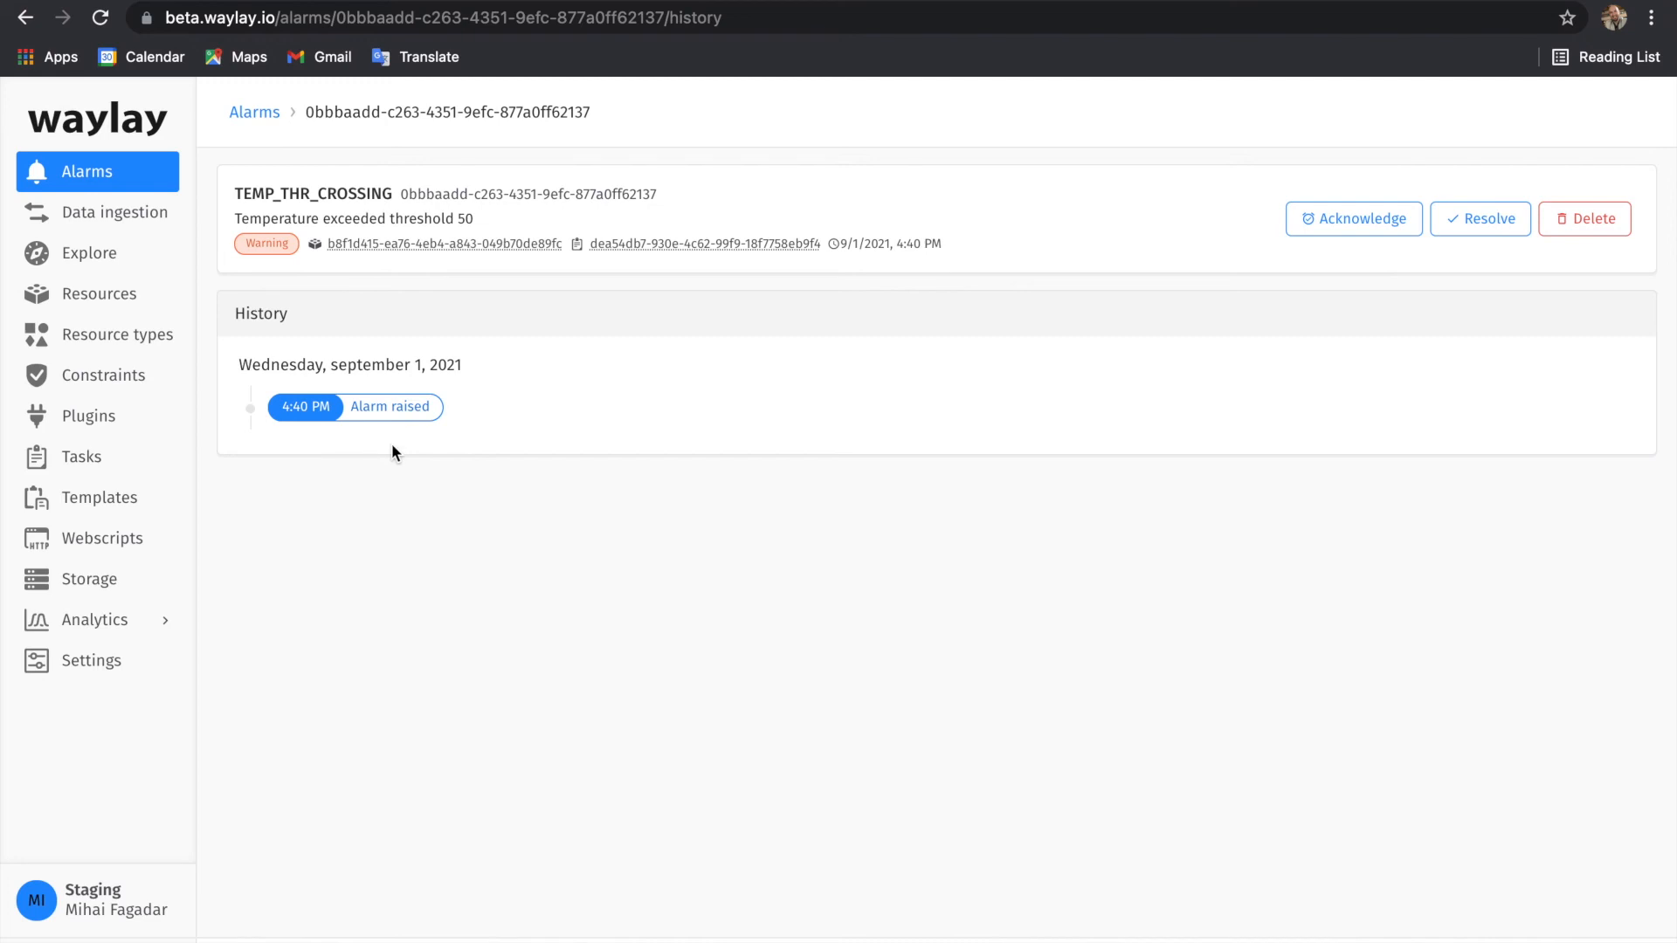
click(32, 25)
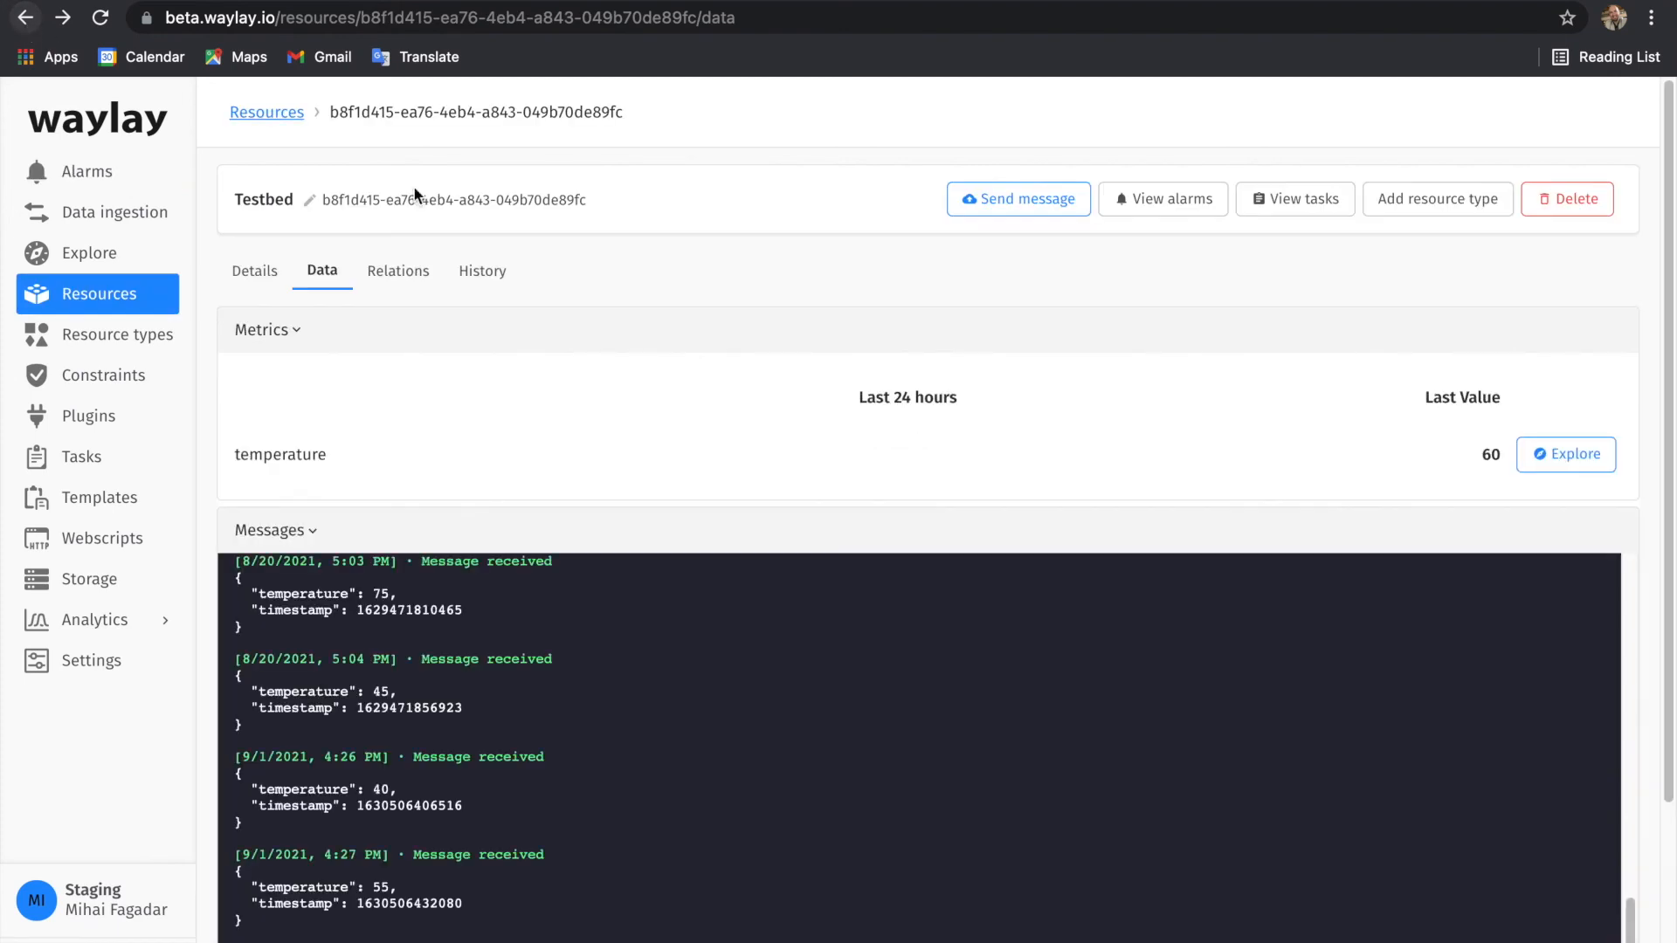
mouse_move(1003, 213)
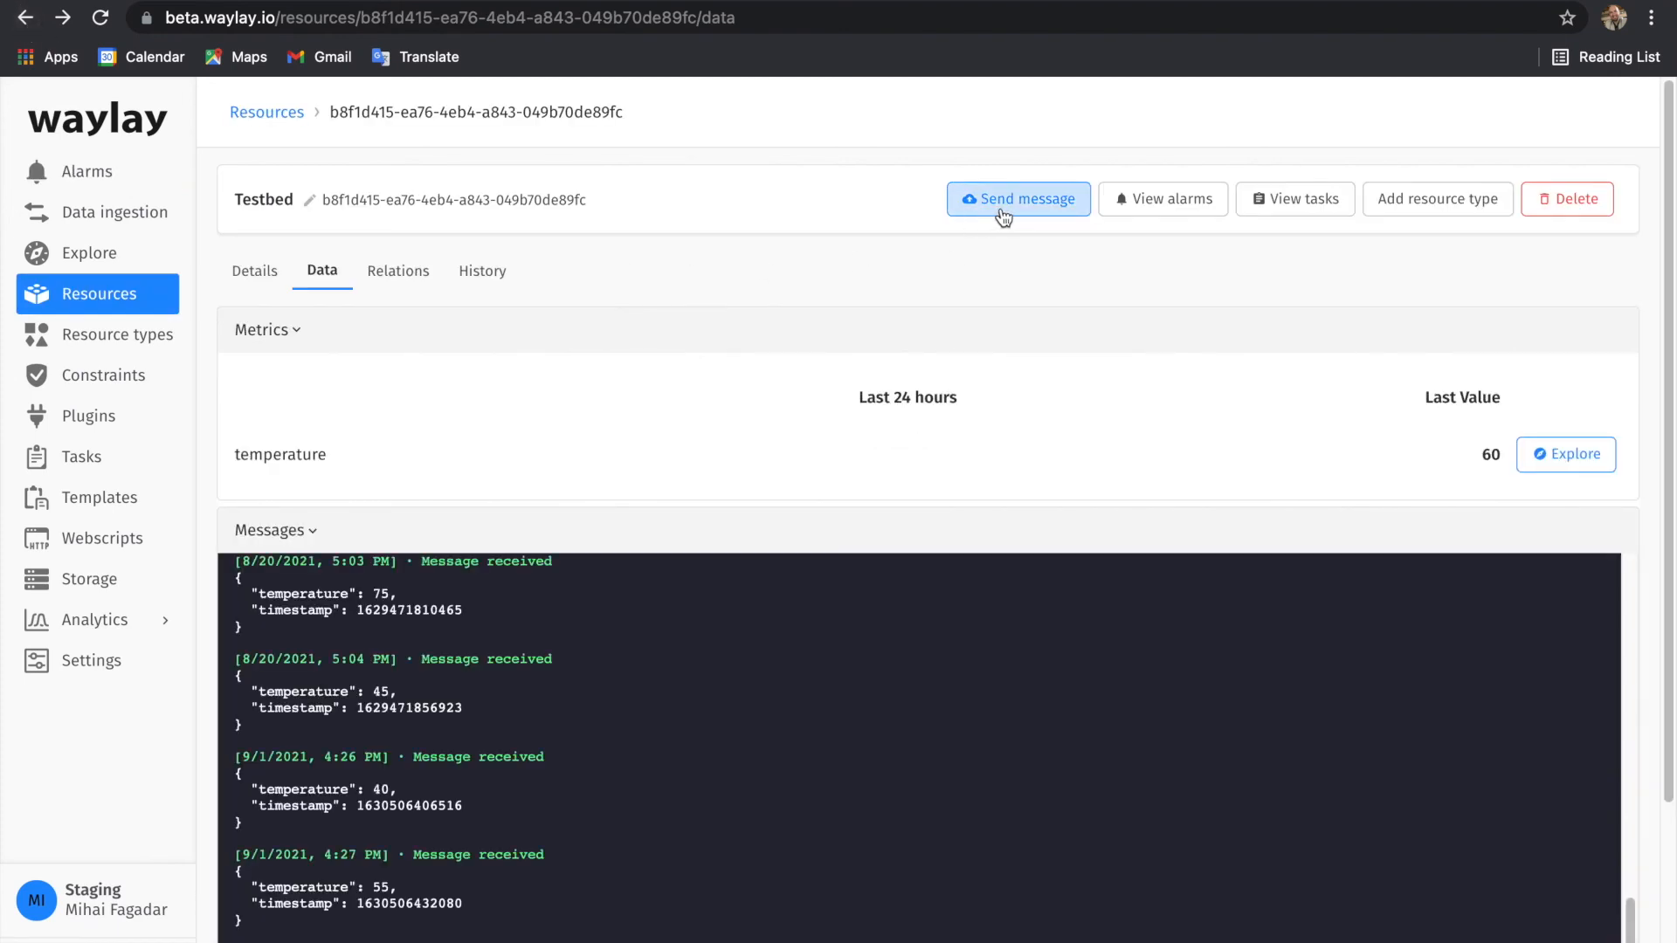
- Send Testbed a new message with JSON body { "temperature" : 45 }
click(1018, 199)
text({ ")
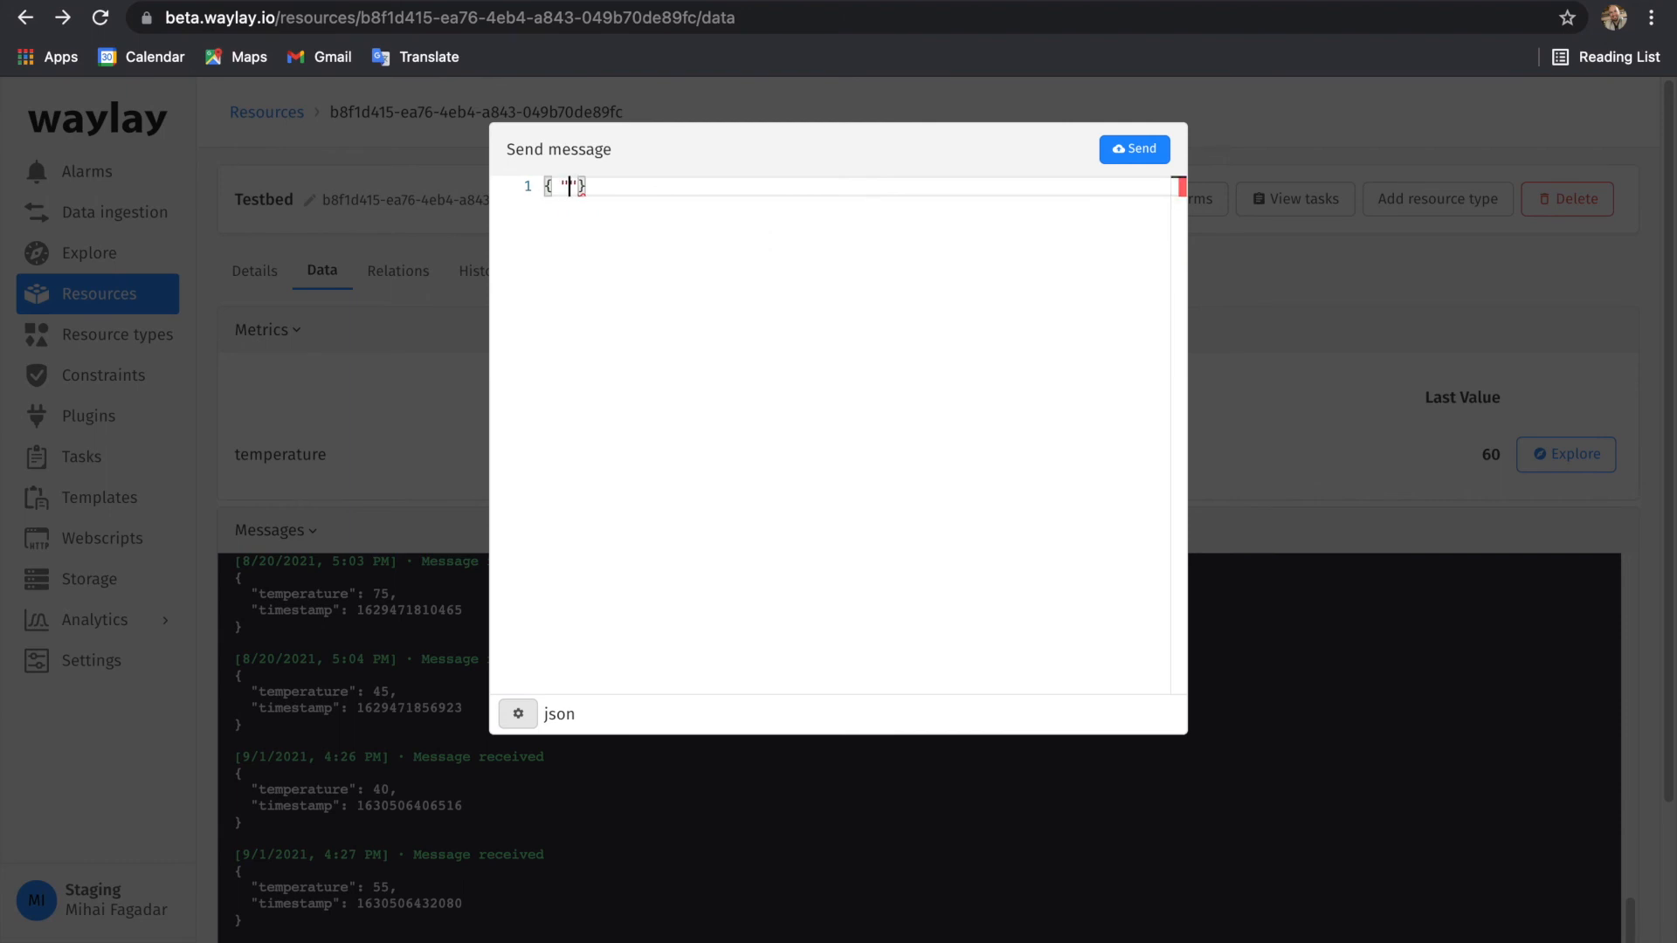
text(temperature)
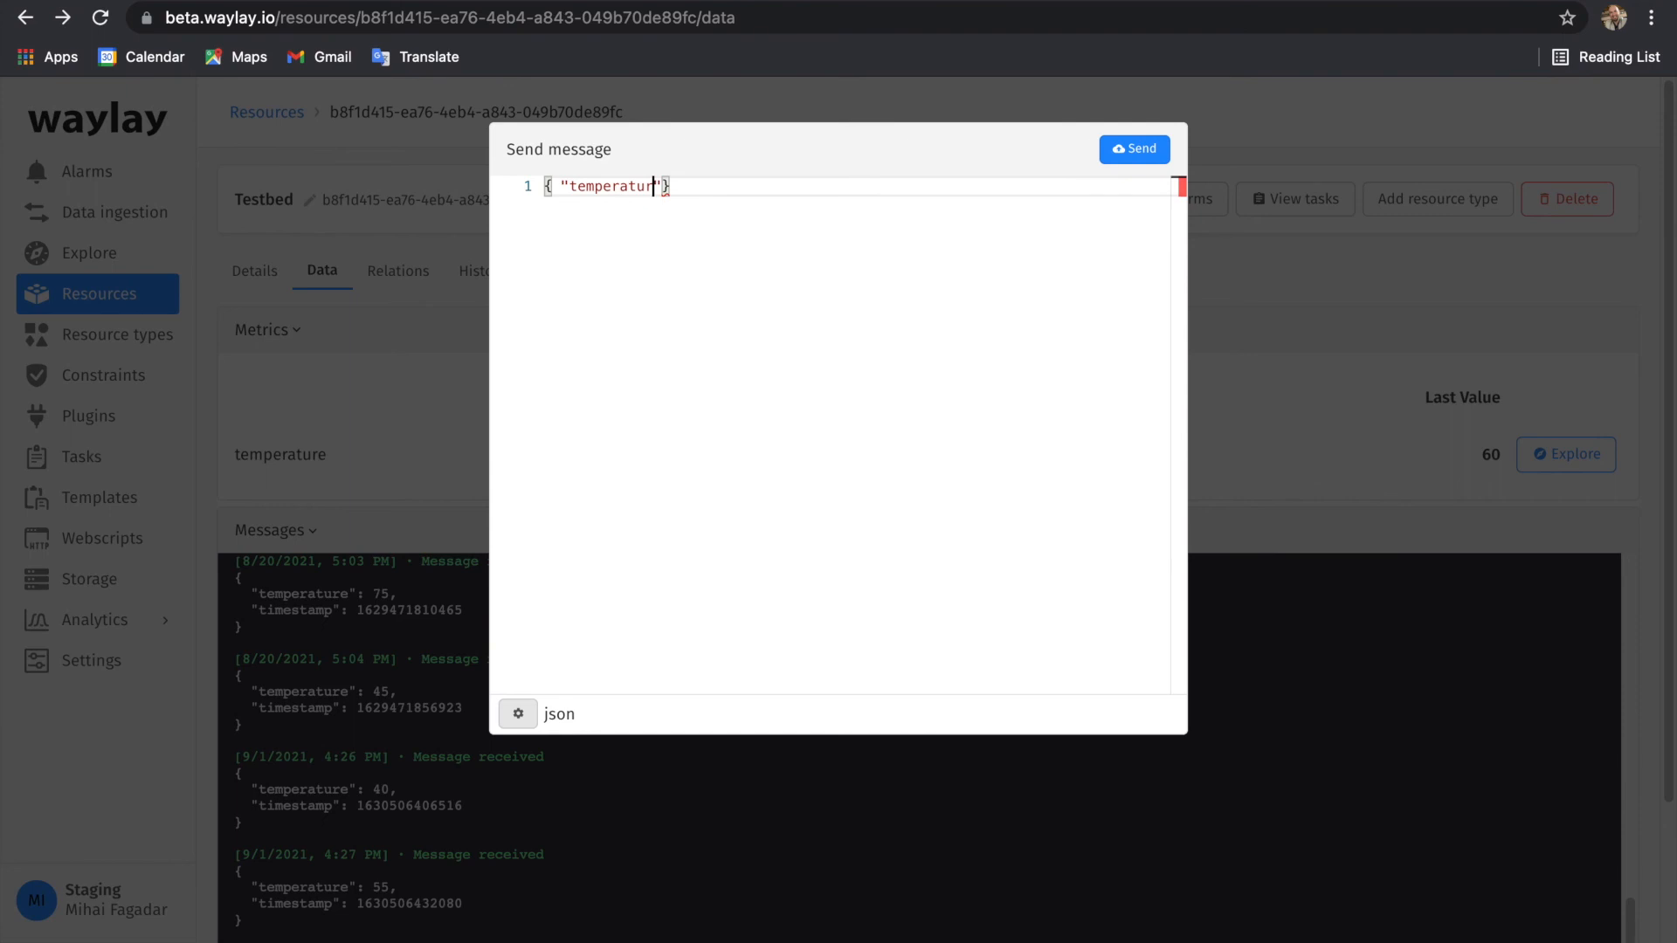
text(:)
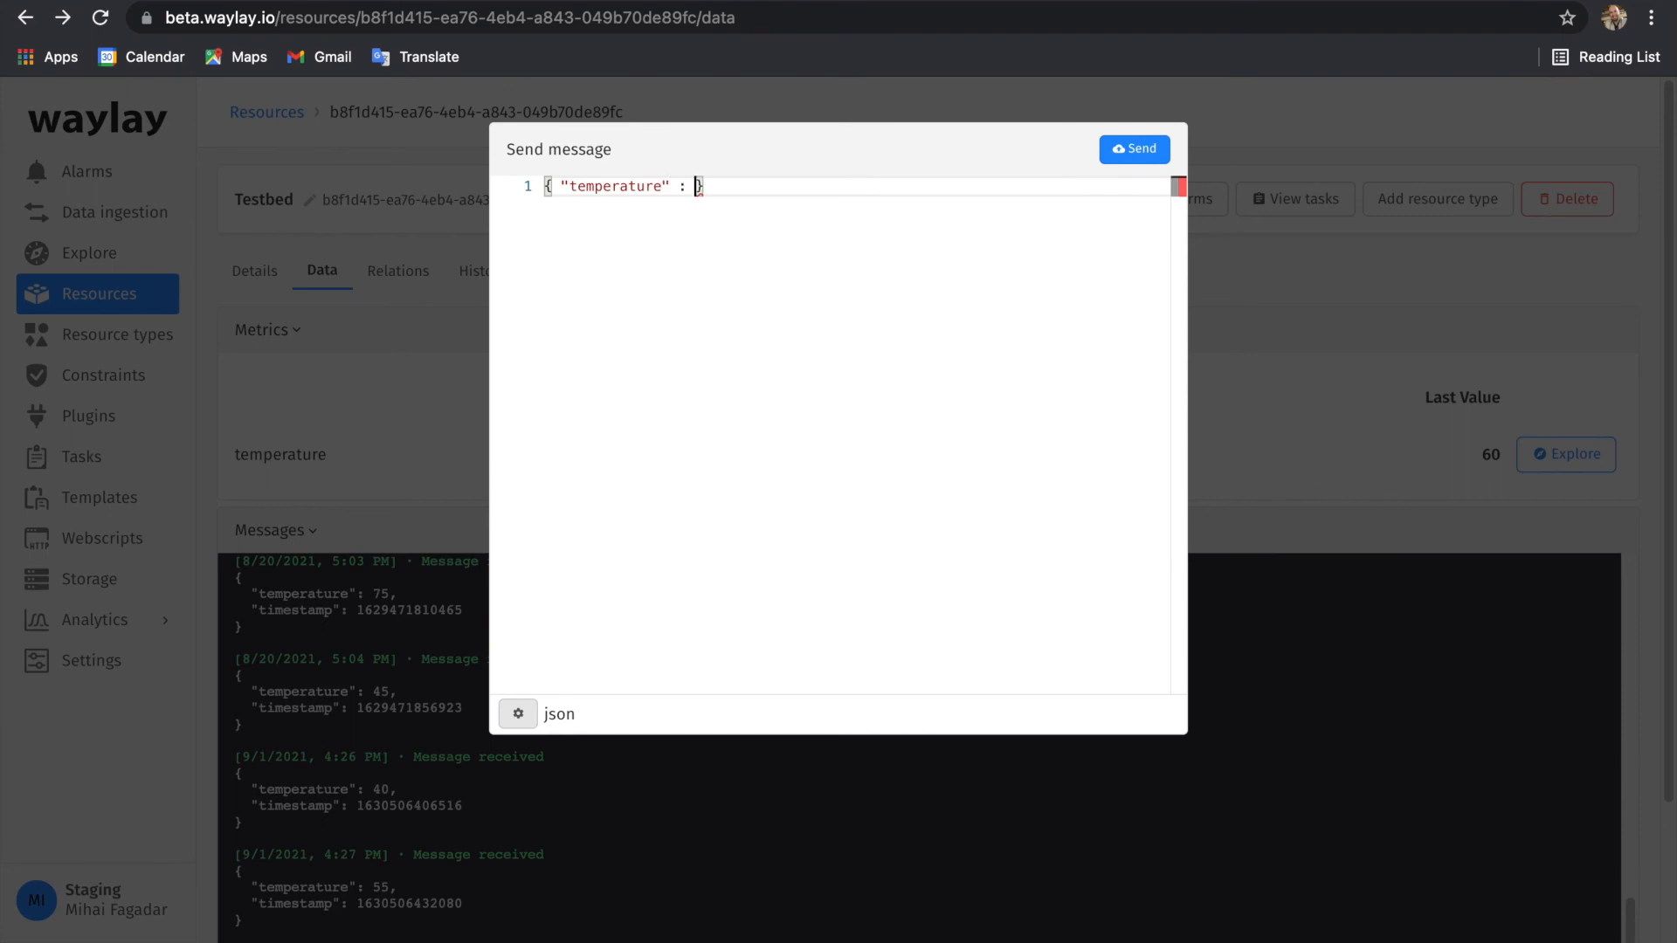
text(45)
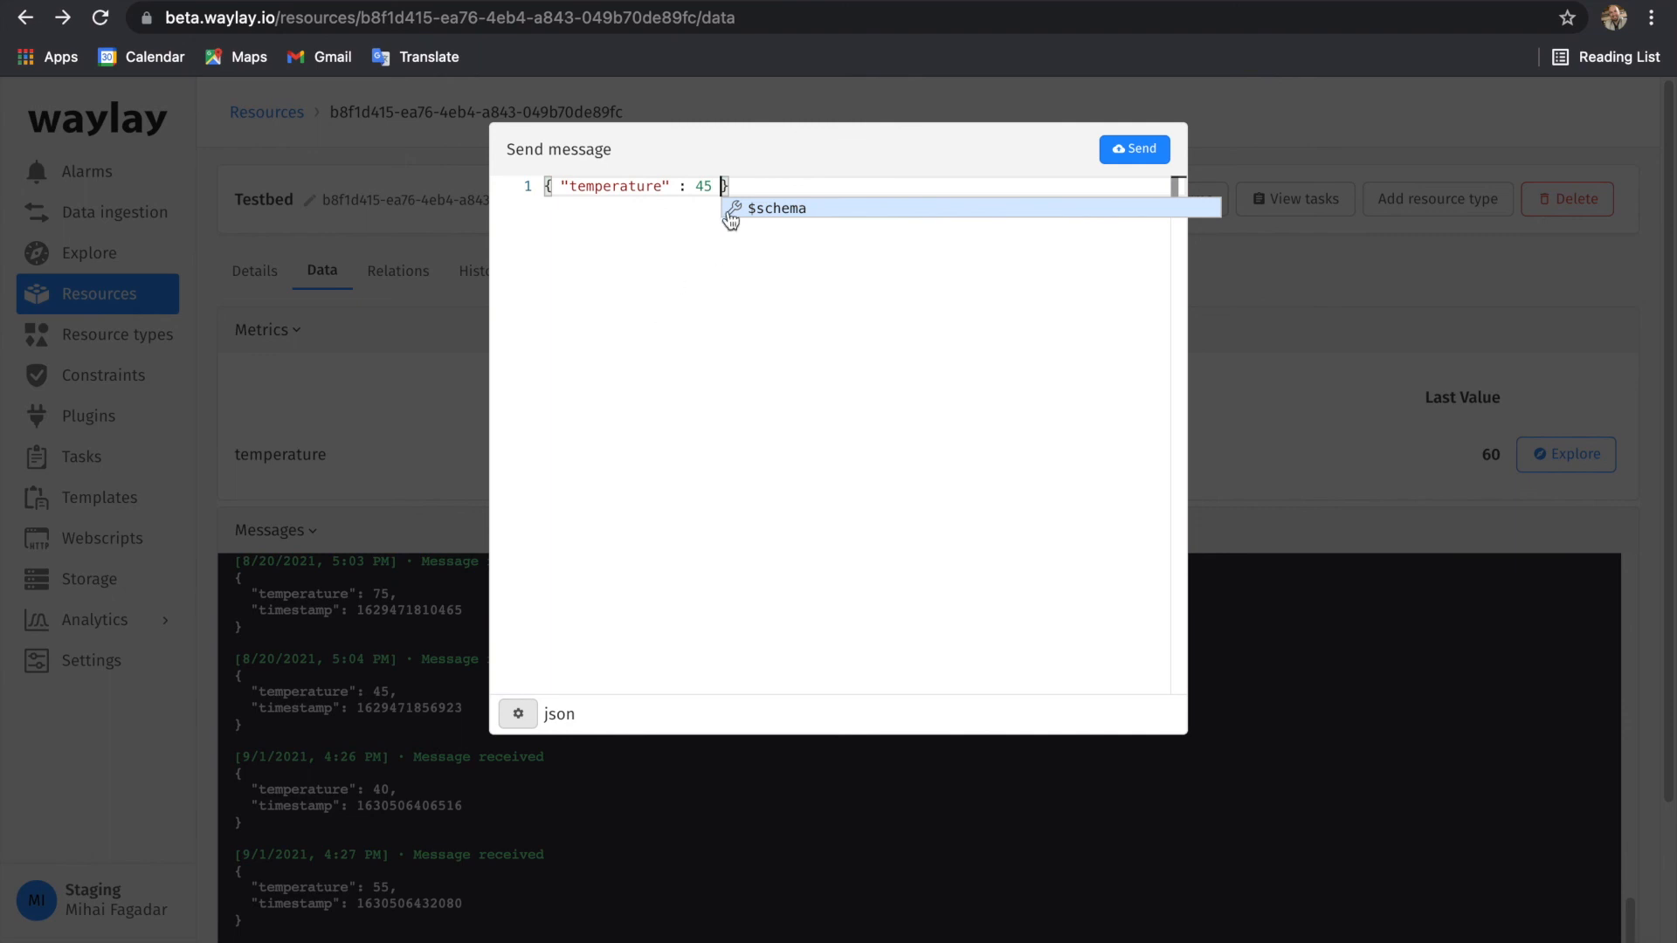
click(1134, 149)
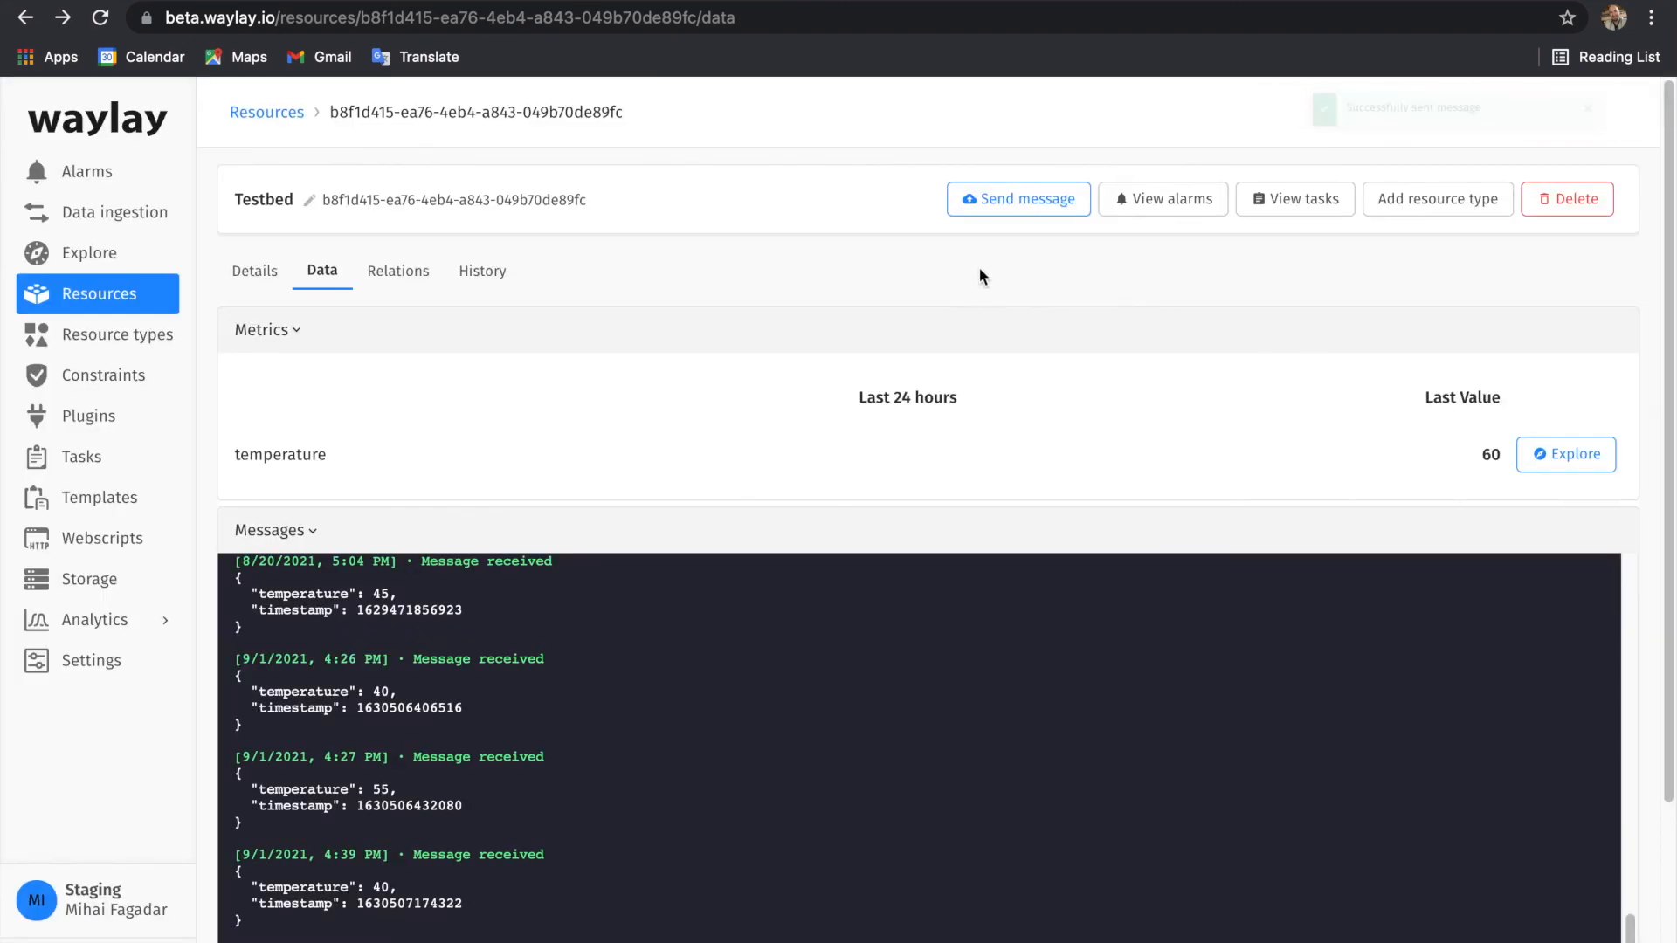
mouse_move(1177, 220)
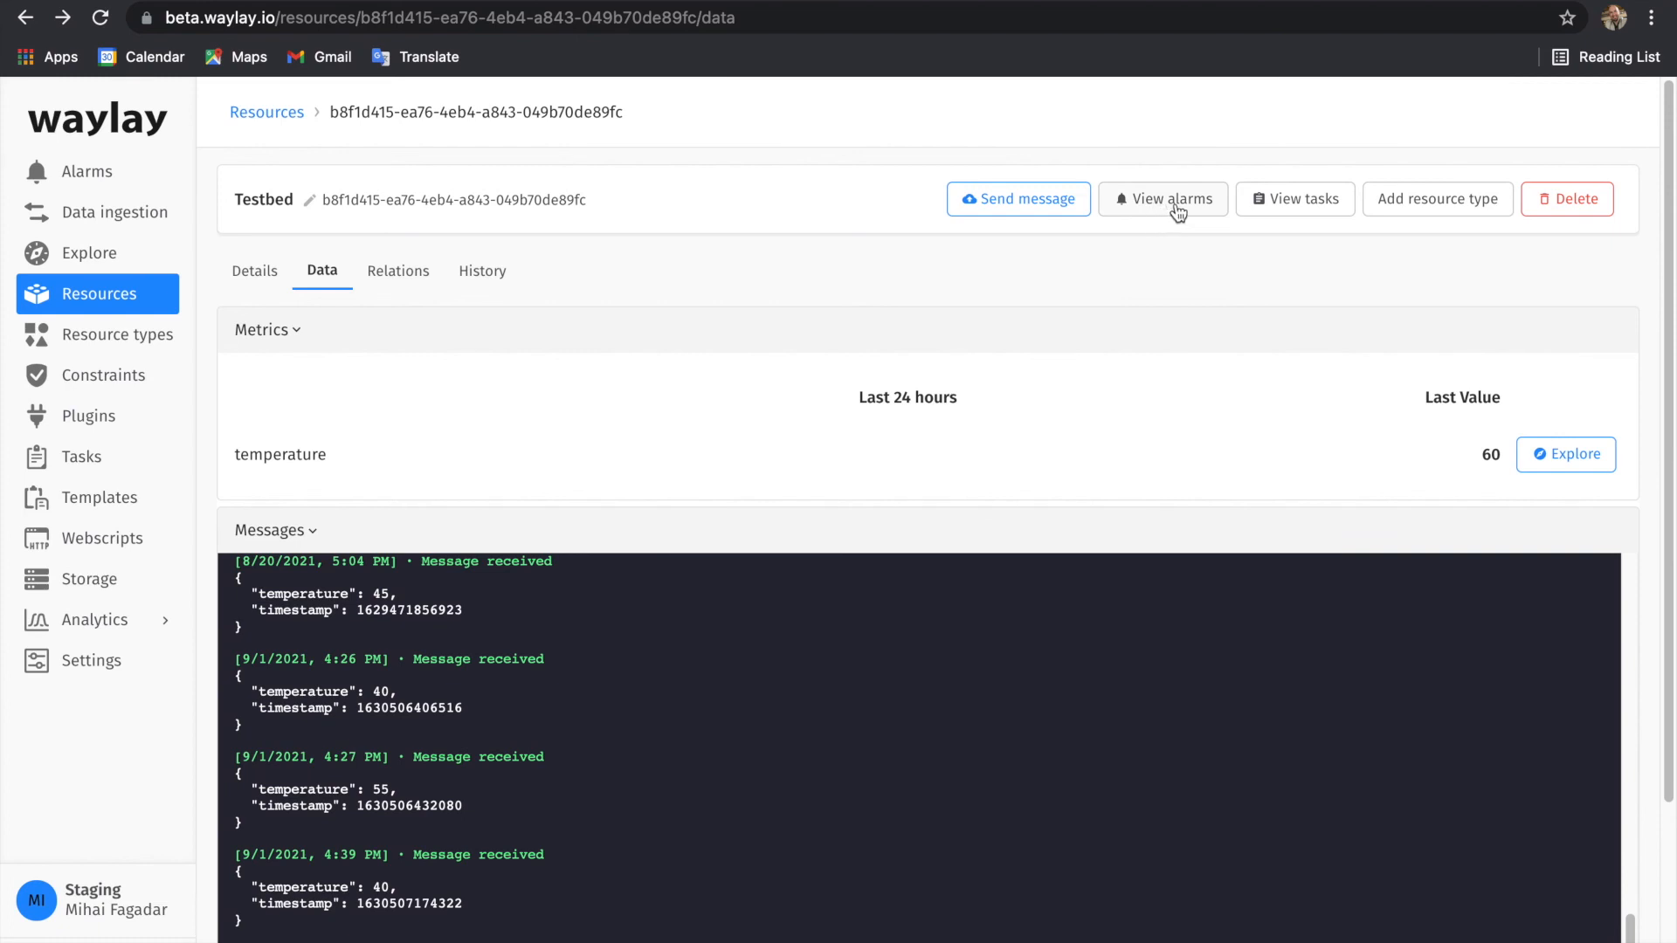
- View Testbed's TEMP_THR_CROSSING alarm history showing ACTIVE to CLEARED, then return to active alarms
click(1163, 199)
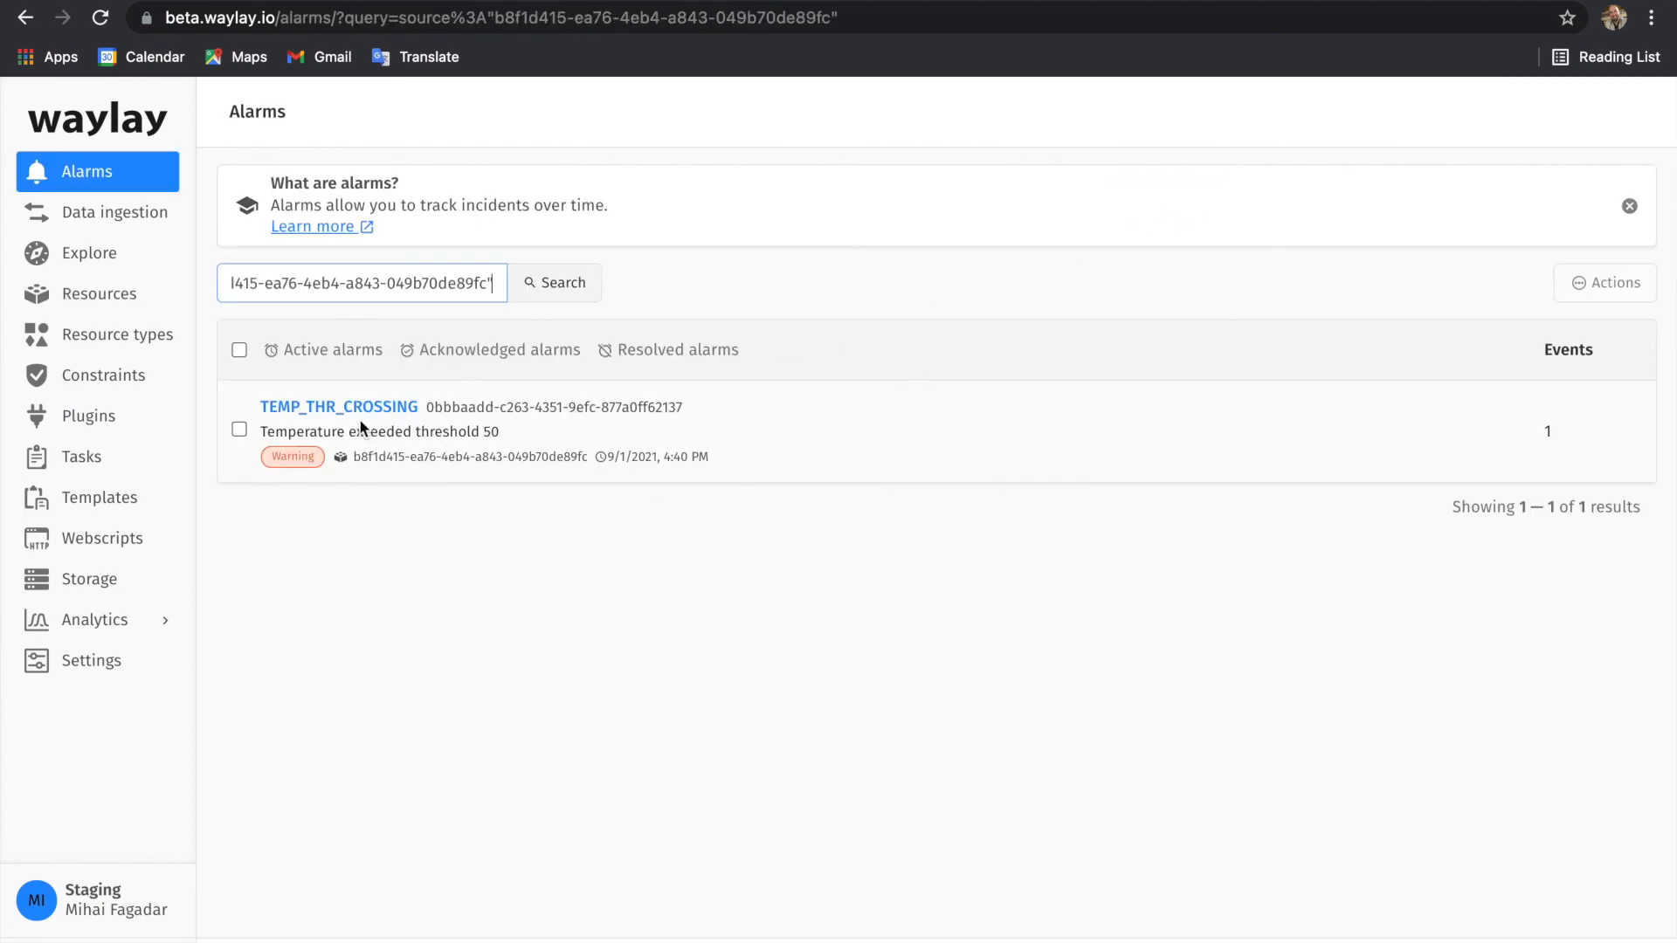
click(339, 405)
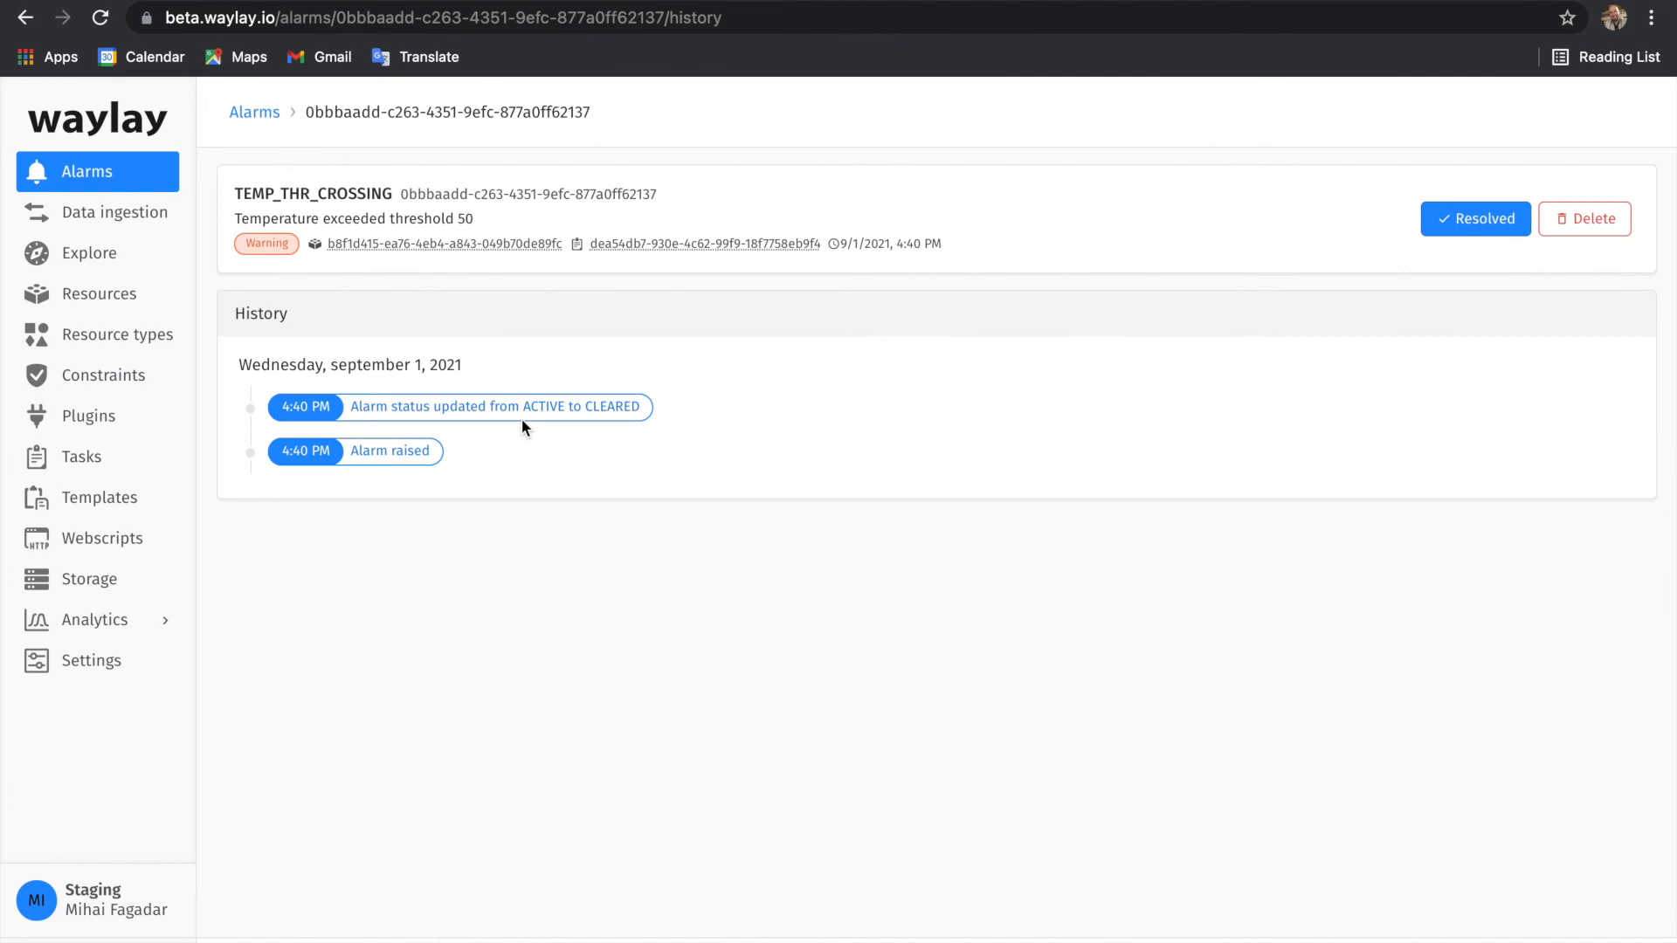
mouse_move(629, 438)
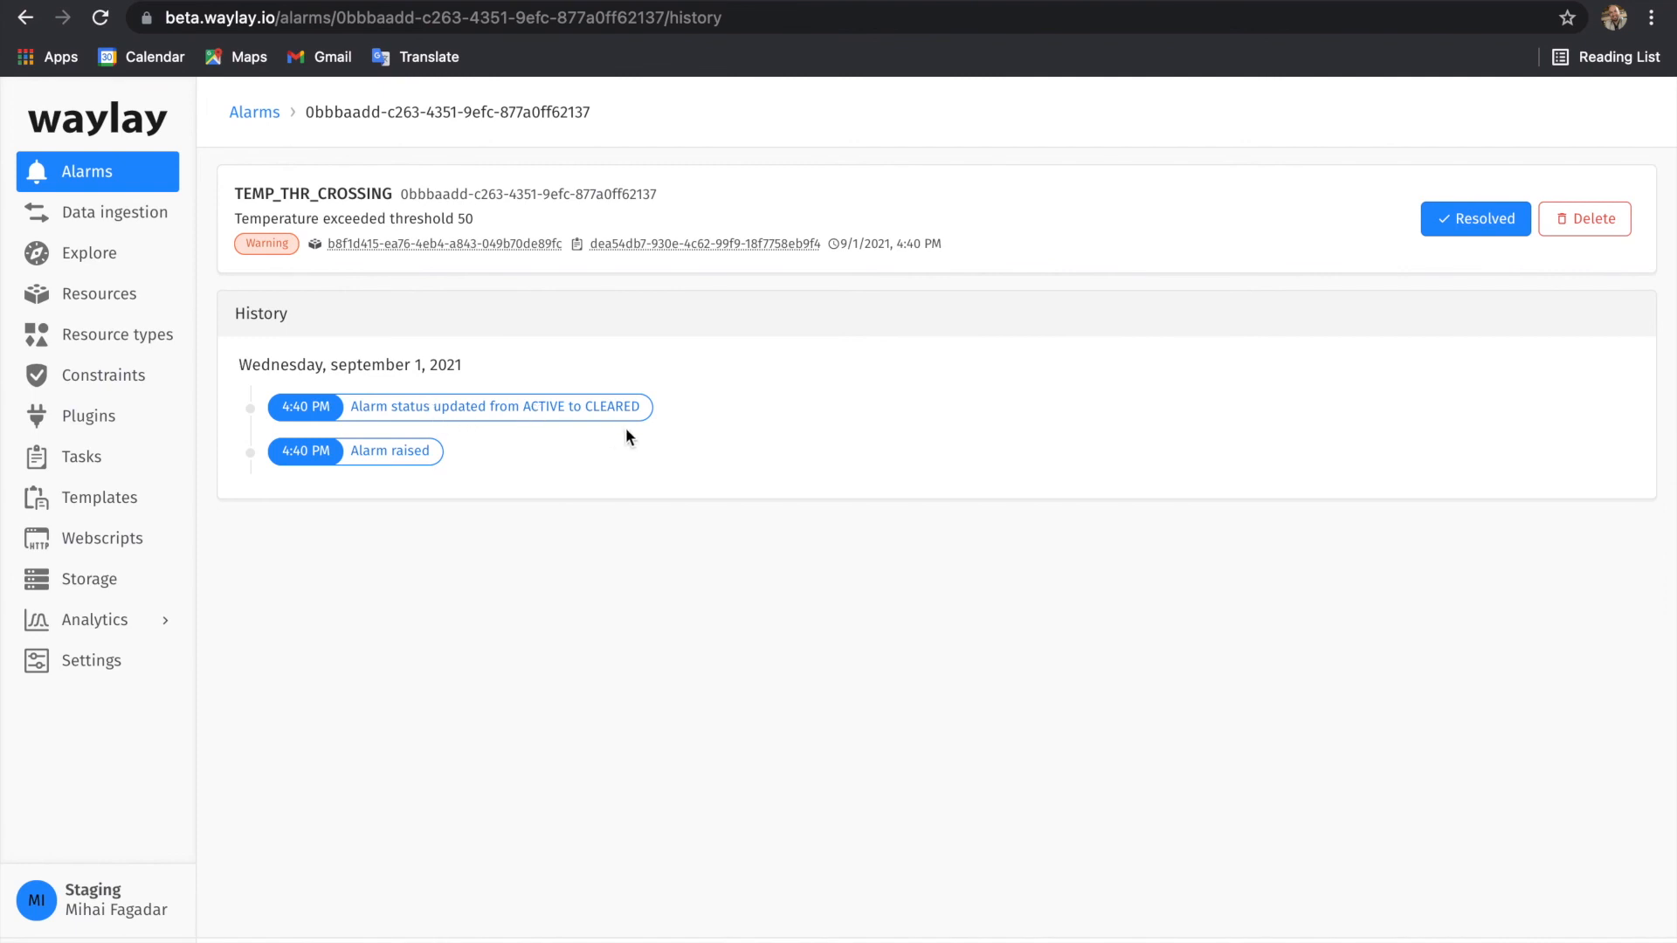
mouse_move(1492, 236)
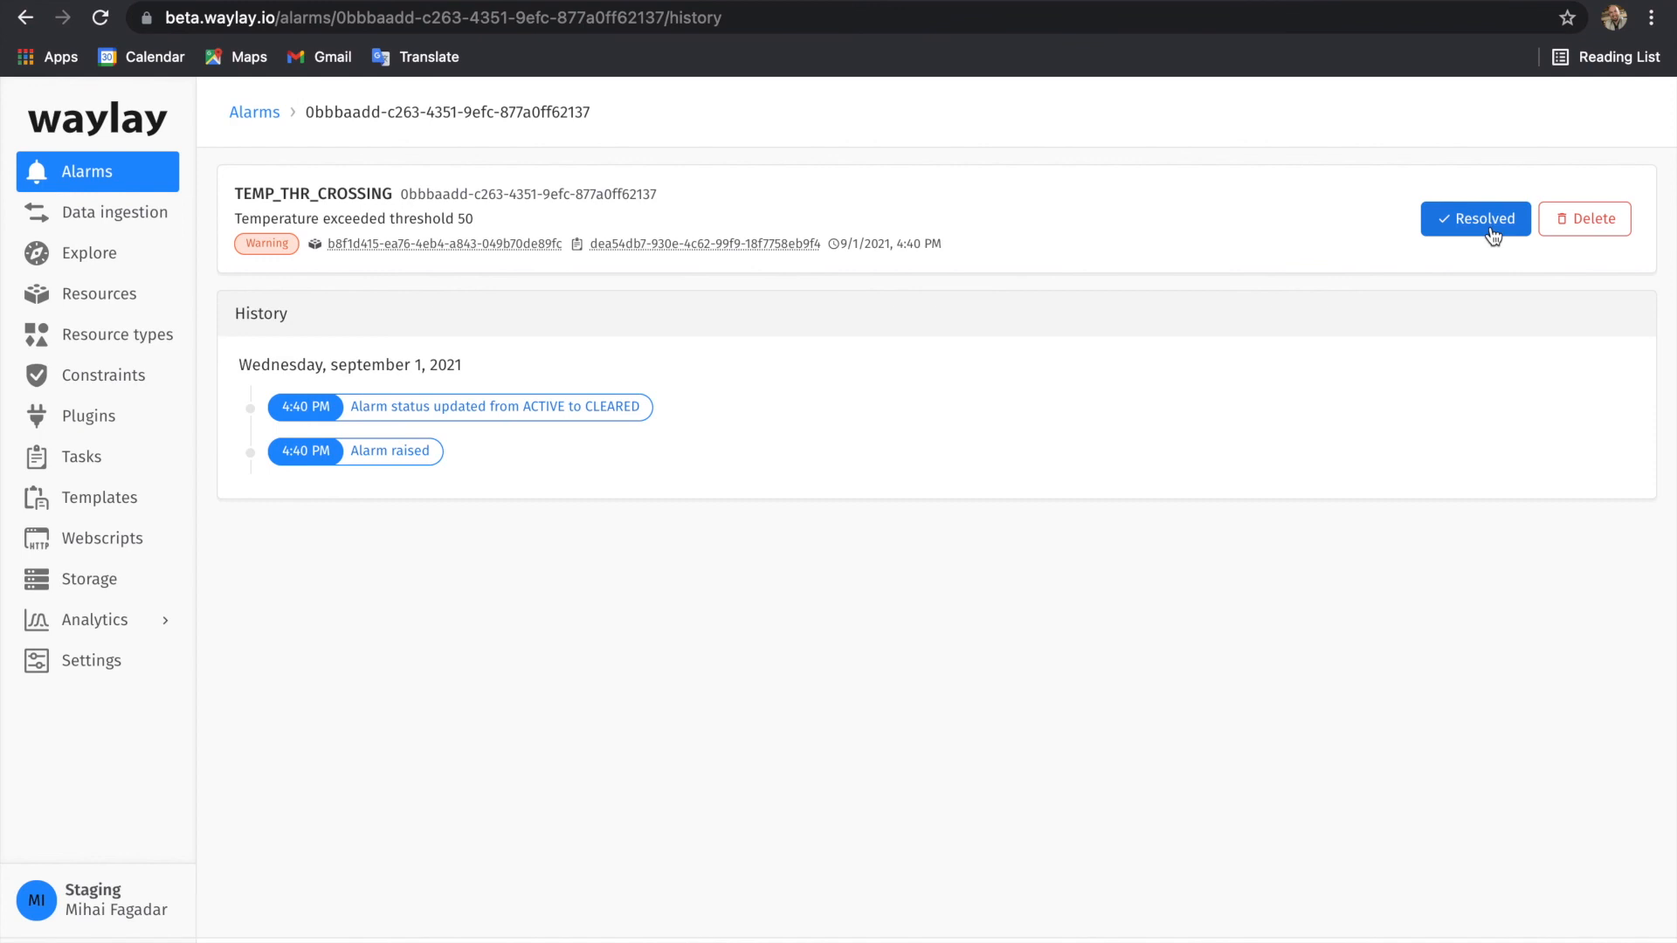
mouse_move(1227, 561)
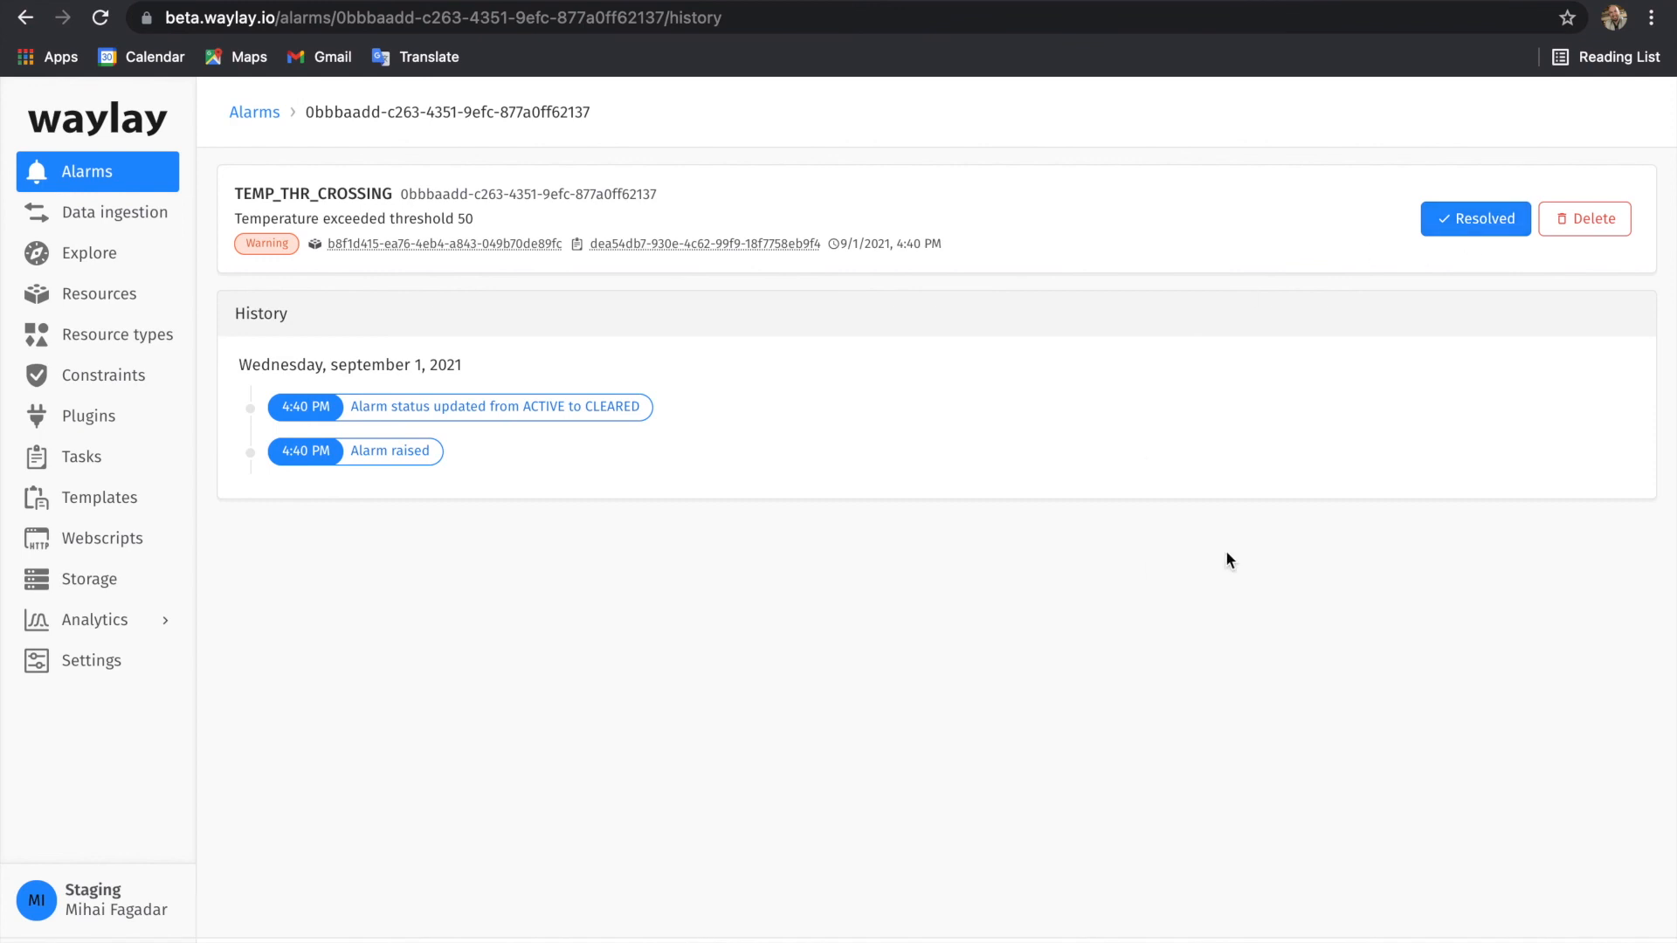
click(255, 112)
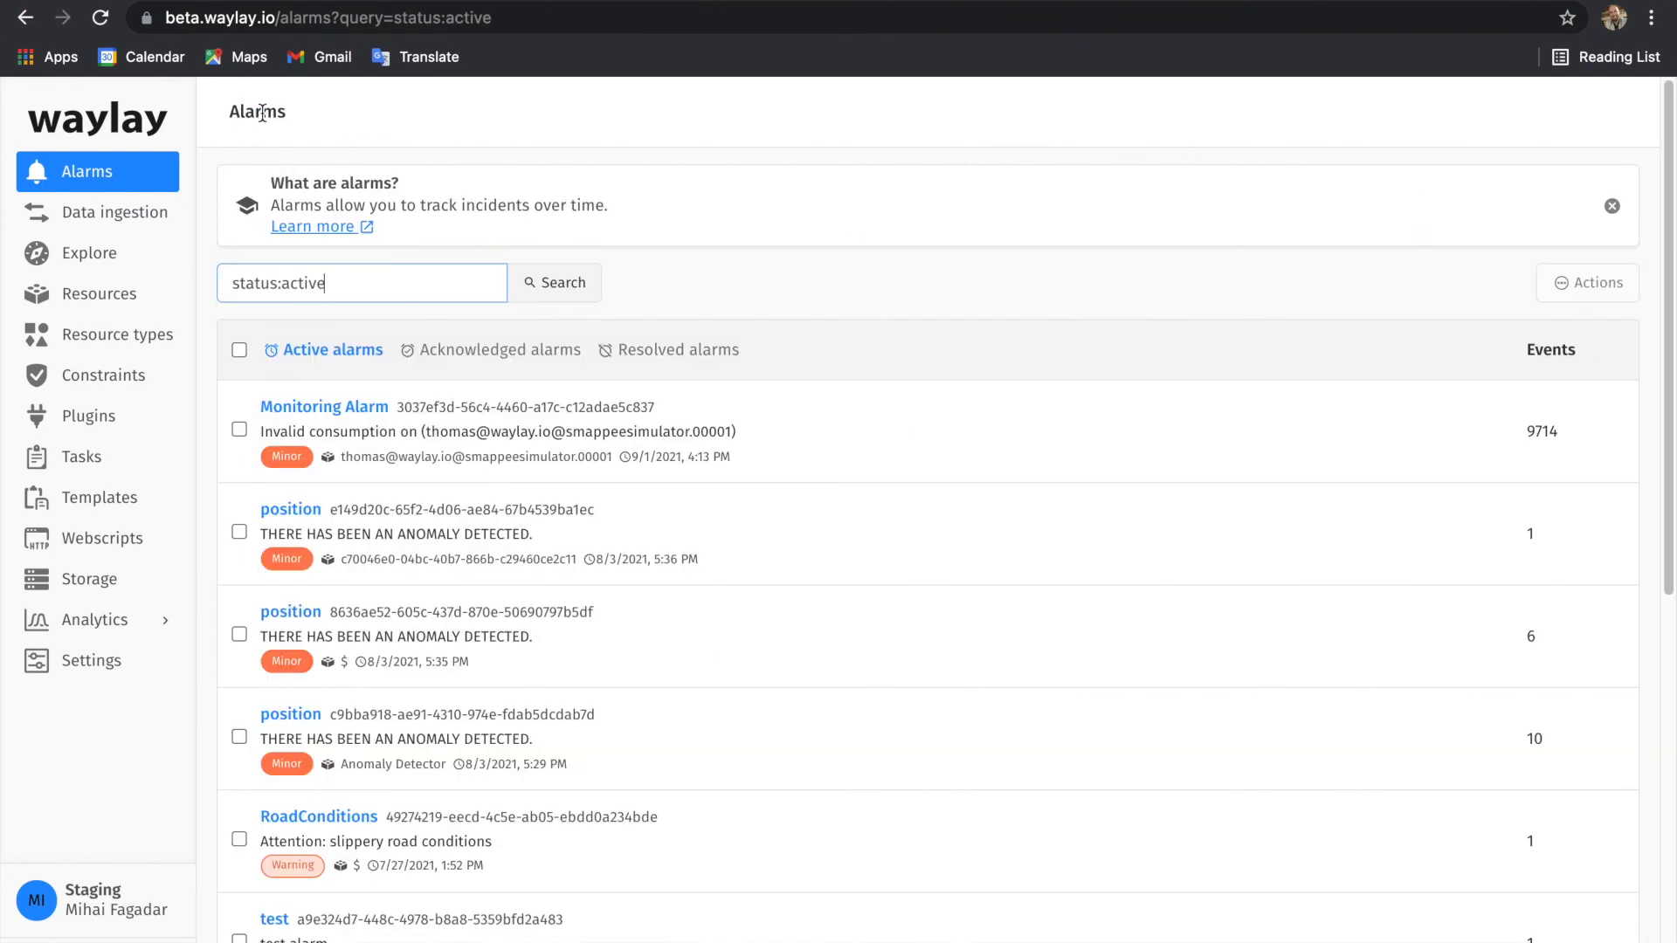